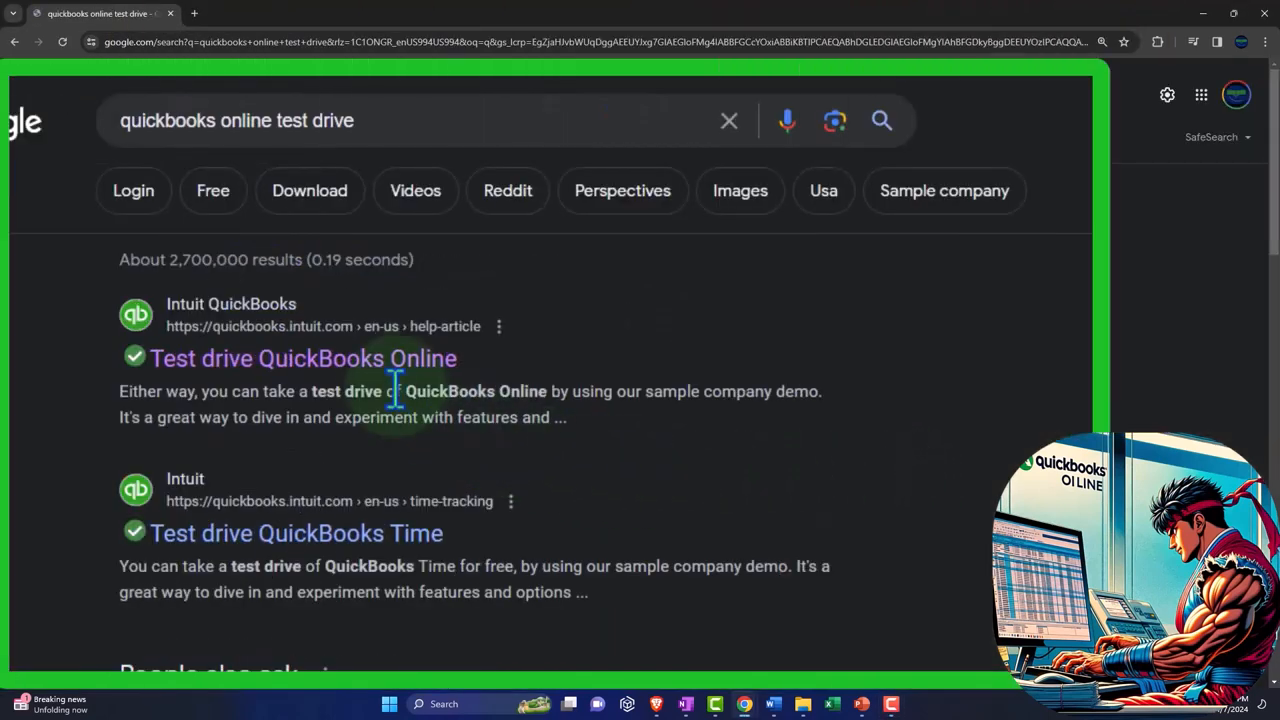
Launch the United States QuickBooks Online test drive and pass the not-a-robot check
{"action": "left_click", "coordinate": [302, 358]}
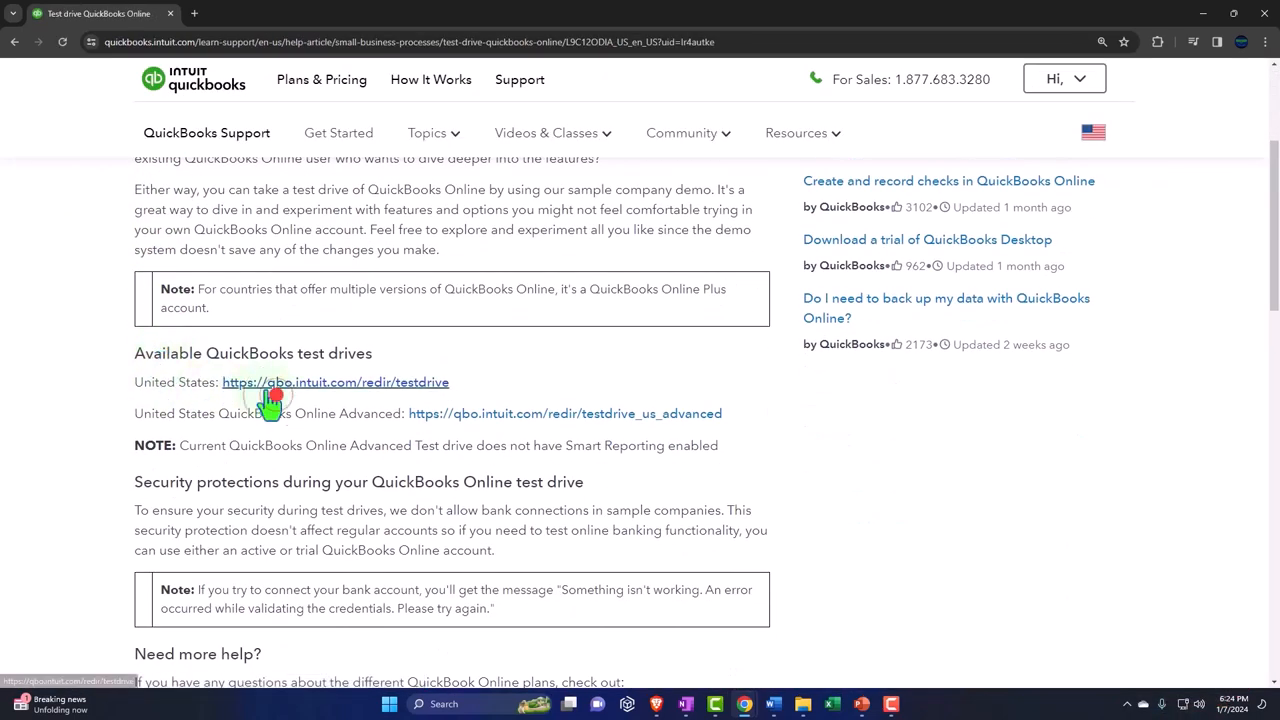
{"action": "left_click", "coordinate": [336, 382]}
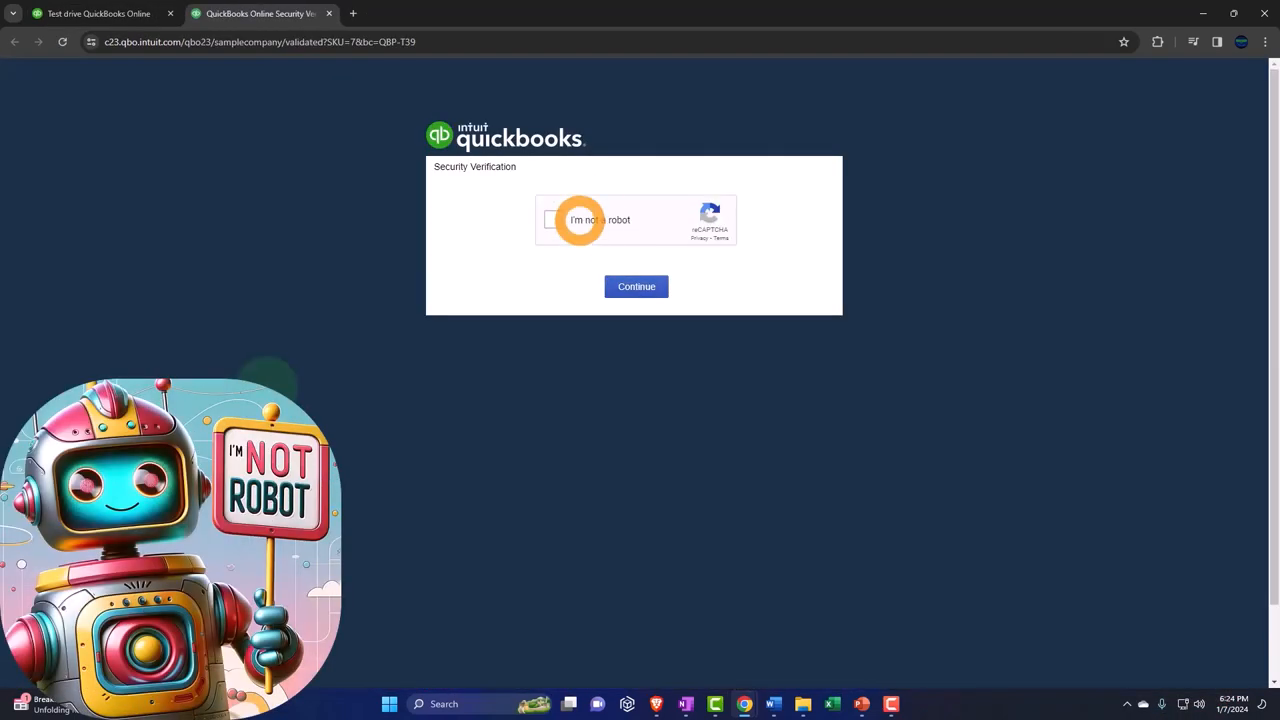
{"action": "left_click", "coordinate": [556, 220]}
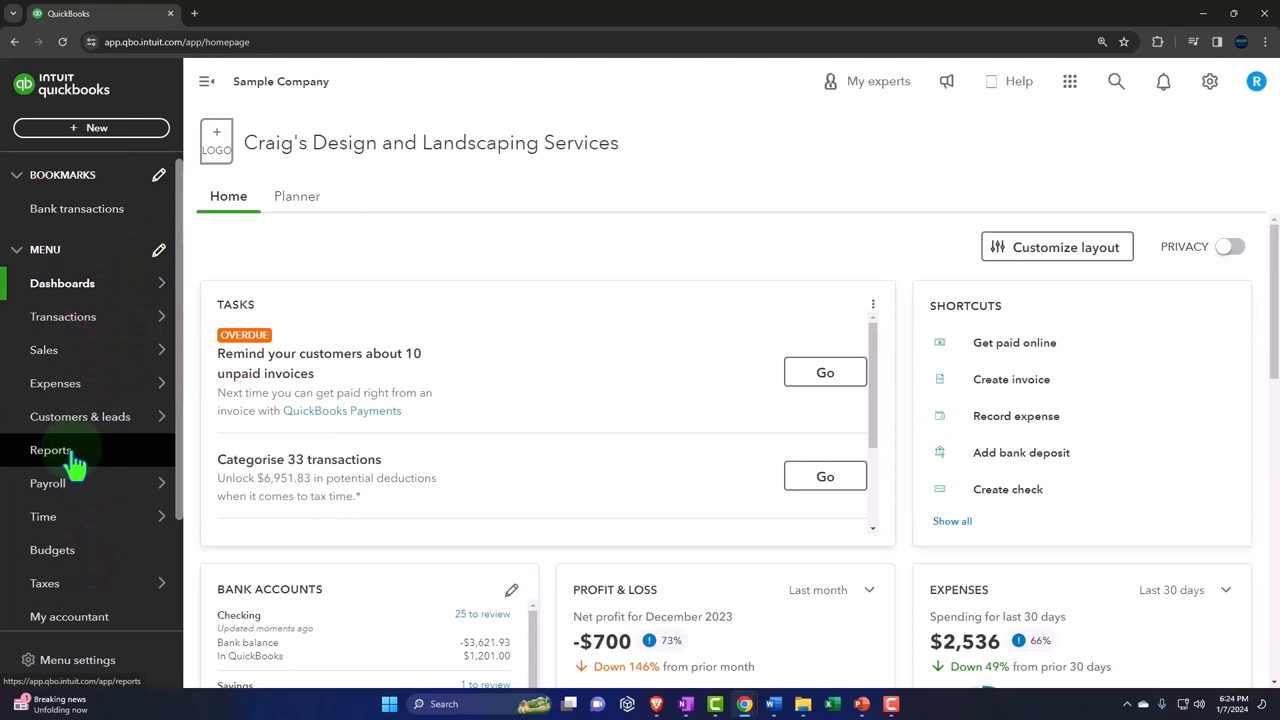
From the Reports page, open Balance Sheet and Profit and Loss each in a new browser tab
{"action": "left_click", "coordinate": [52, 448]}
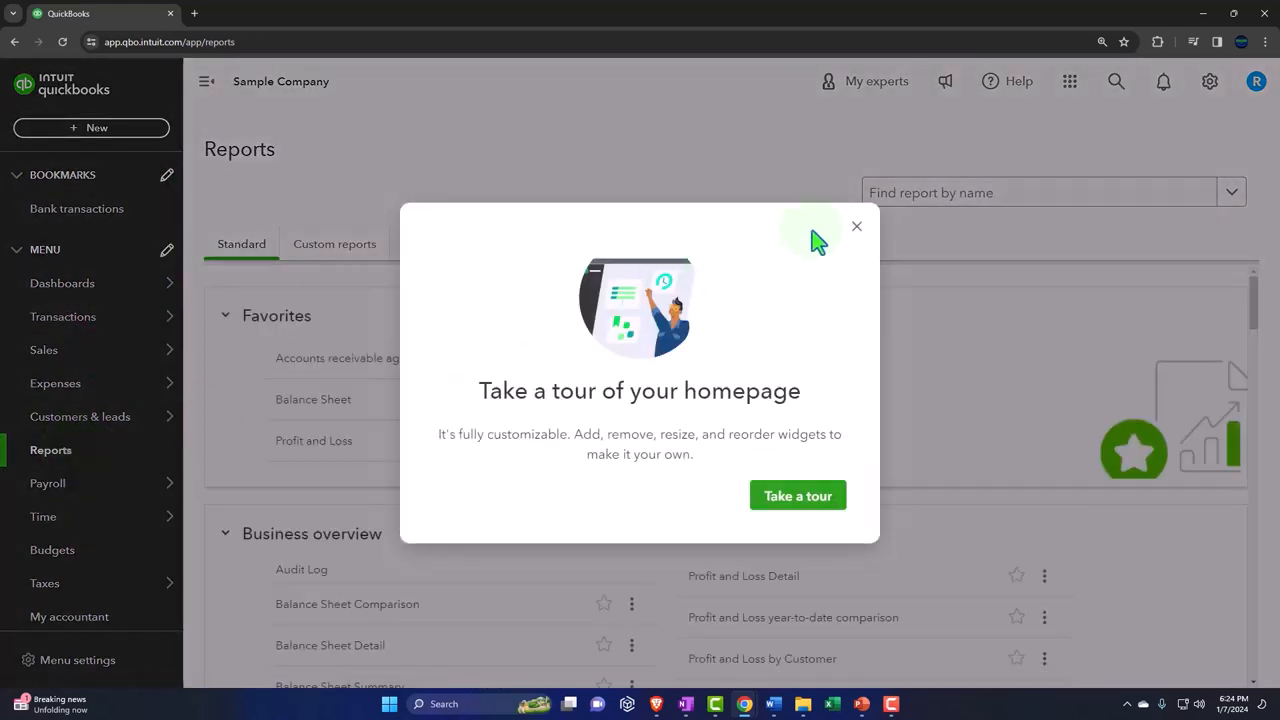
{"action": "left_click", "coordinate": [856, 226]}
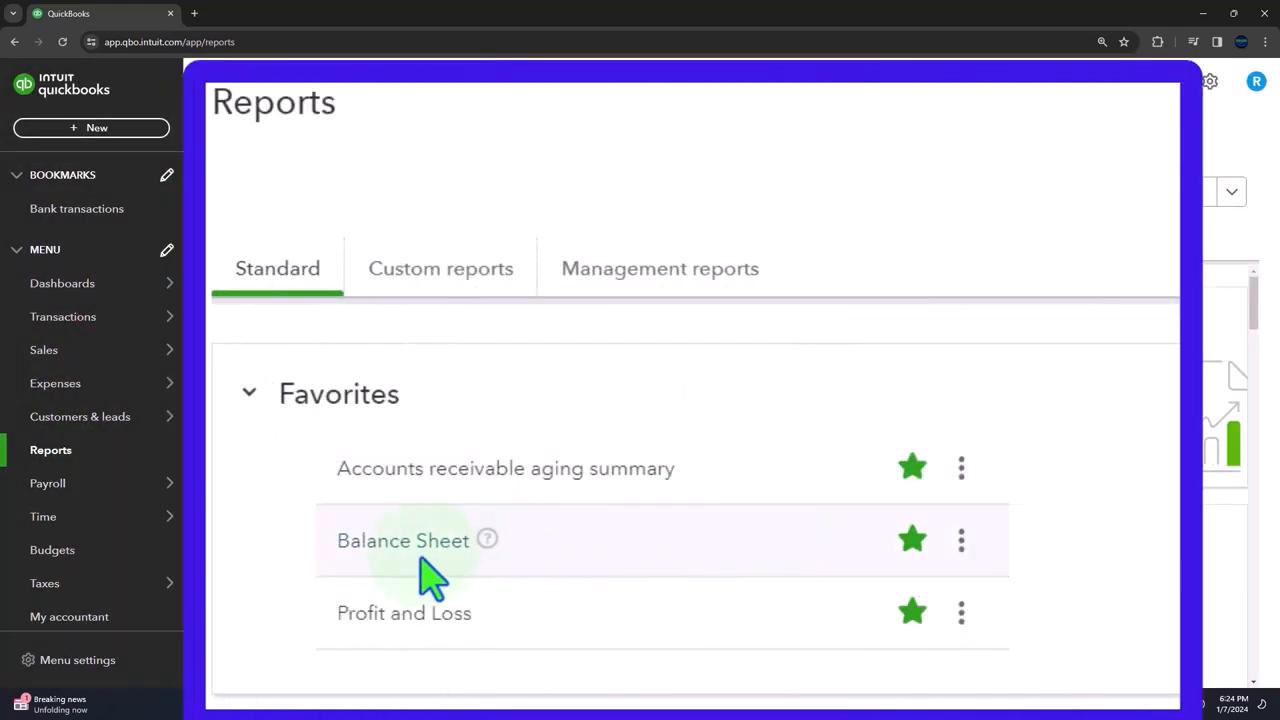
{"action": "right_click", "coordinate": [404, 540]}
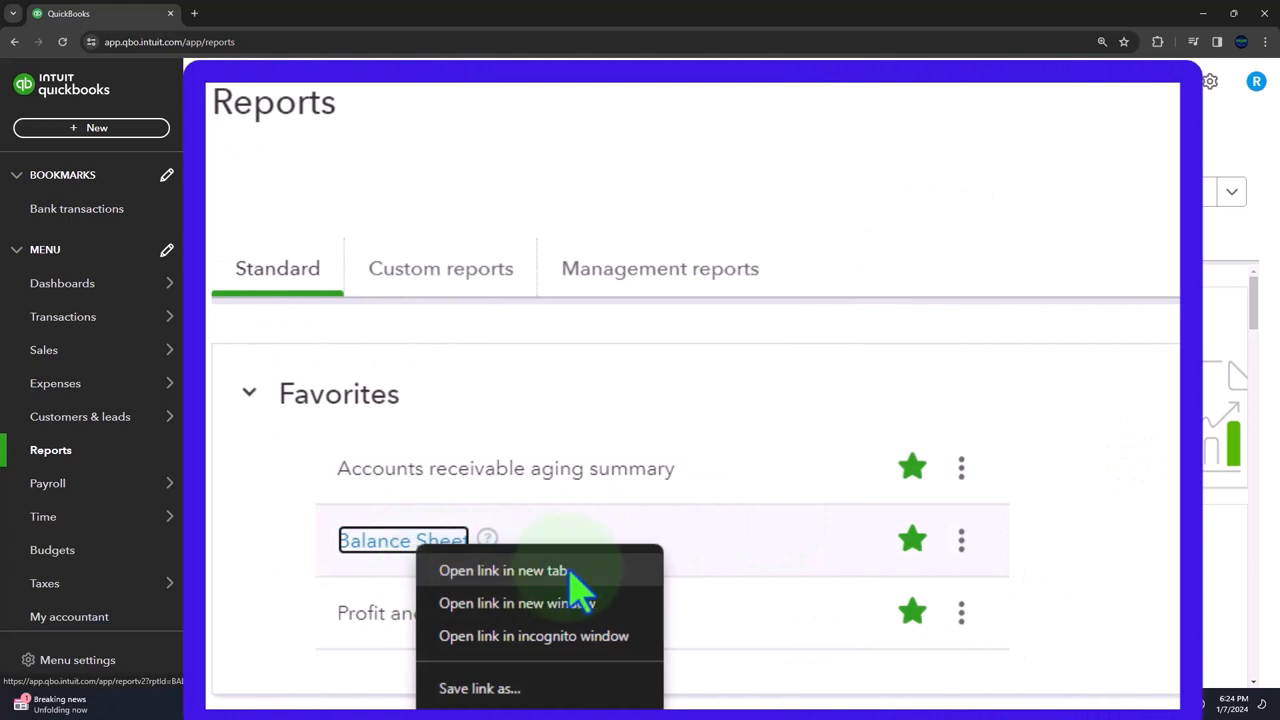
{"action": "left_click", "coordinate": [504, 570]}
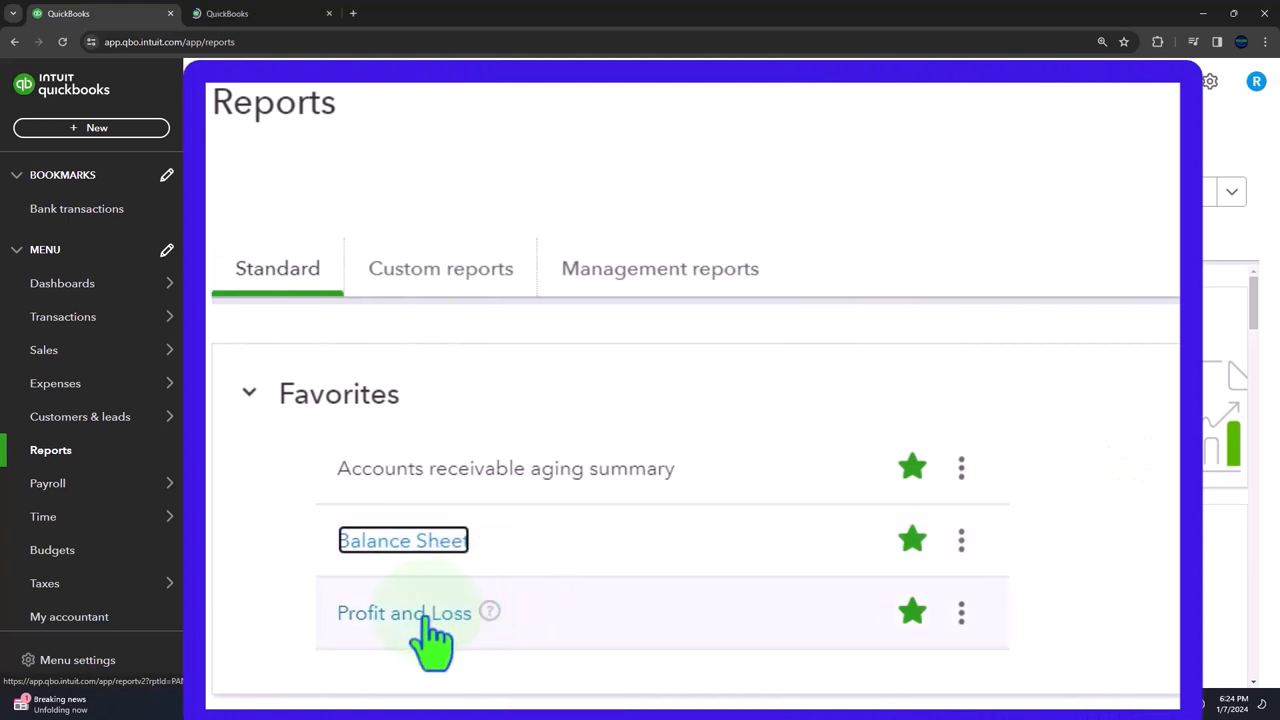
{"action": "right_click", "coordinate": [404, 612]}
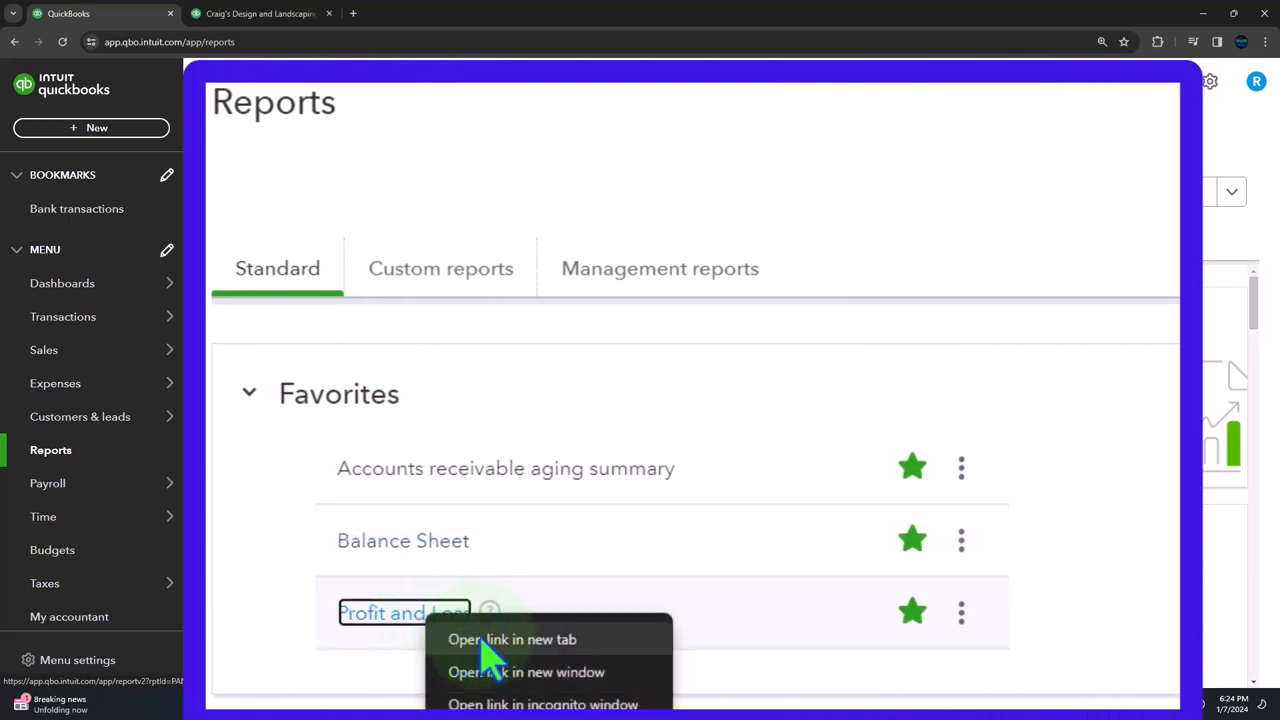
{"action": "mouse_move", "coordinate": [580, 664]}
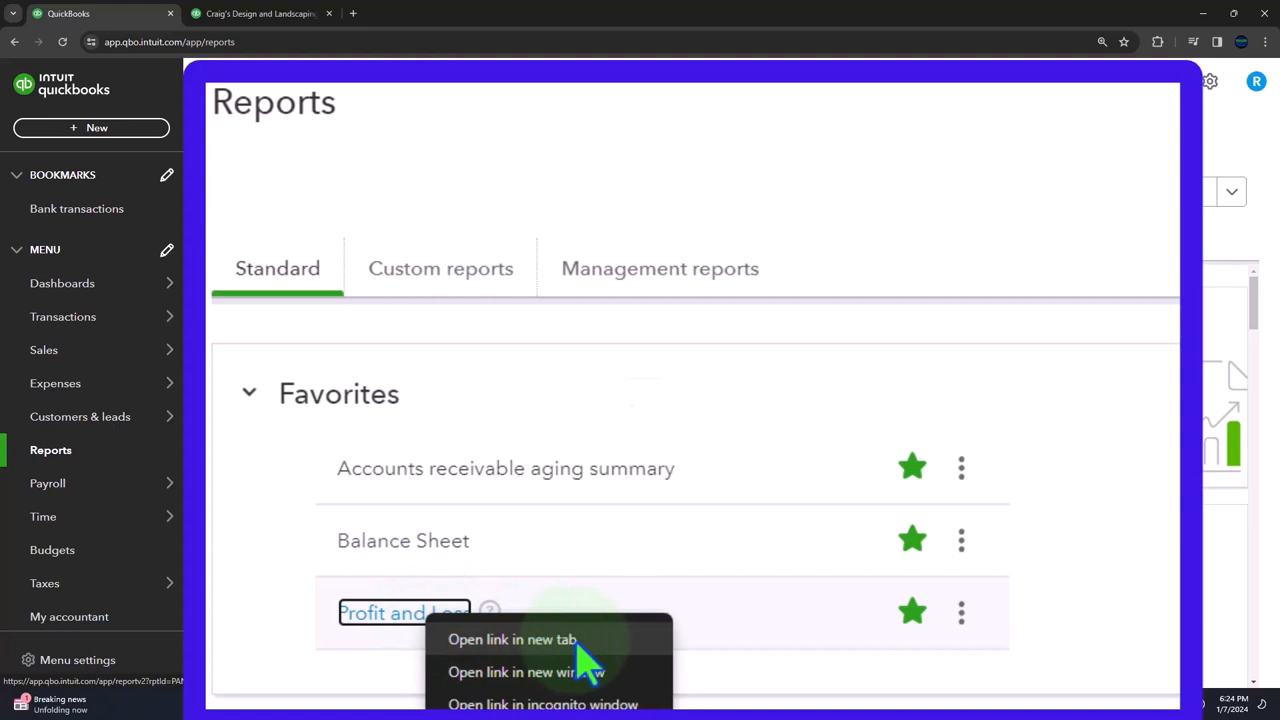
{"action": "left_click", "coordinate": [512, 640]}
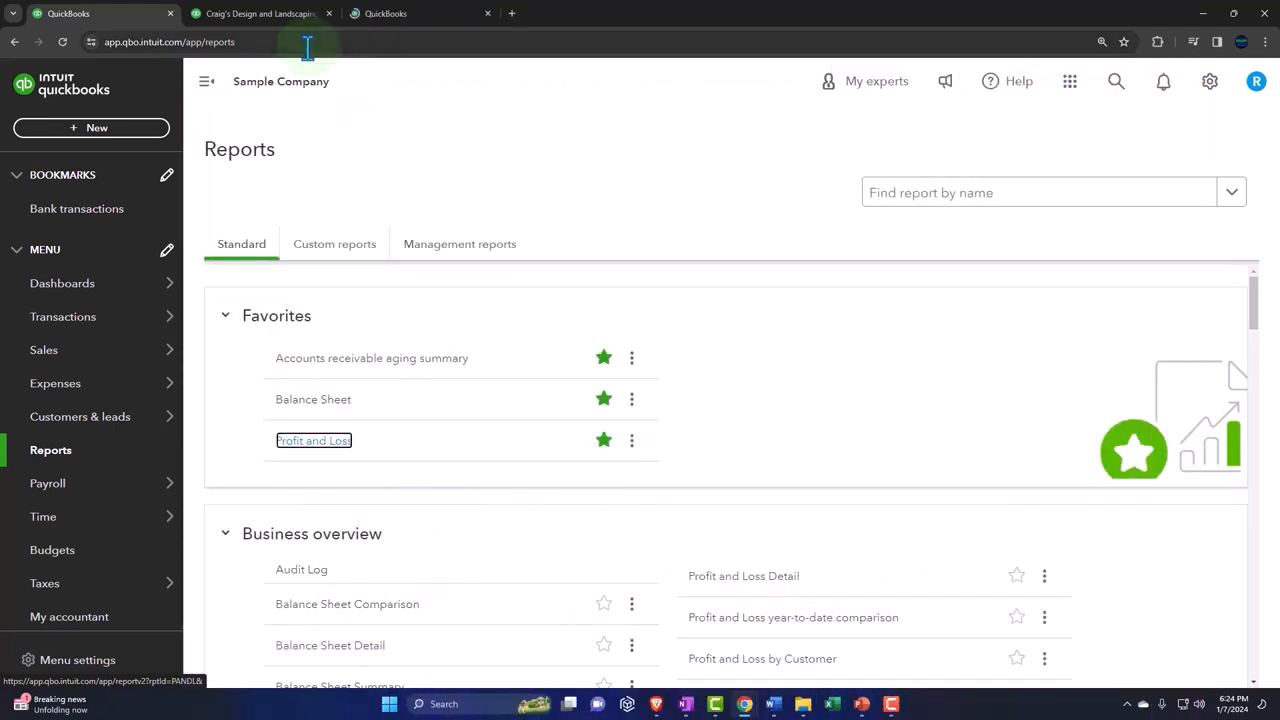
Run the Balance Sheet for 01/01/2023 to 12/31/2023, as of December 31, 2023
{"action": "left_click", "coordinate": [312, 400]}
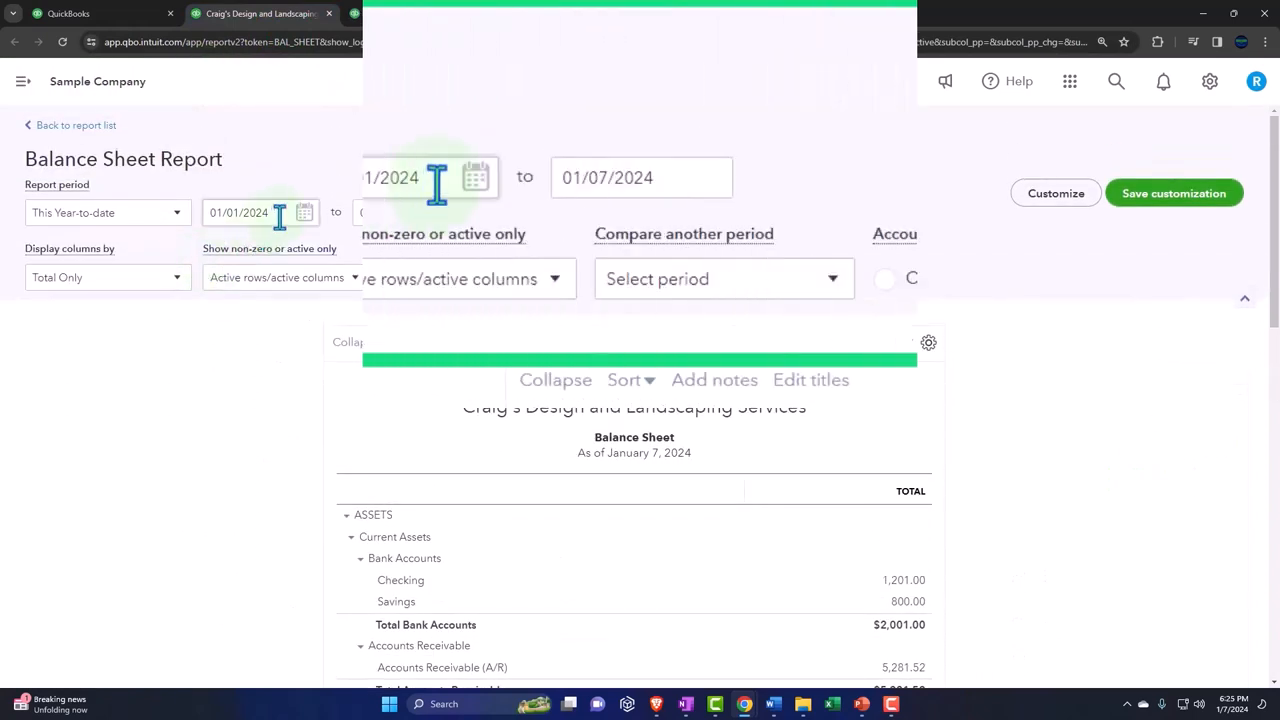
{"action": "left_click", "coordinate": [408, 176]}
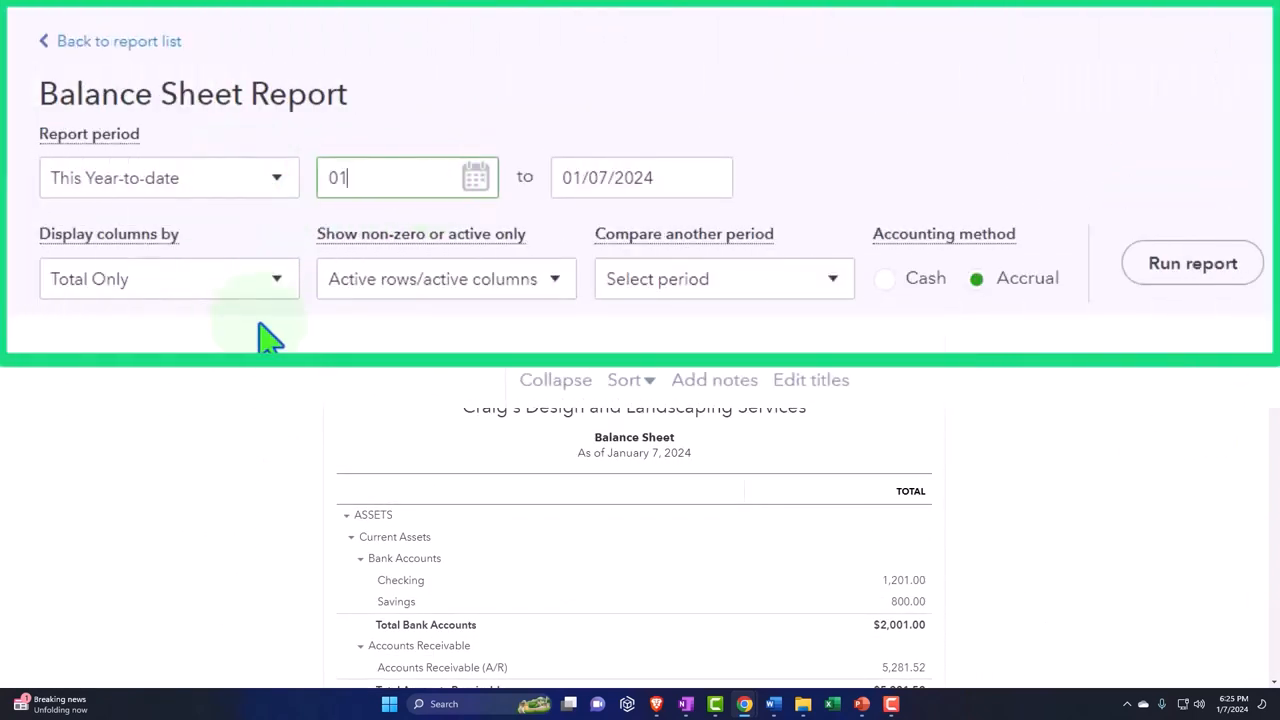
{"action": "type", "text": "123"}
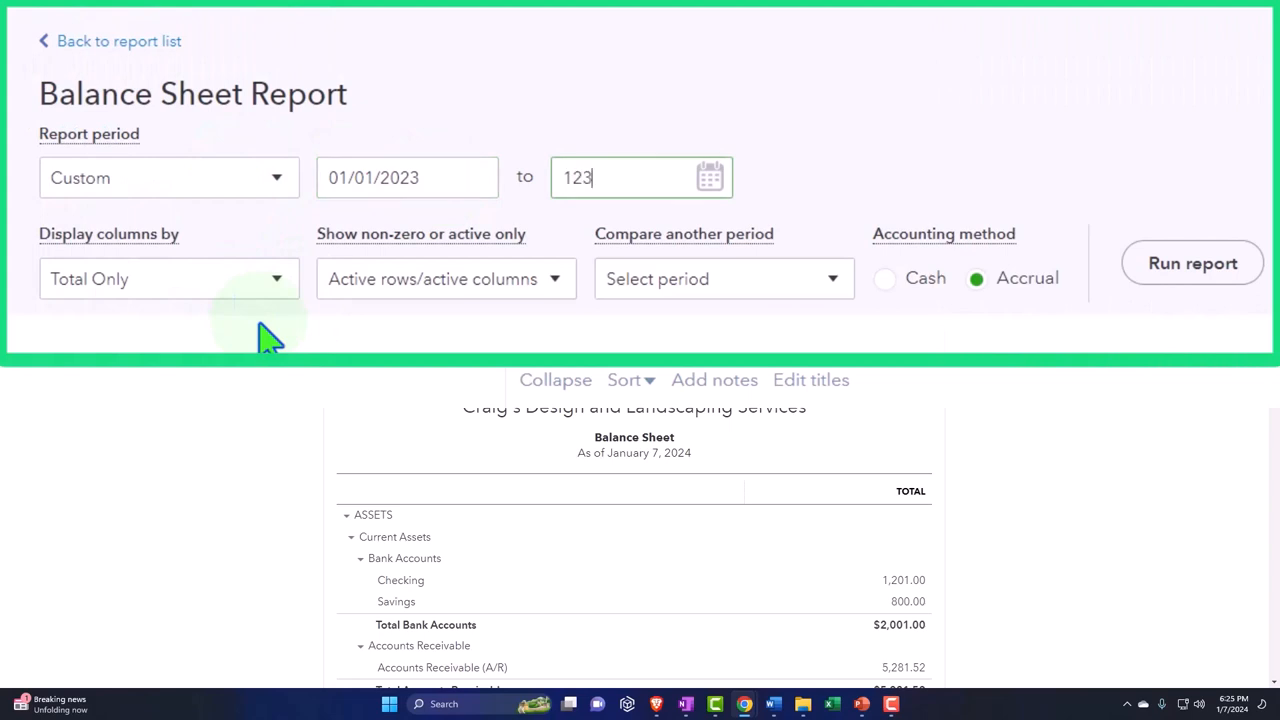
{"action": "left_click", "coordinate": [1192, 264]}
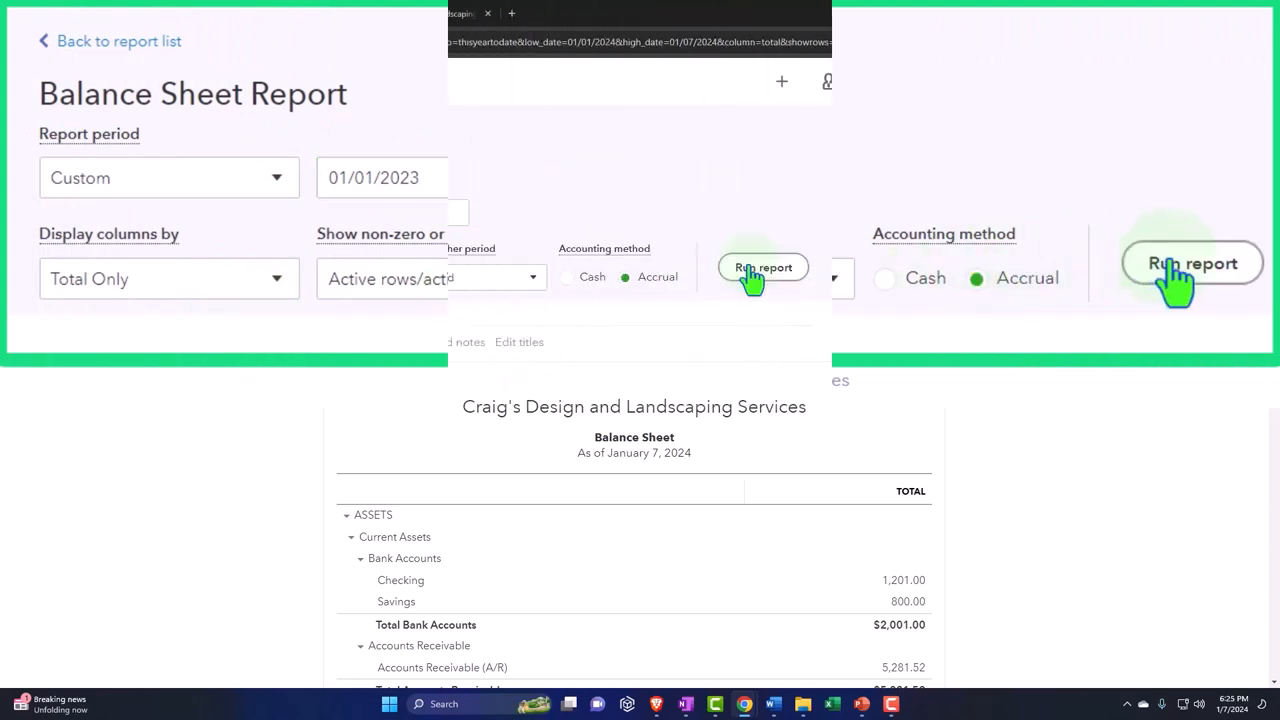
{"action": "left_click", "coordinate": [1192, 264]}
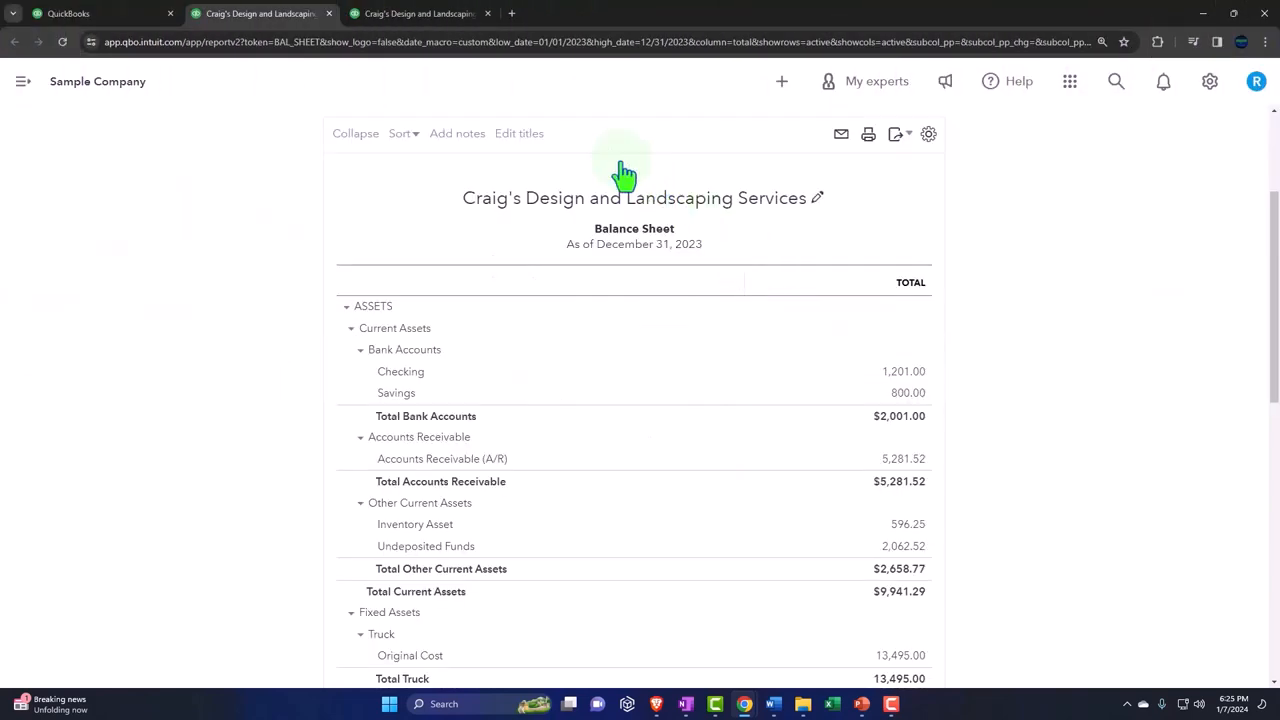
Run the Profit and Loss report for 01/01/2023 through 12/31/2023
{"action": "left_click", "coordinate": [418, 12]}
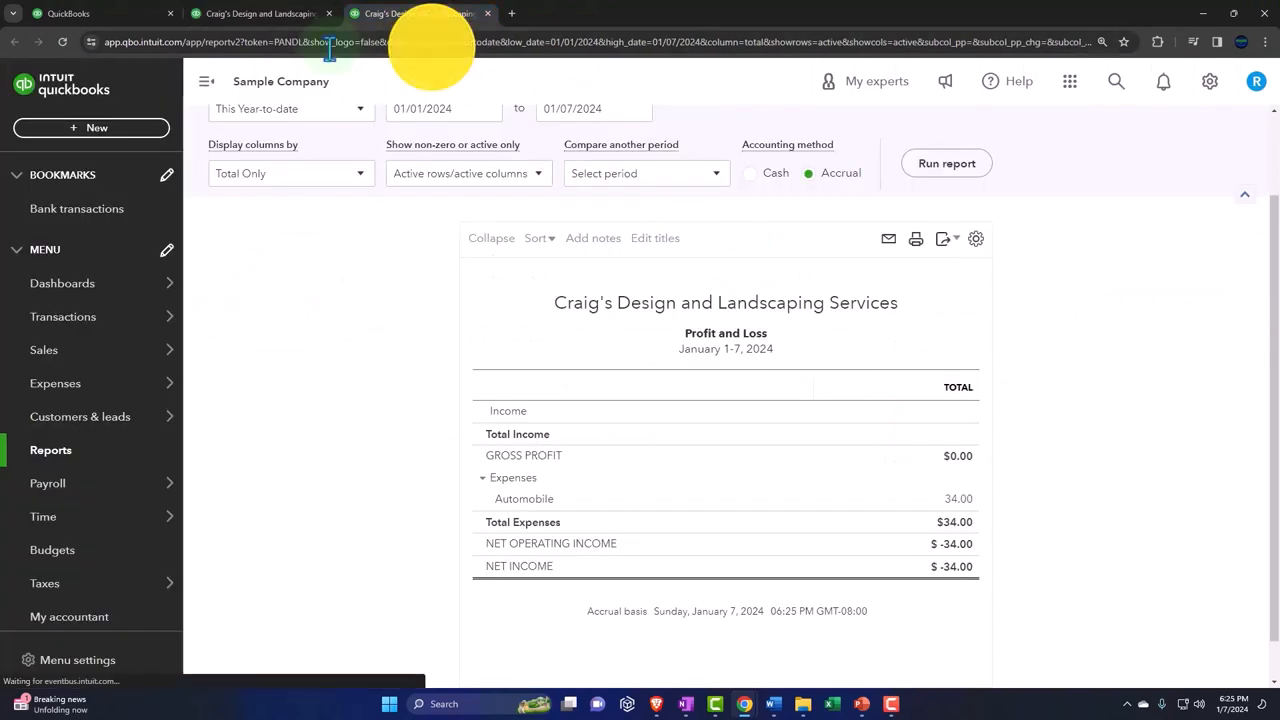
{"action": "left_click", "coordinate": [208, 80]}
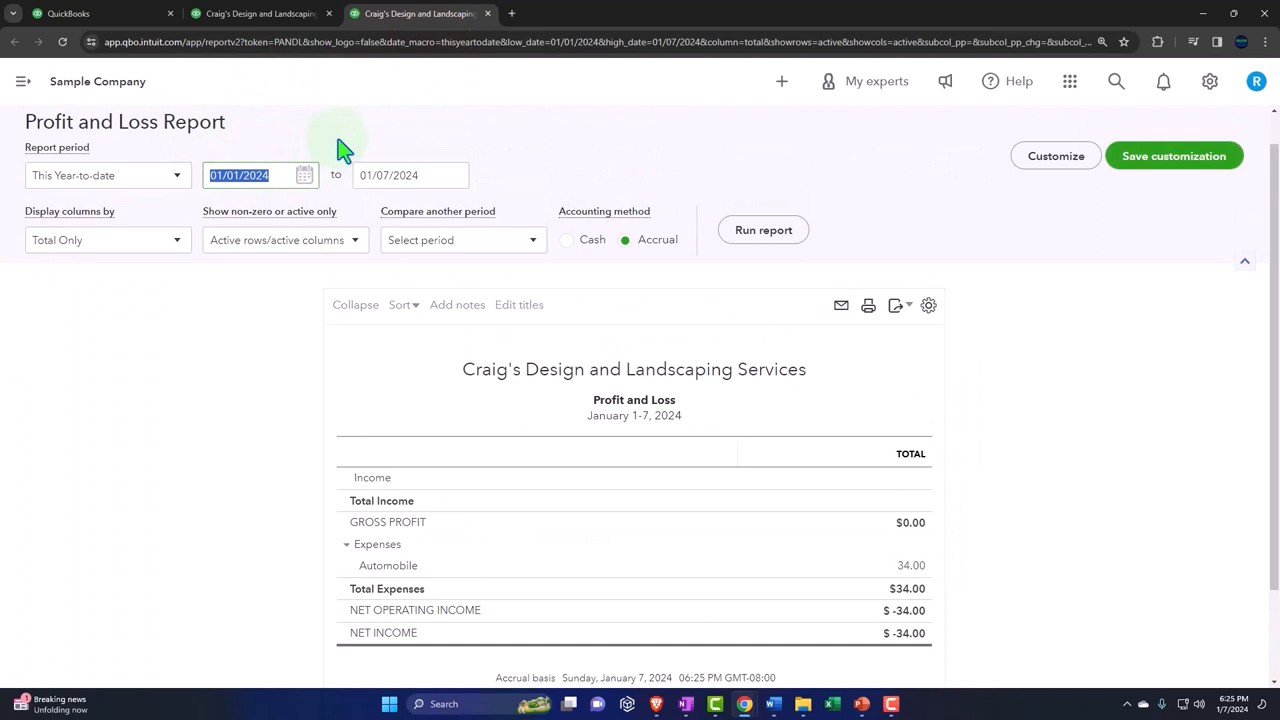
{"action": "type", "text": "0101"}
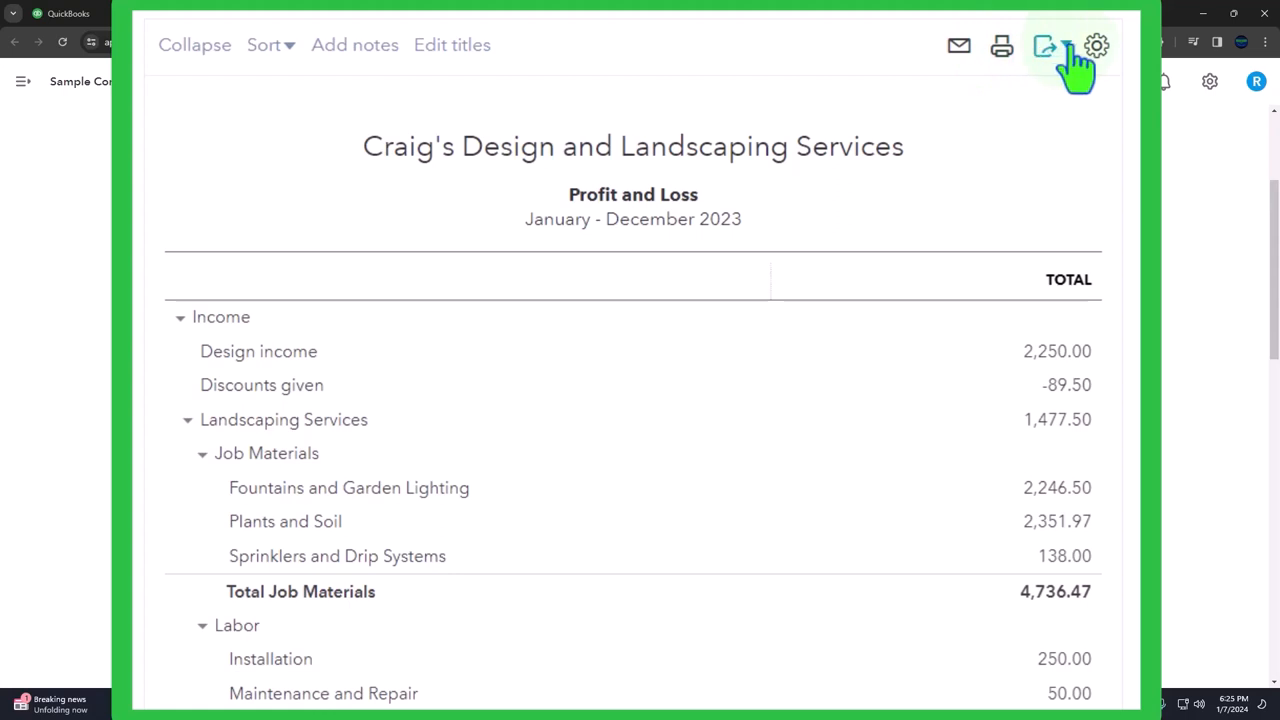
Export the 2023 Profit and Loss report to PDF
{"action": "left_click", "coordinate": [1044, 44]}
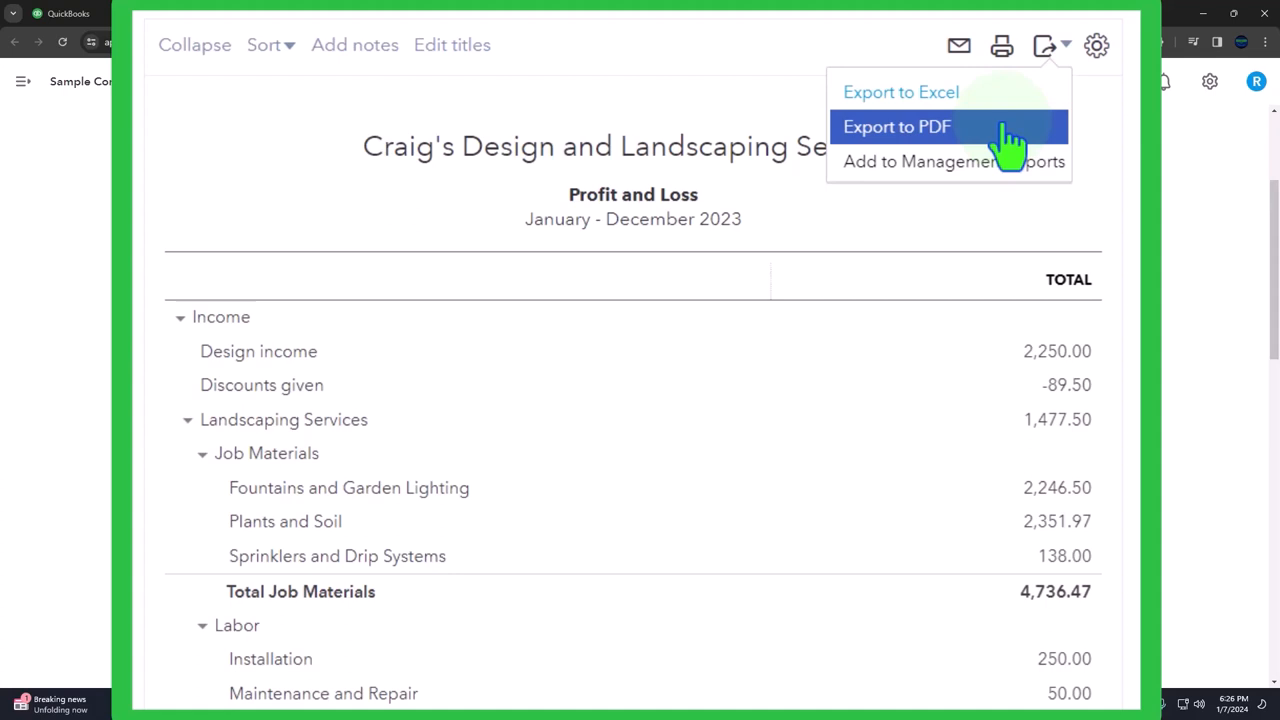
{"action": "left_click", "coordinate": [896, 126]}
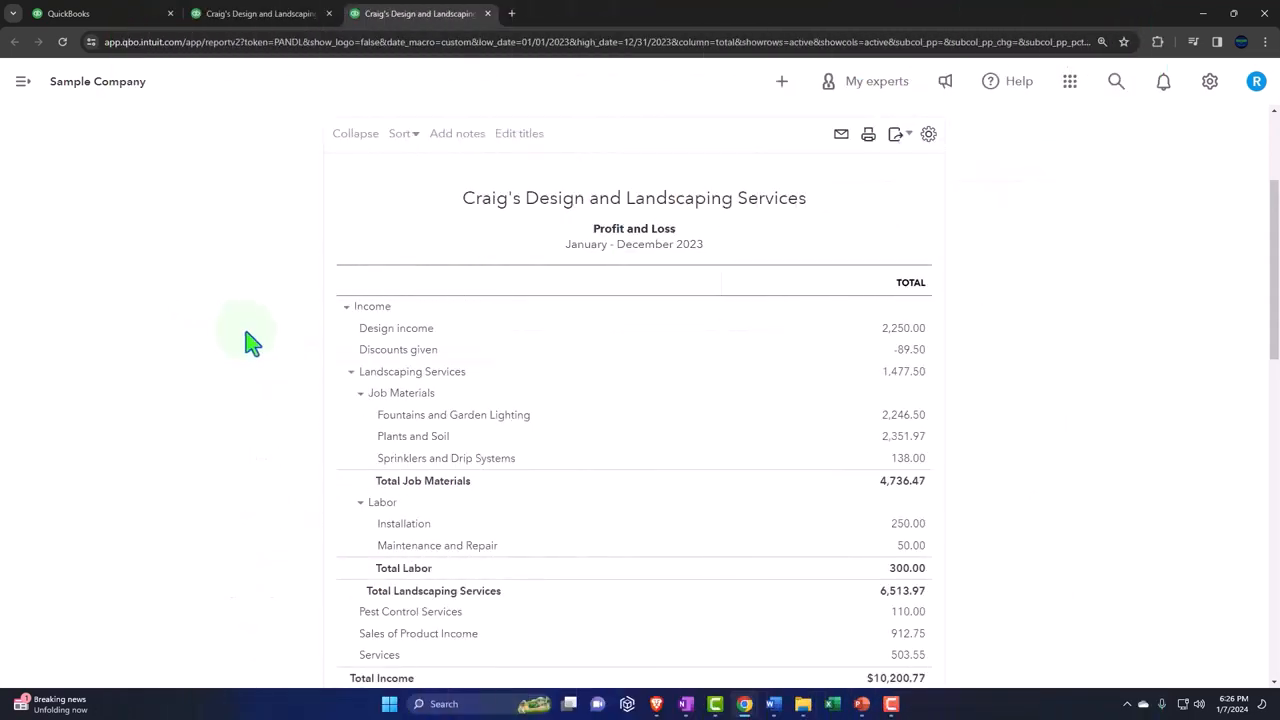
Browse the desktop to QuickBooks Online 2024 > QuickBooks Navigation > Year End Reports
{"action": "left_click", "coordinate": [1232, 12]}
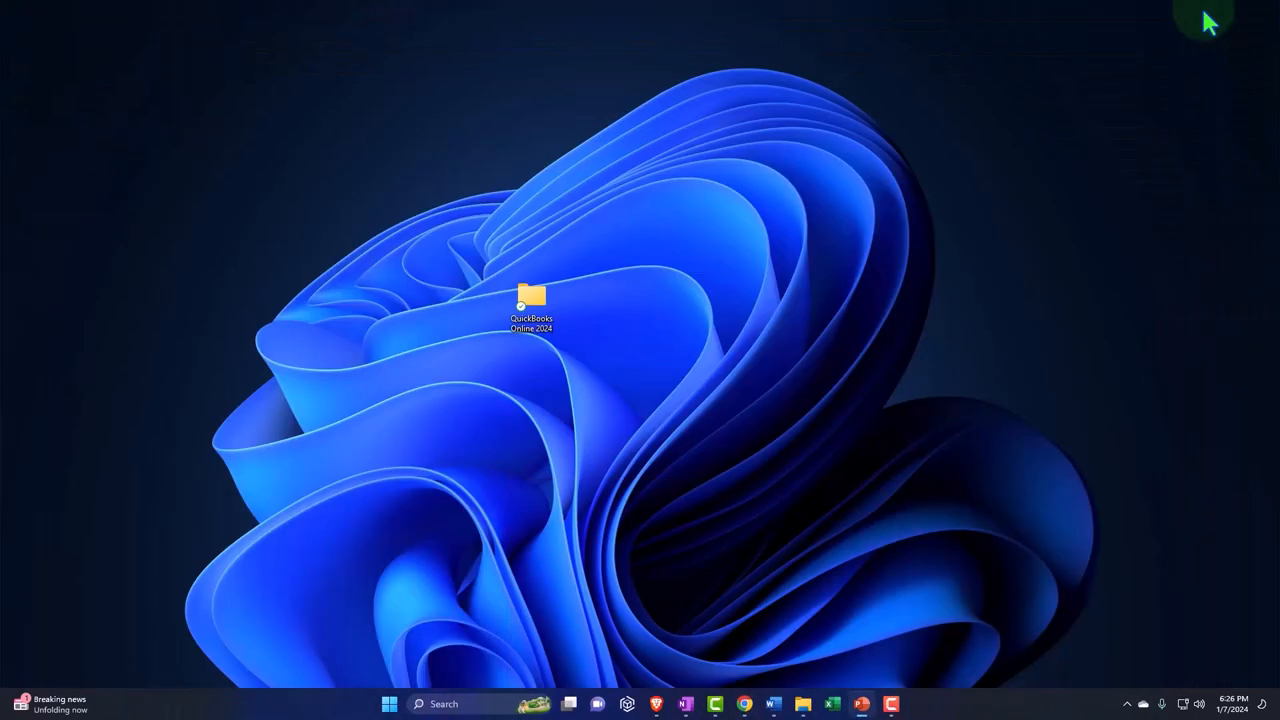
{"action": "double_click", "coordinate": [532, 300]}
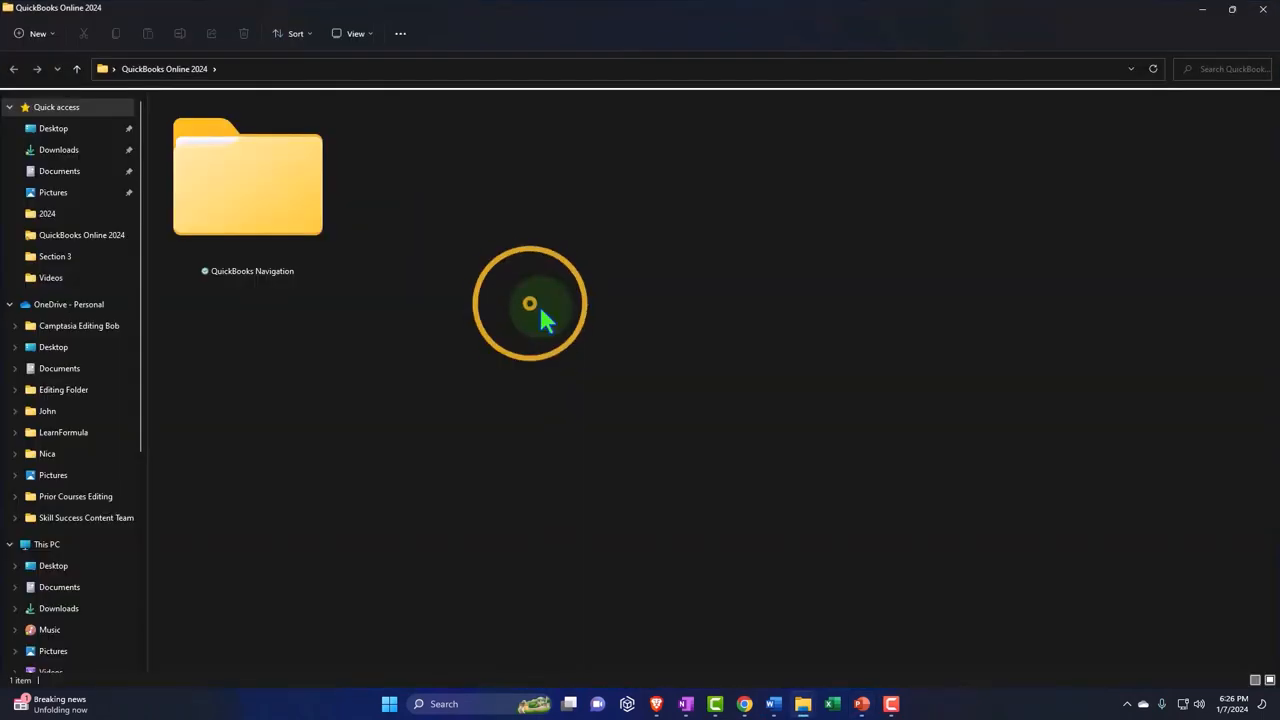
{"action": "double_click", "coordinate": [248, 176]}
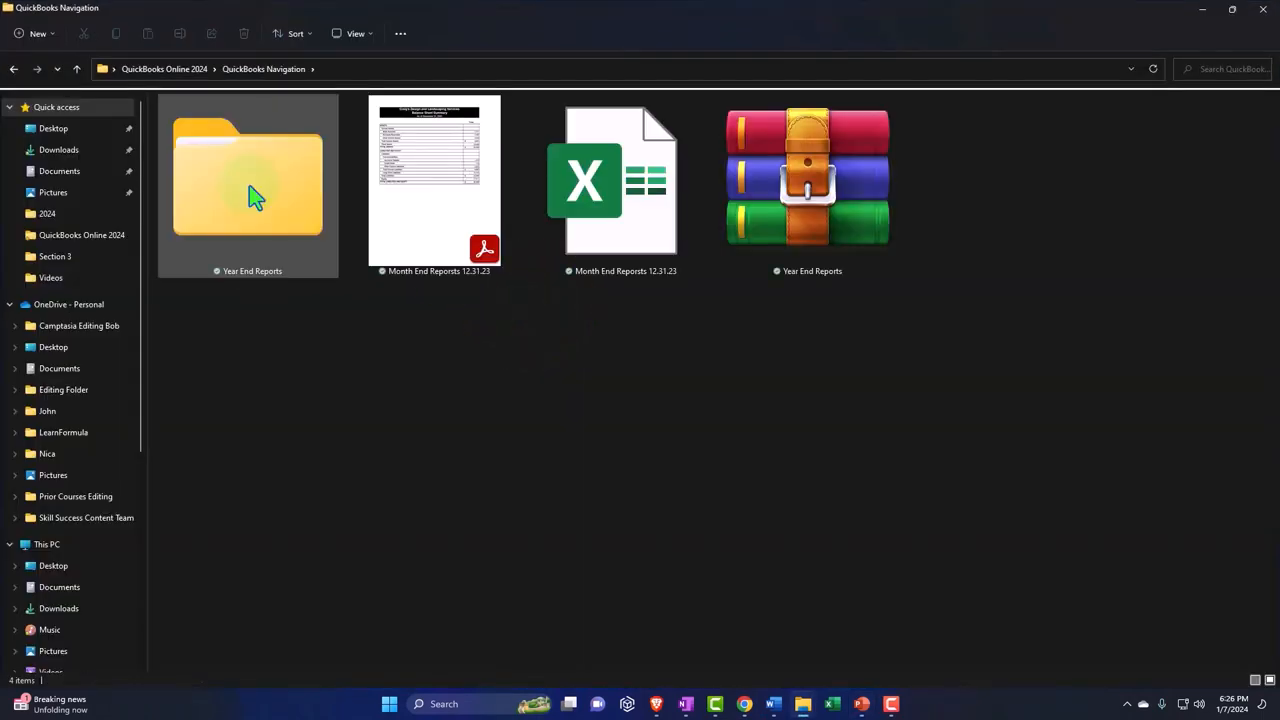
{"action": "double_click", "coordinate": [248, 180]}
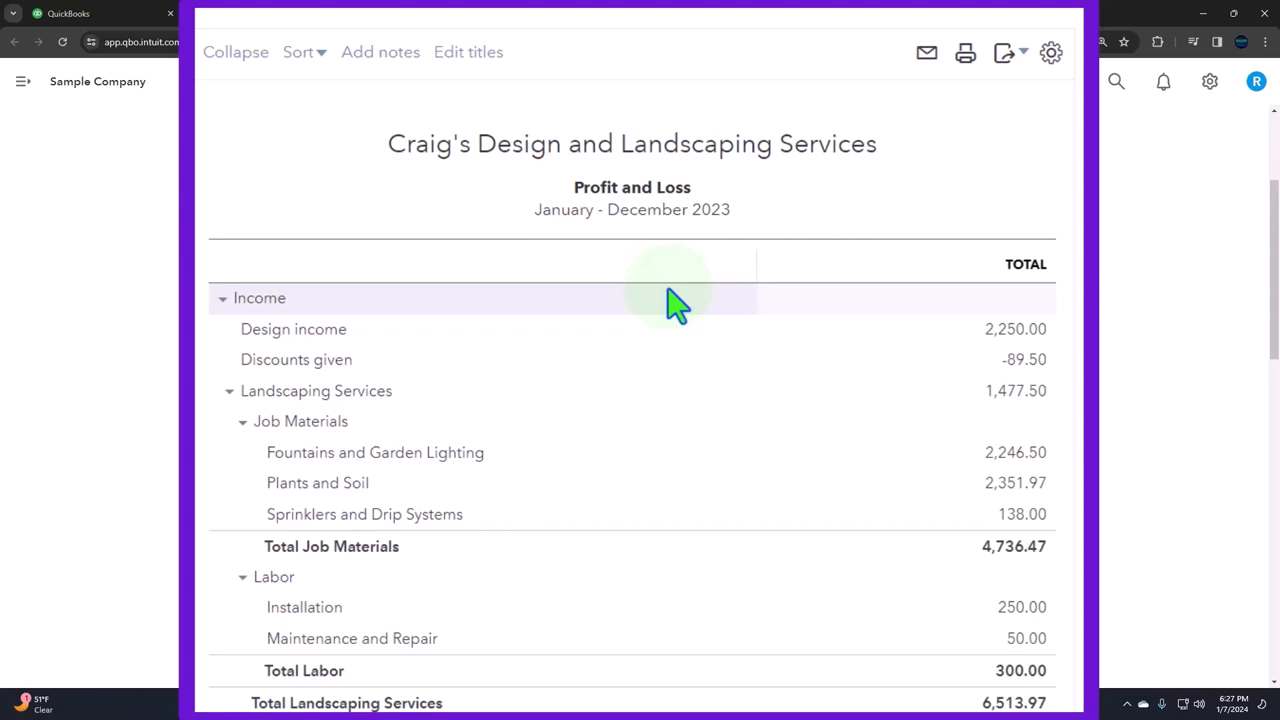
Collapse the report to summary totals and retitle it Income Statement
{"action": "scroll", "scroll_direction": "down", "scroll_amount": 3}
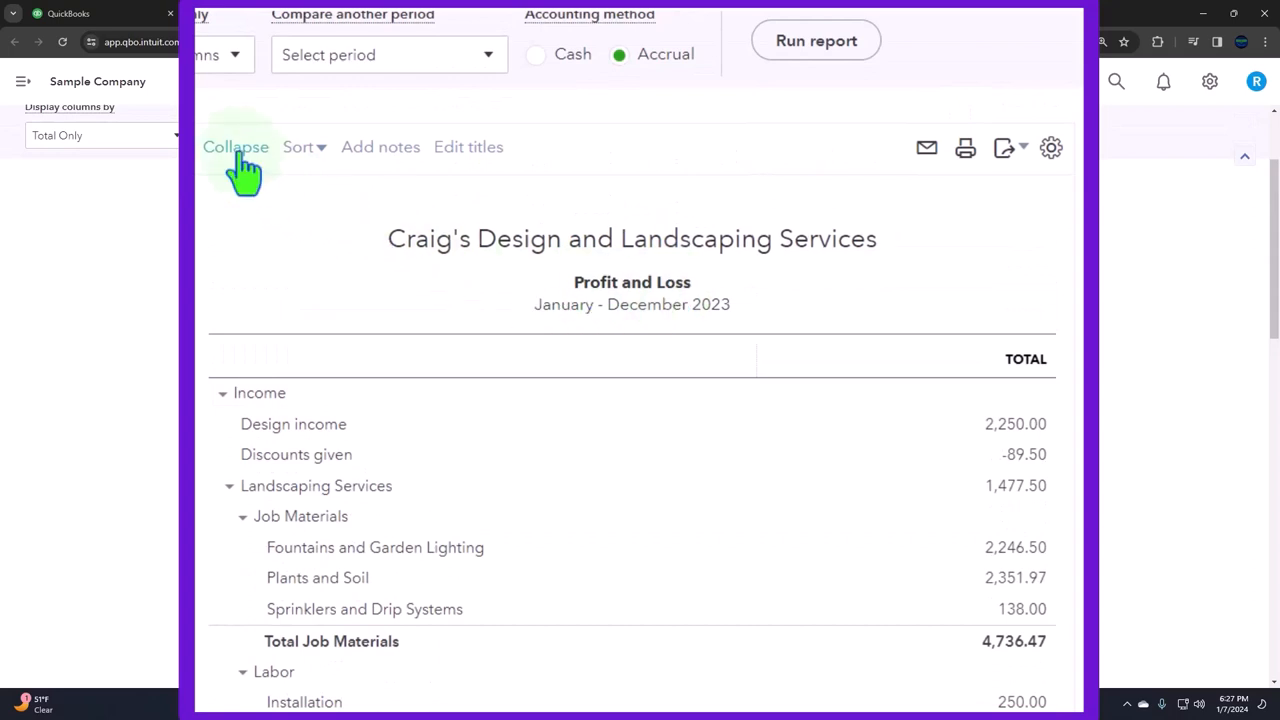
{"action": "left_click", "coordinate": [236, 148]}
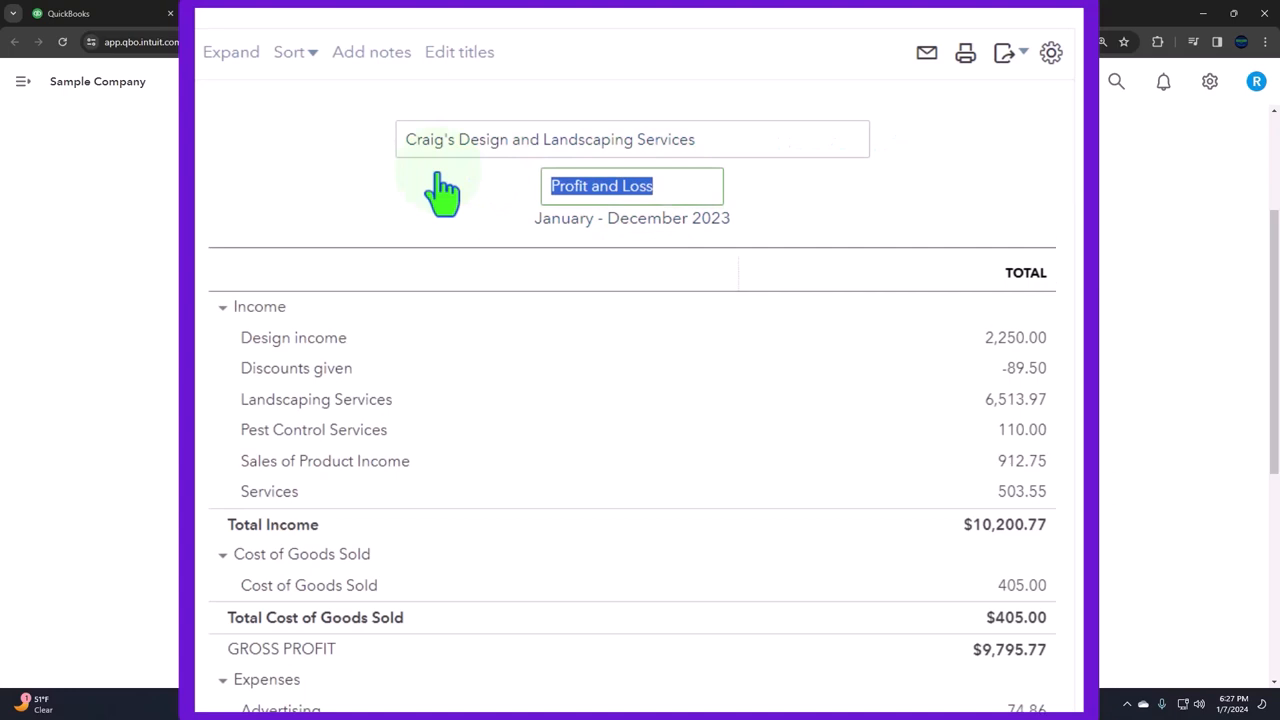
{"action": "type", "text": "Income Statement Summary"}
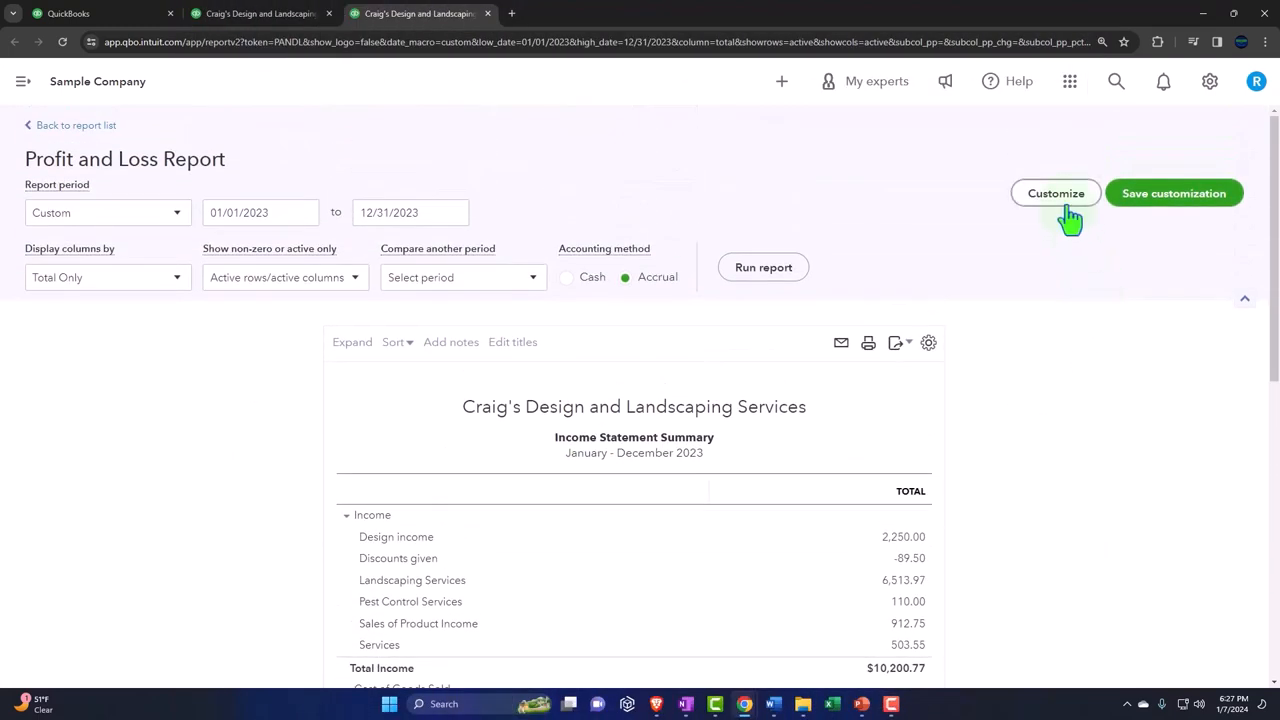
Customize negatives as (100), remove cents and the footer date/time, and rerun
{"action": "left_click", "coordinate": [1056, 192]}
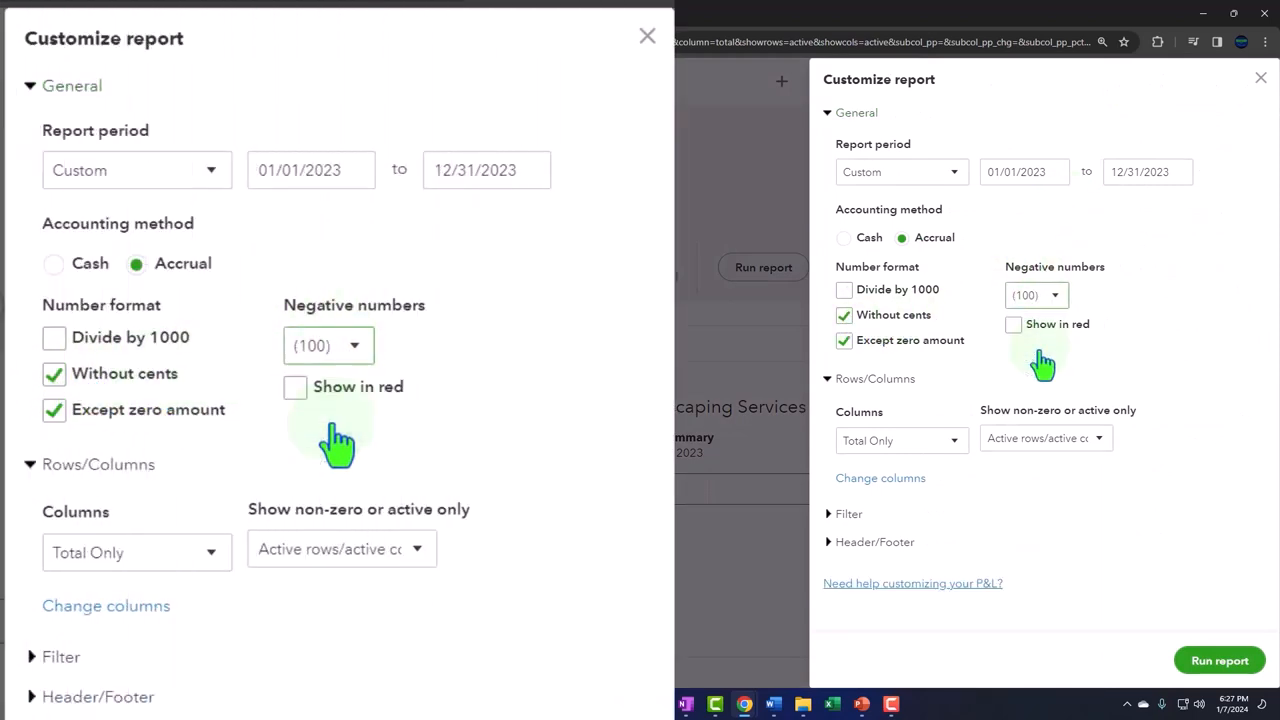
{"action": "left_click", "coordinate": [294, 388]}
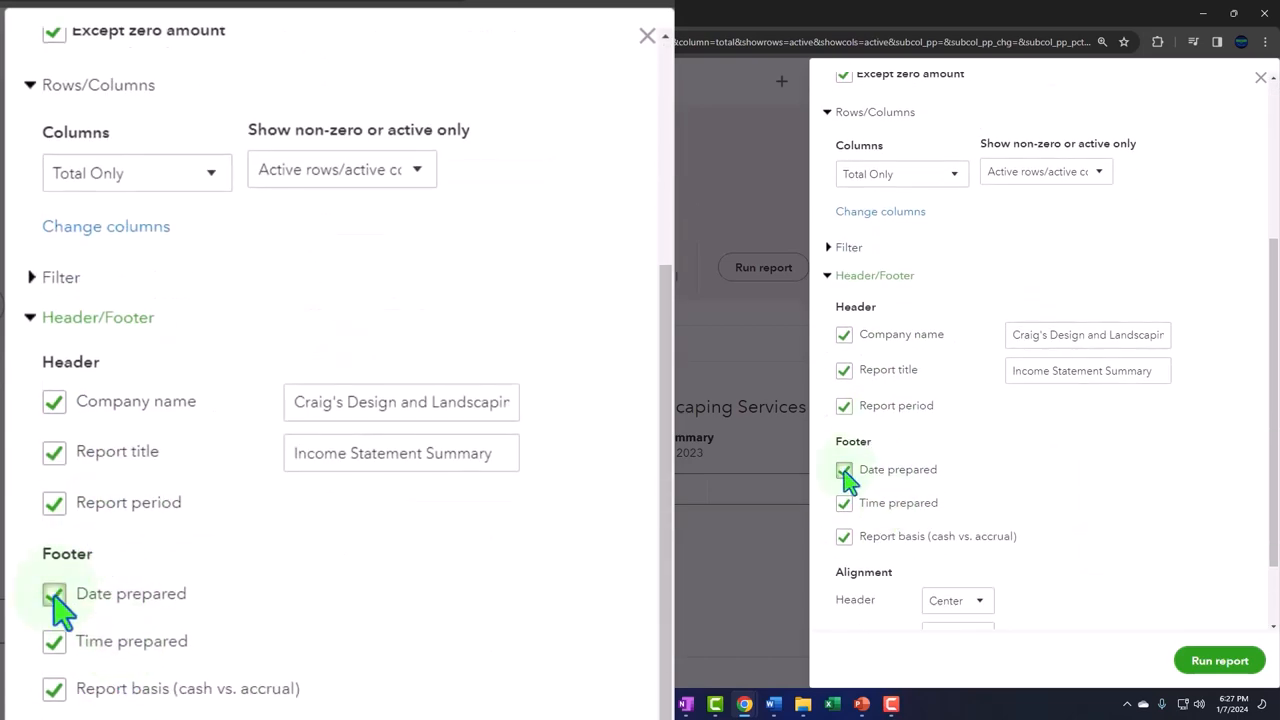
{"action": "left_click", "coordinate": [844, 468]}
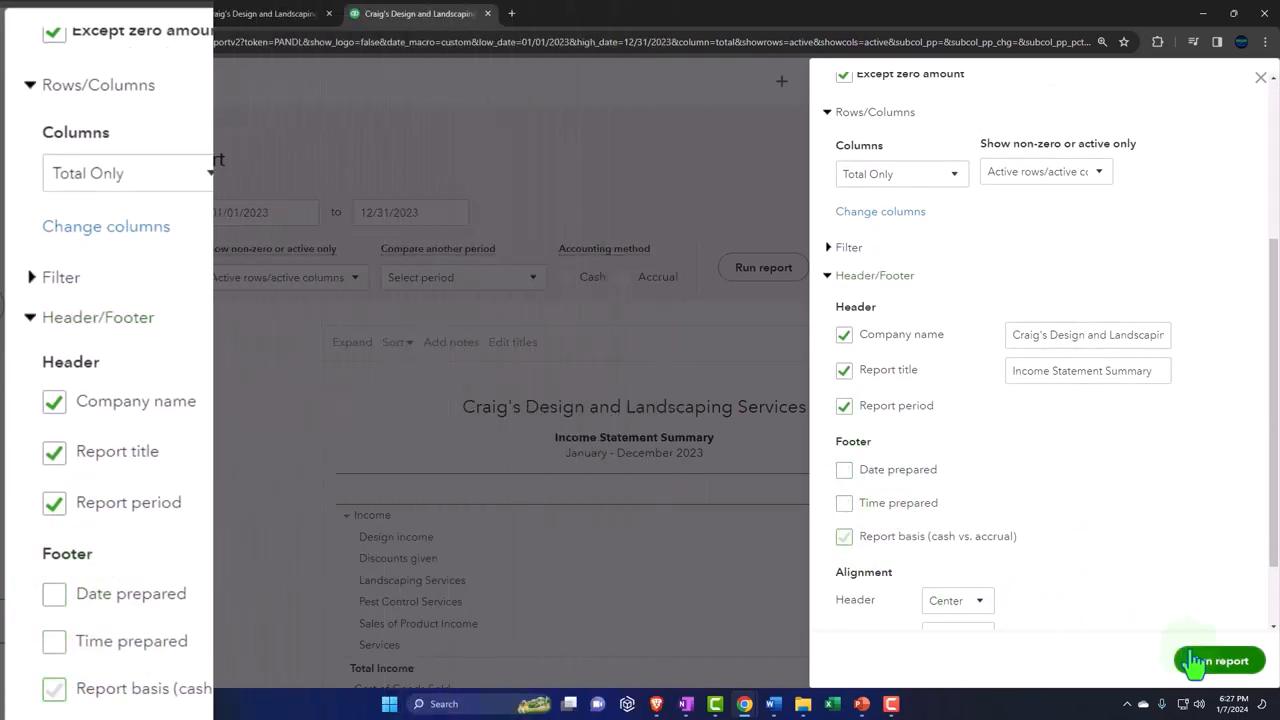
{"action": "left_click", "coordinate": [1216, 660]}
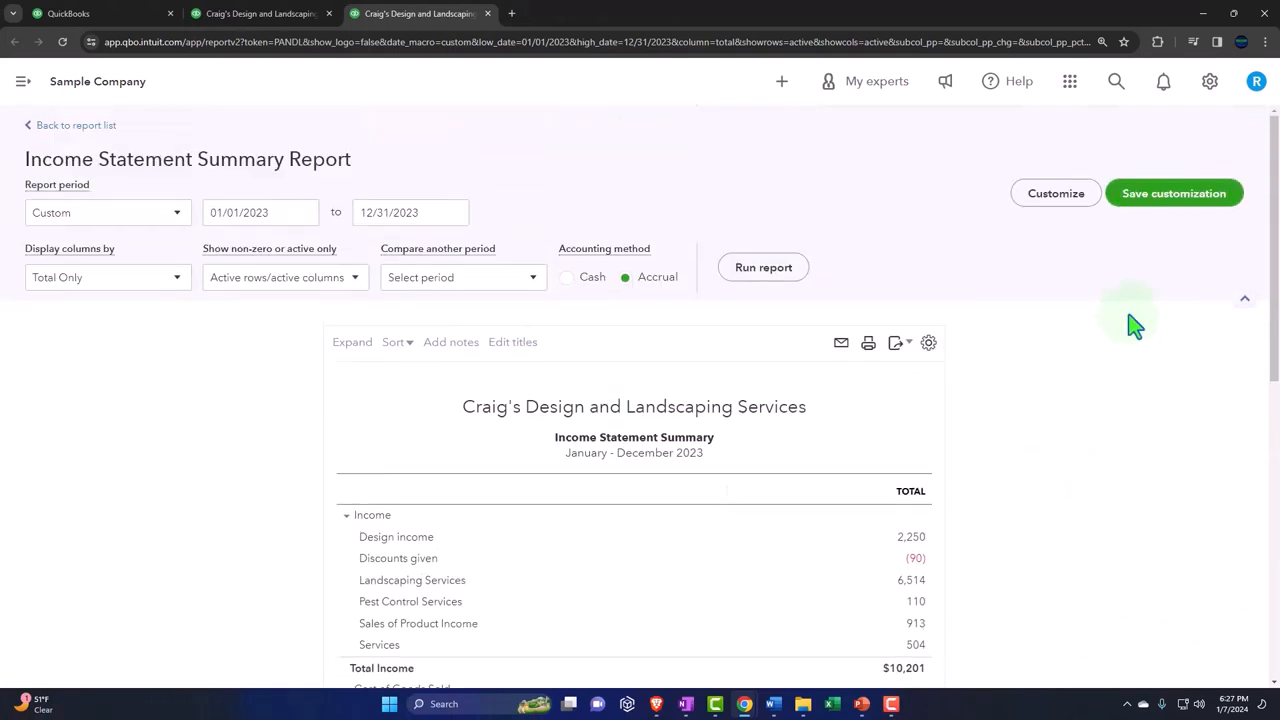
Save the customization as Income Statement Summary in a new Month End Reports group
{"action": "left_click", "coordinate": [1172, 192]}
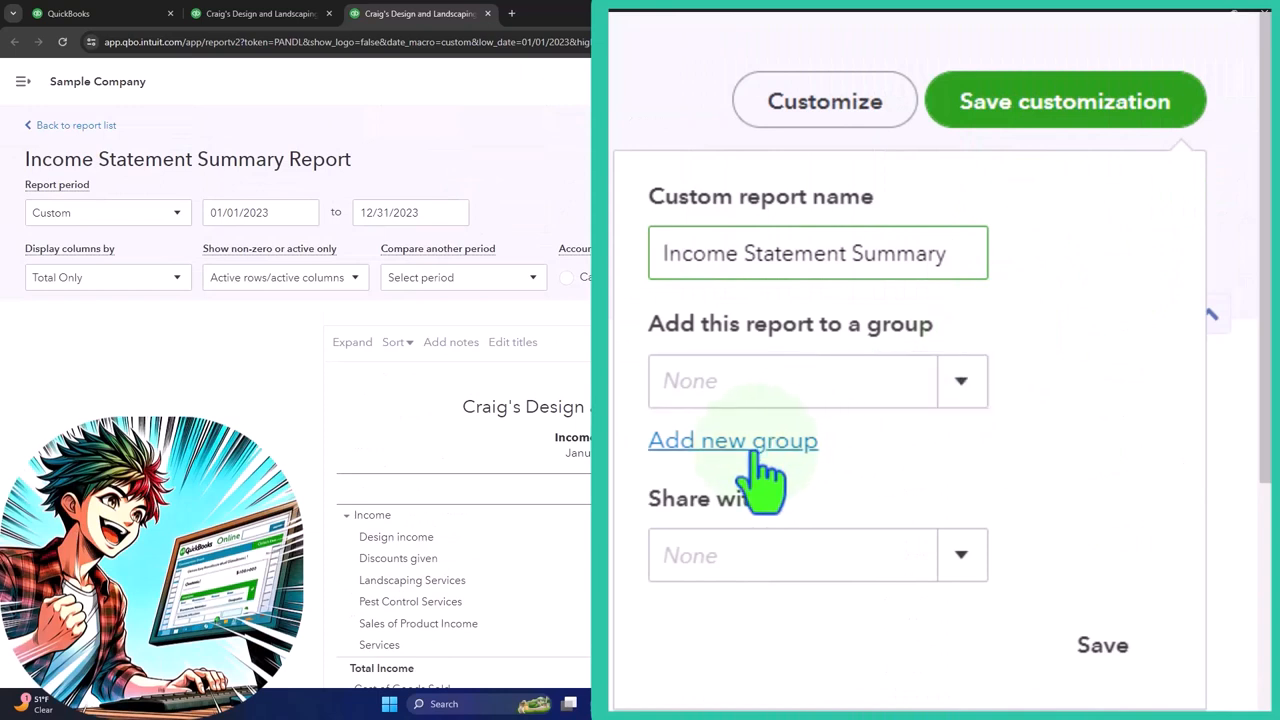
{"action": "left_click", "coordinate": [732, 440]}
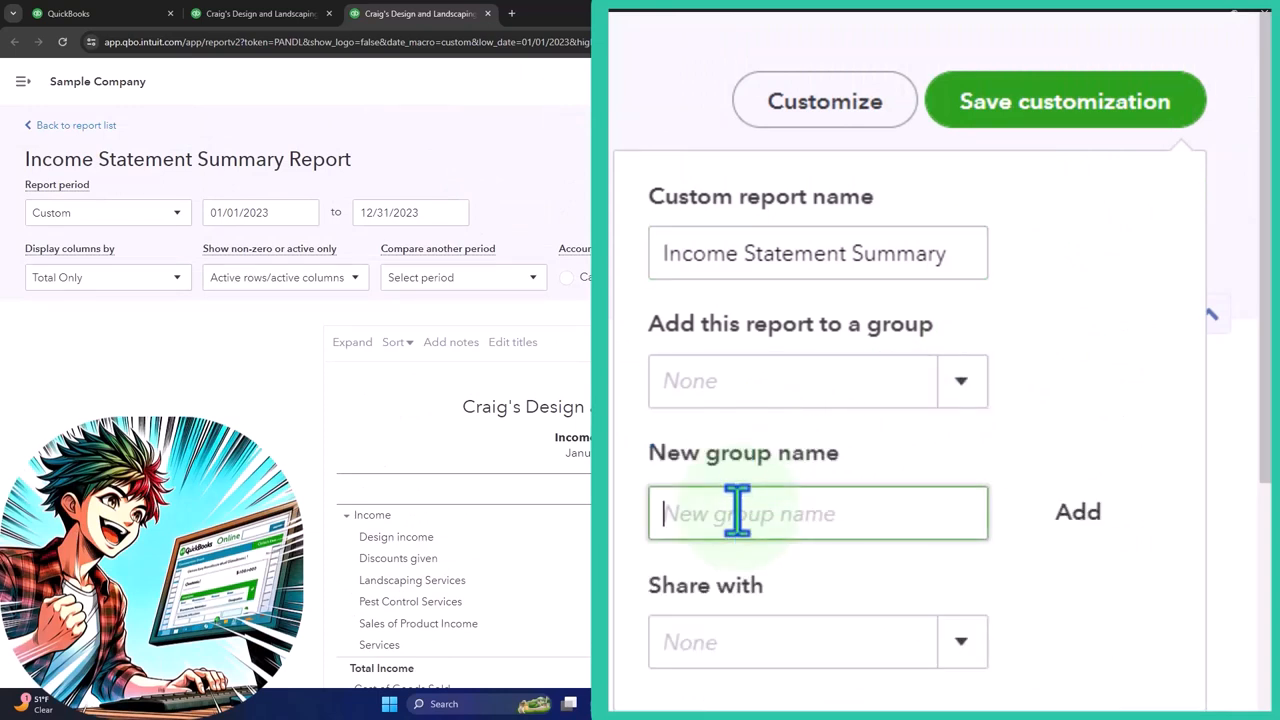
{"action": "type", "text": "Mont"}
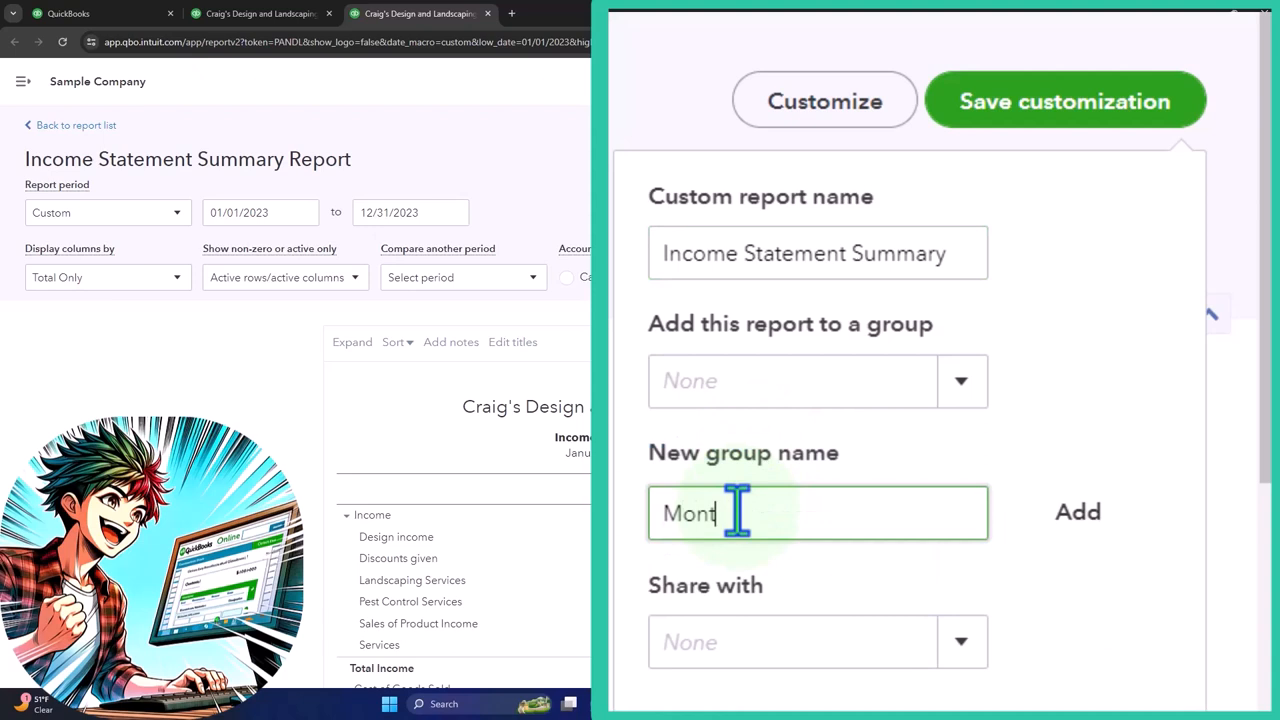
{"action": "type", "text": "h End Repo"}
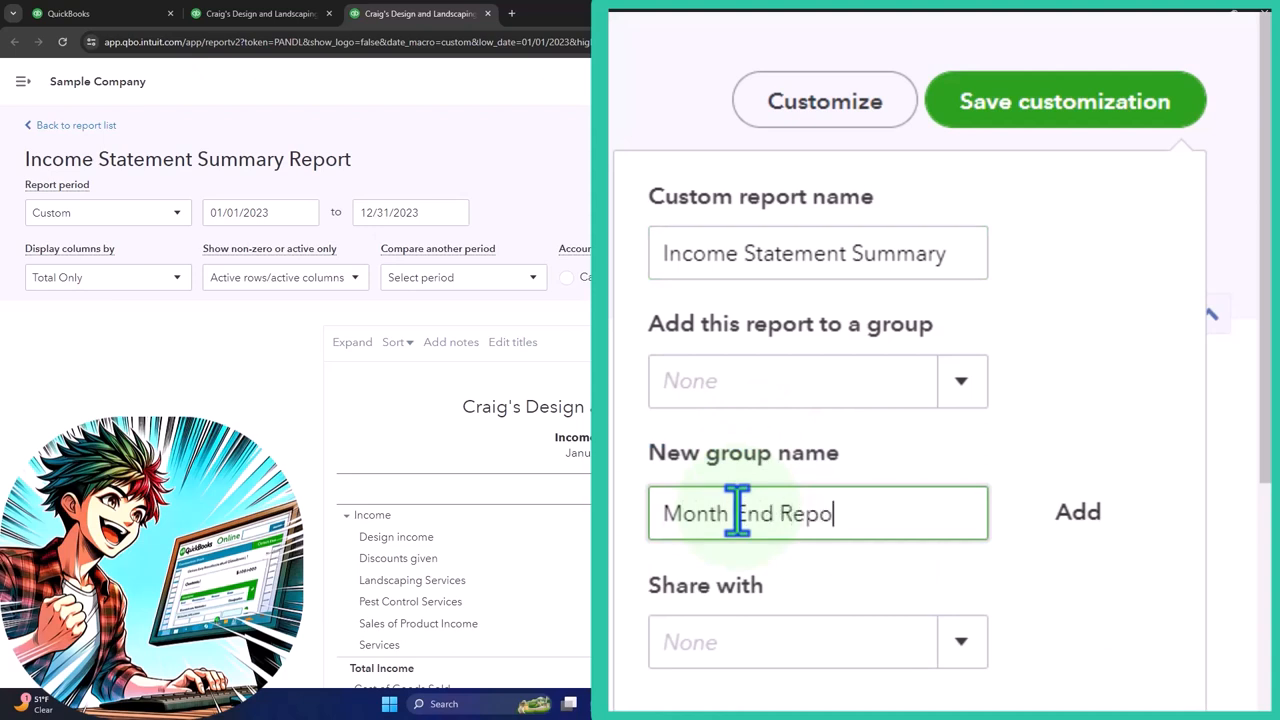
{"action": "type", "text": "rts"}
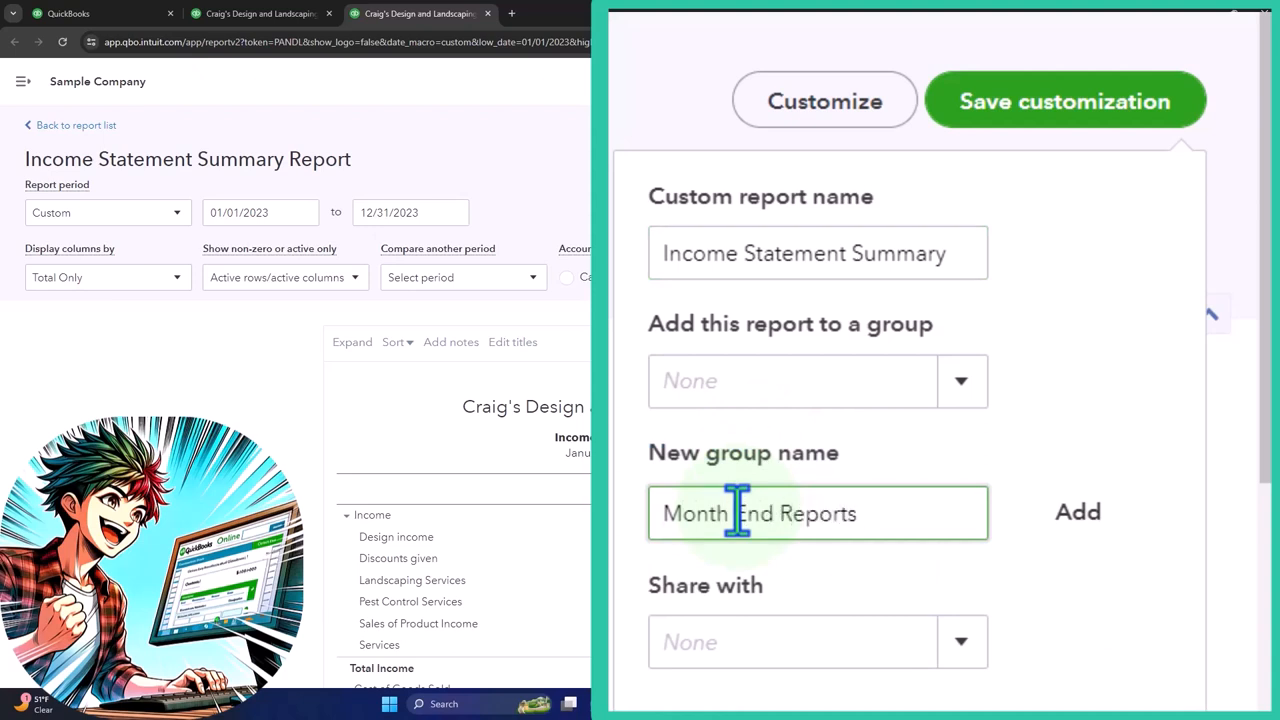
{"action": "left_click", "coordinate": [1076, 512]}
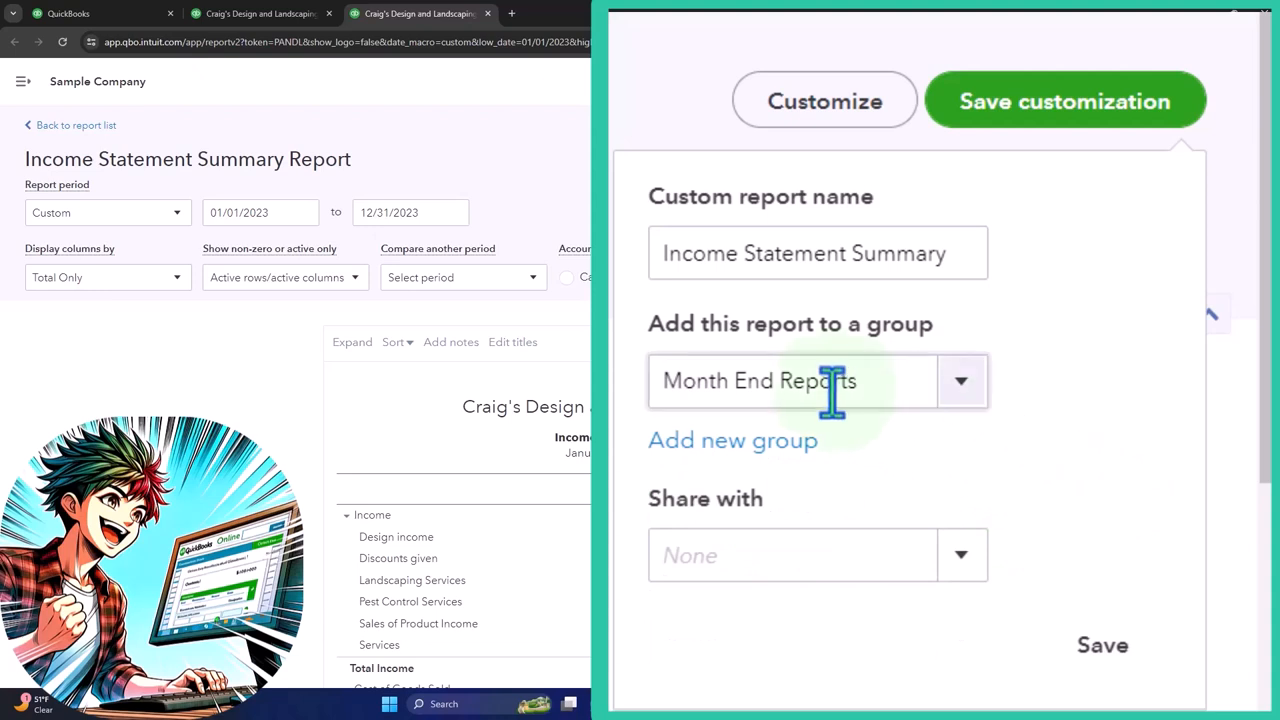
{"action": "left_click", "coordinate": [818, 252]}
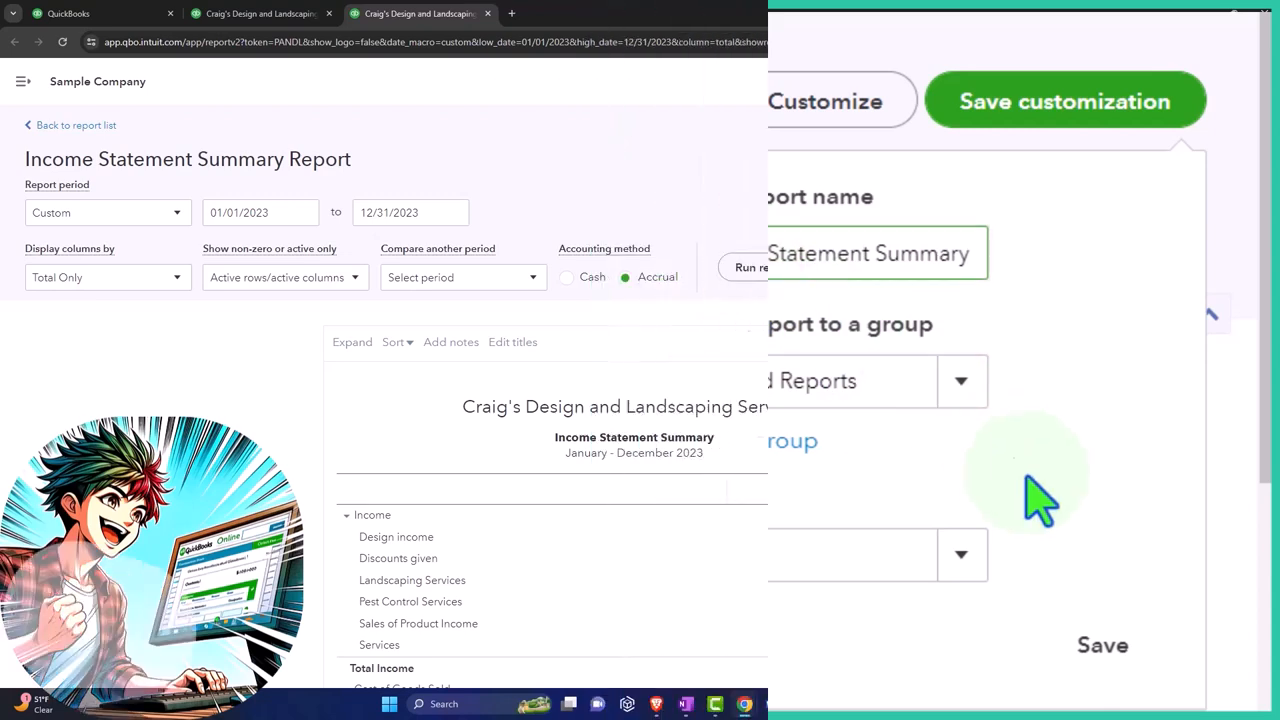
{"action": "left_click", "coordinate": [1102, 644]}
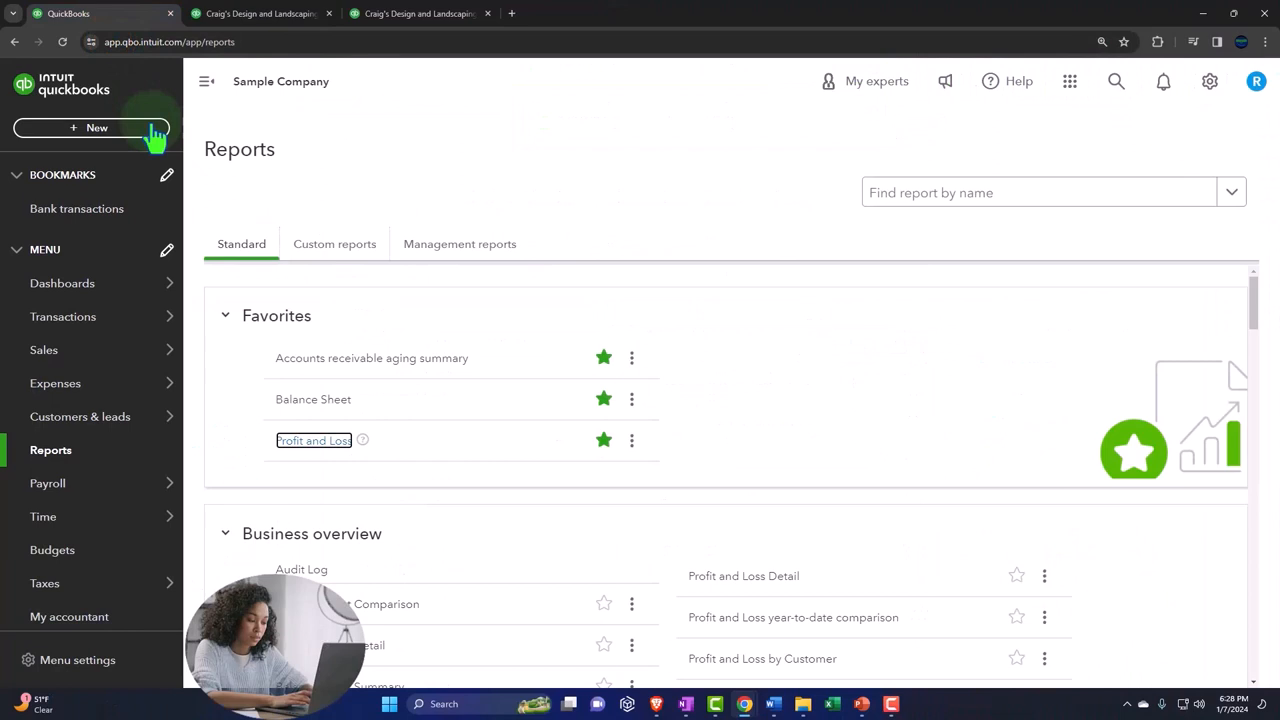
Reopen the saved Income Statement Summary report and expand its income sub-account rows
{"action": "left_click", "coordinate": [334, 244]}
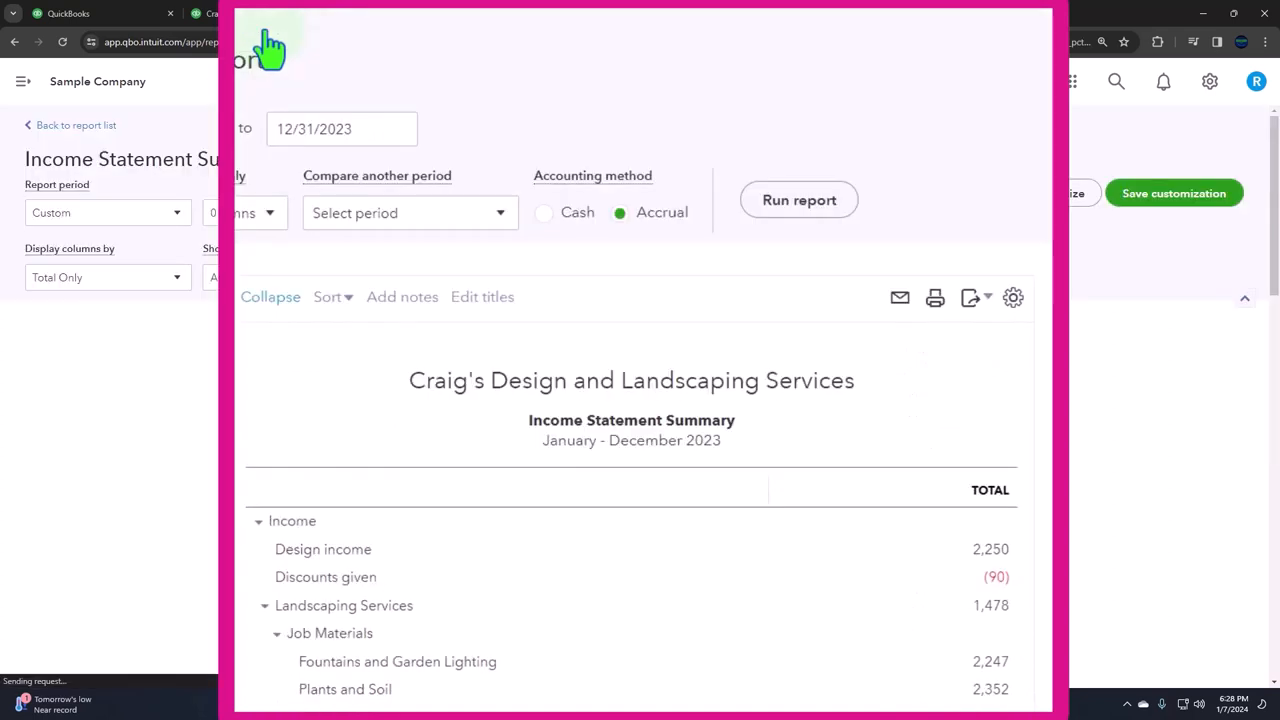
{"action": "scroll", "scroll_direction": "down", "scroll_amount": 3}
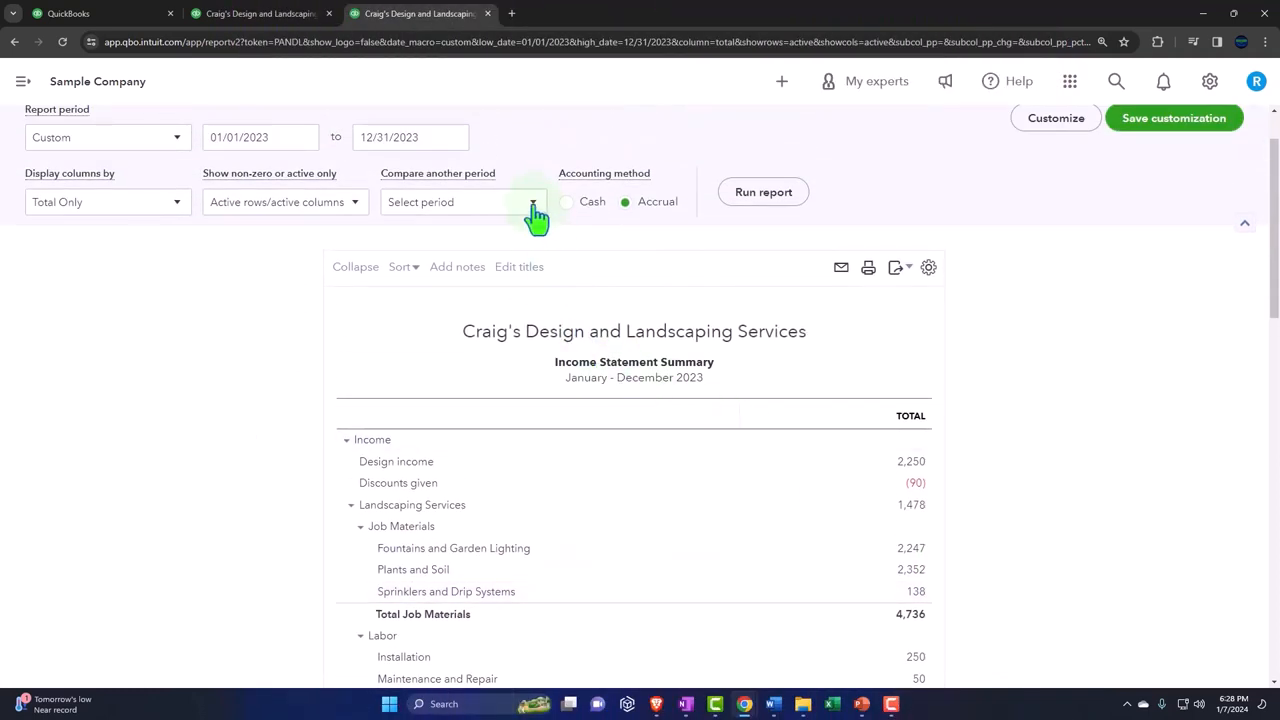
Add a % of Income comparison column and rerun the 2023 report
{"action": "left_click", "coordinate": [462, 200]}
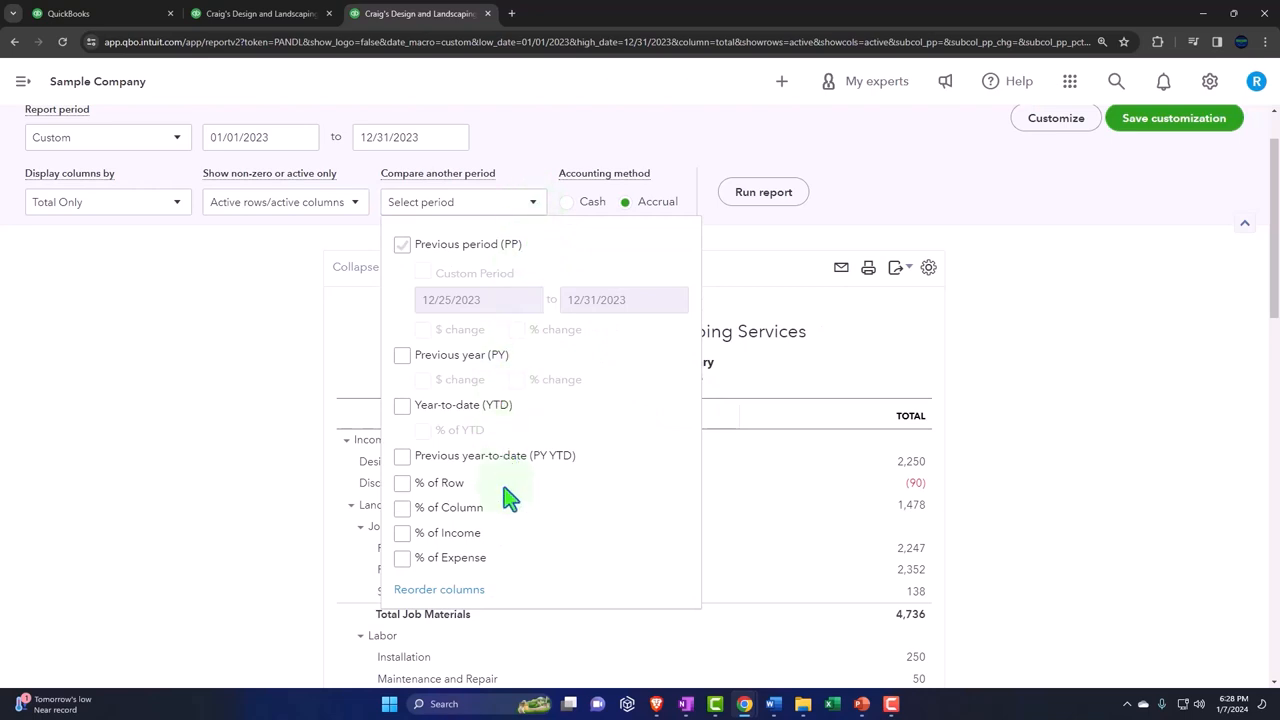
{"action": "left_click", "coordinate": [400, 532]}
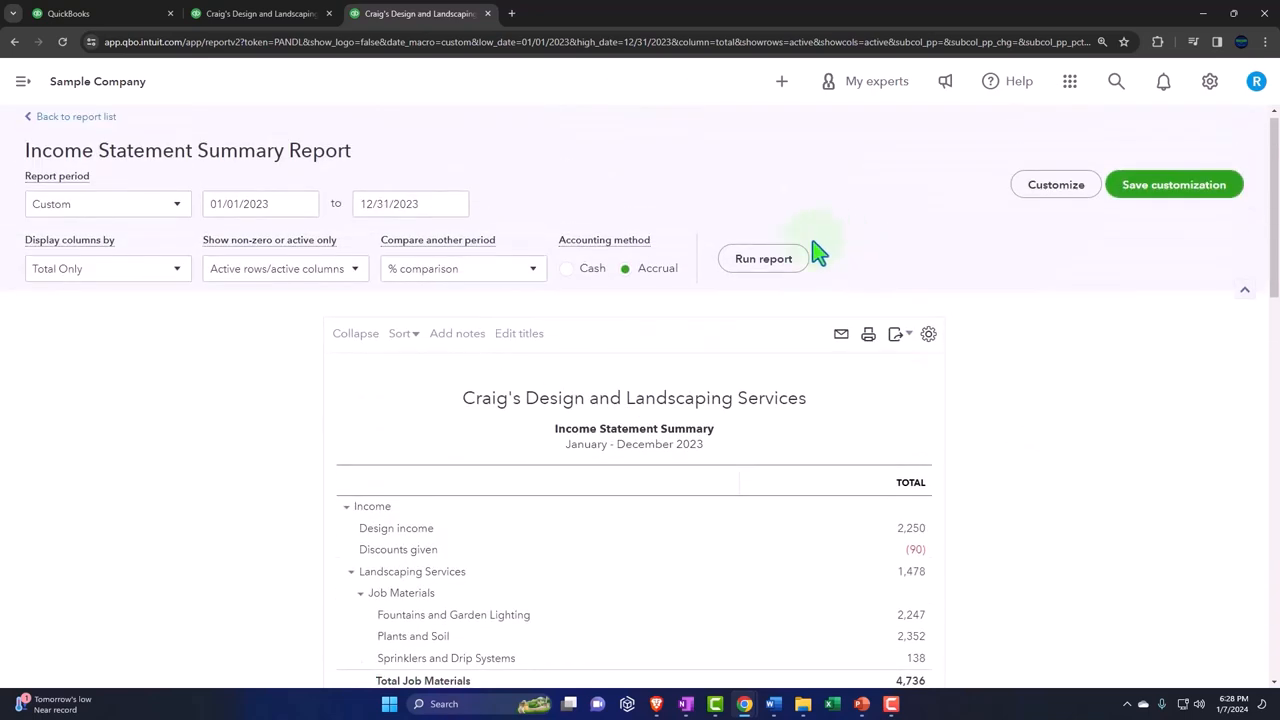
{"action": "left_click", "coordinate": [764, 258]}
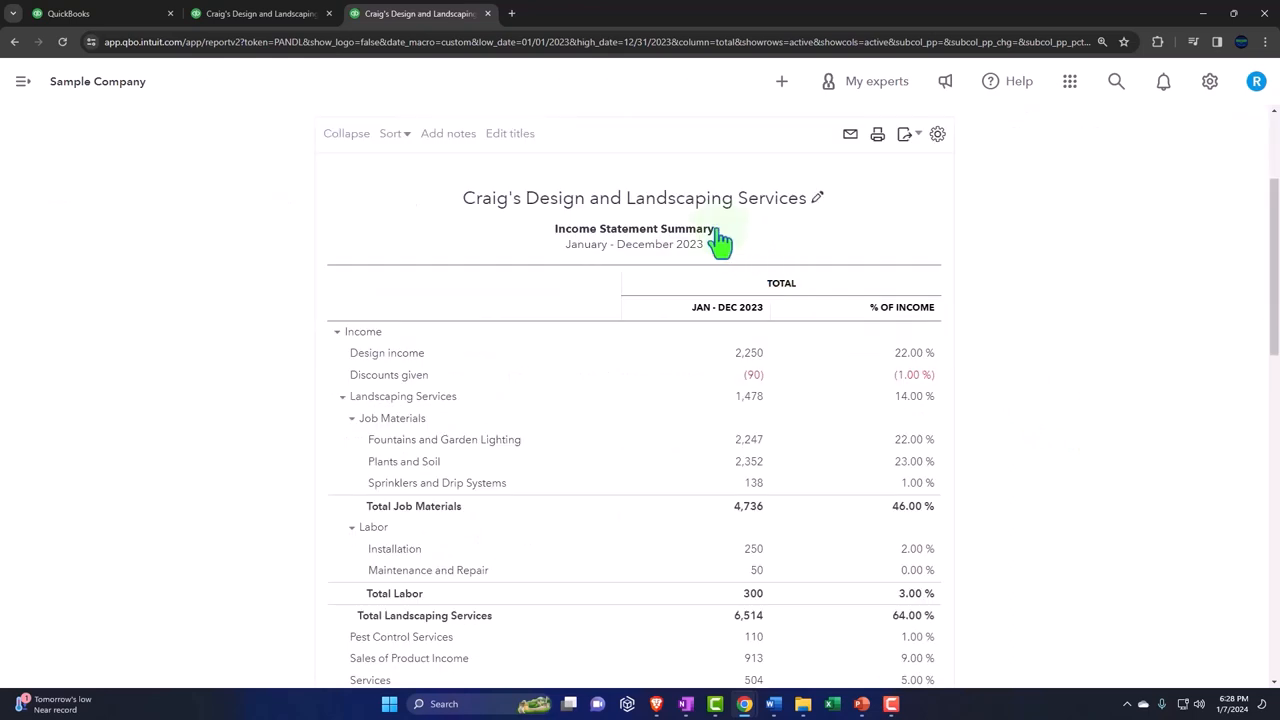
Retitle the report 'Income Statement Vertical Analysis'
{"action": "left_click", "coordinate": [636, 228]}
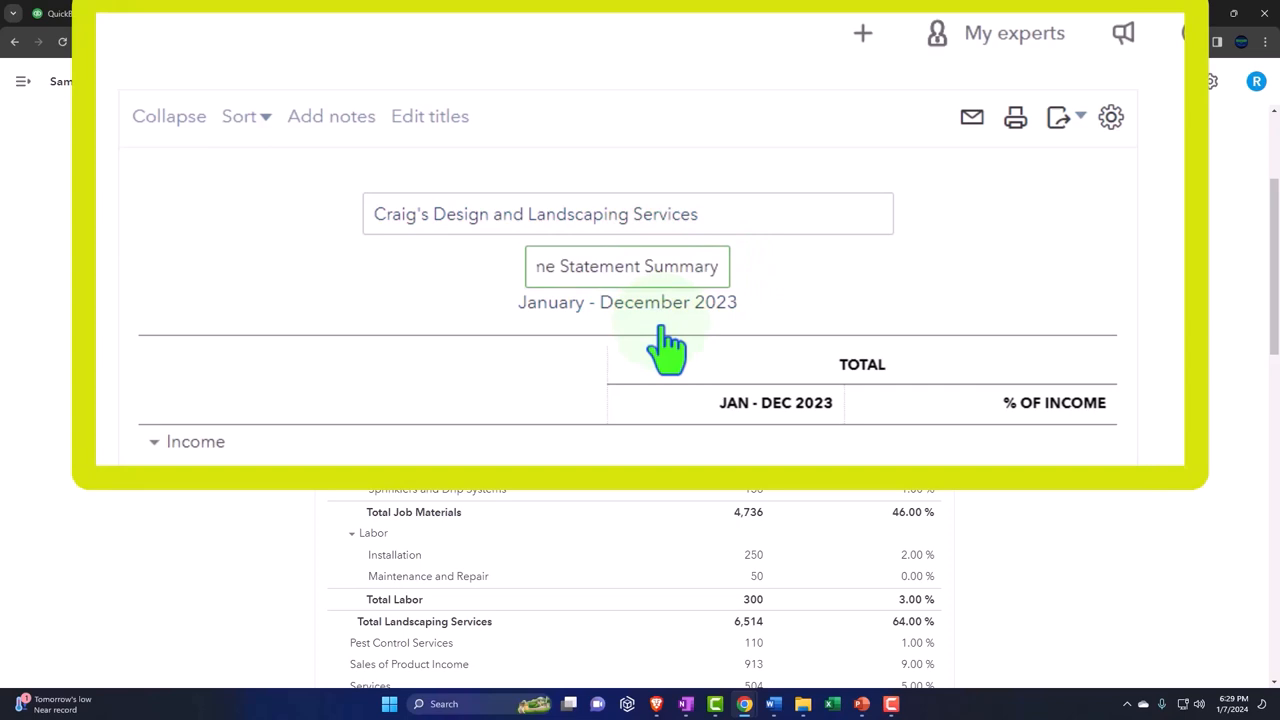
{"action": "type", "text": "Income Statement Vertical Analysis"}
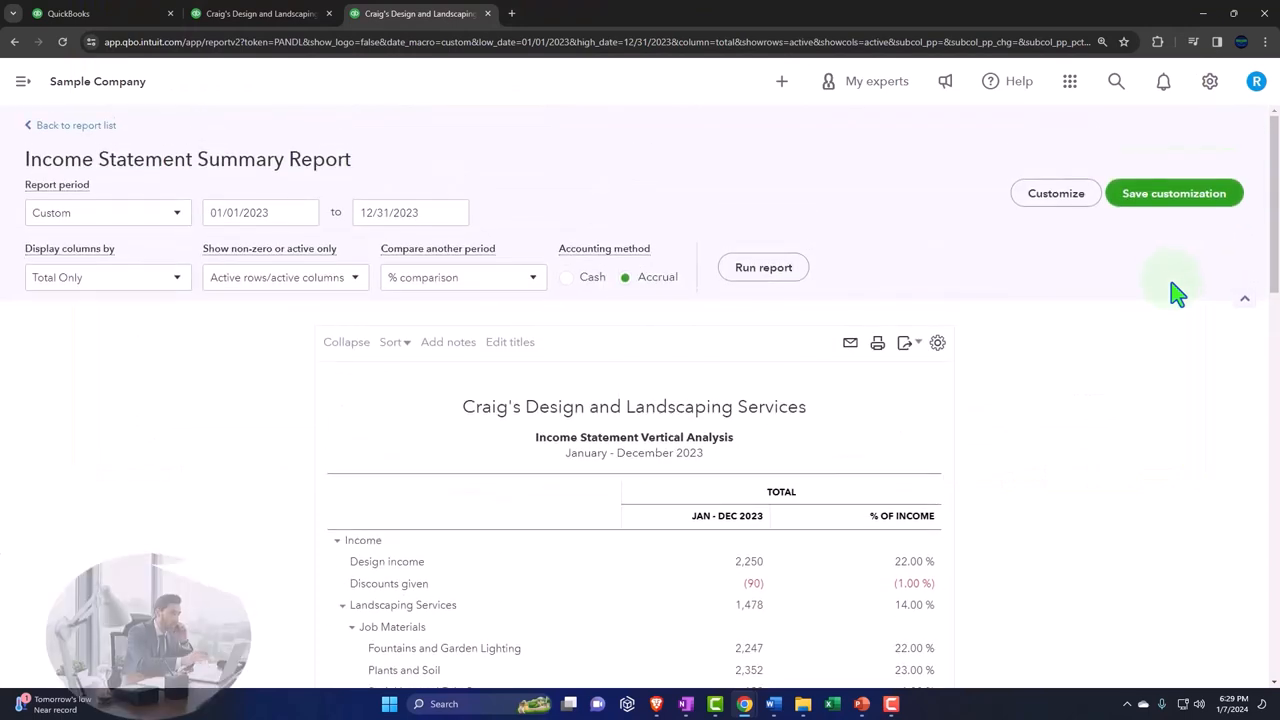
Save the customization as '5. Income Statement Vertical Analysis' in the Month End Reports group
{"action": "left_click", "coordinate": [1172, 192]}
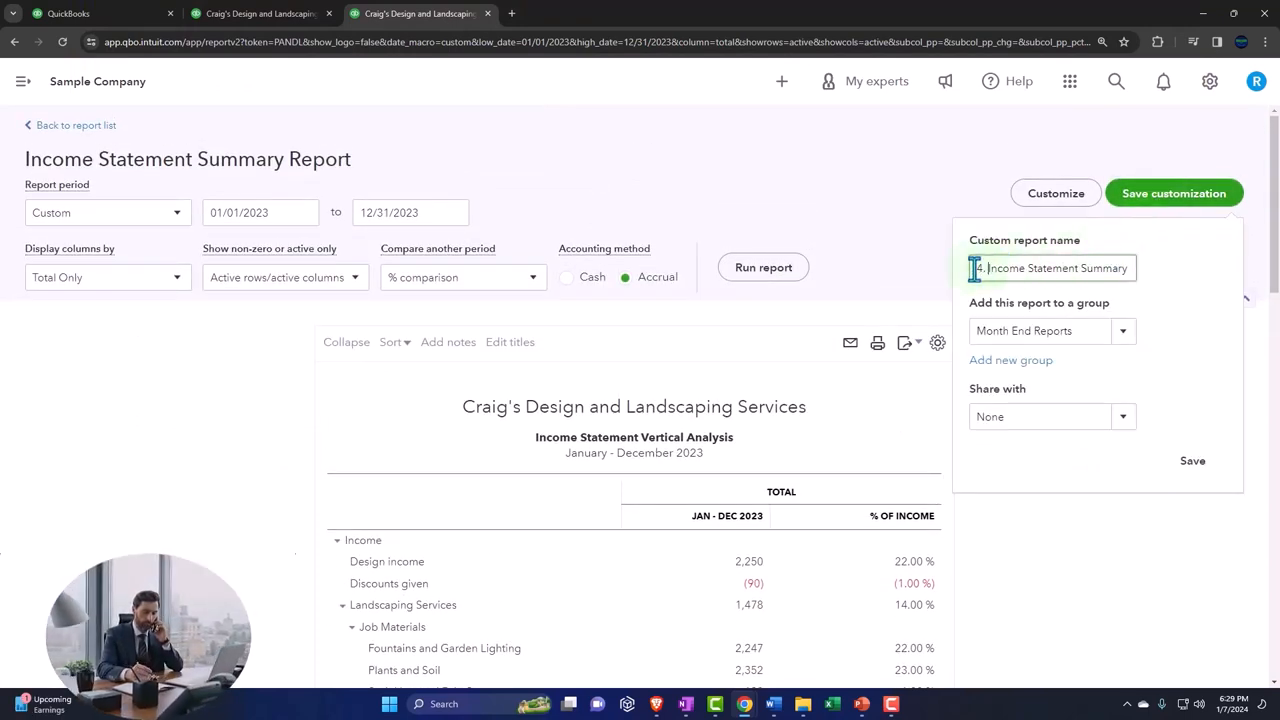
{"action": "type", "text": "5"}
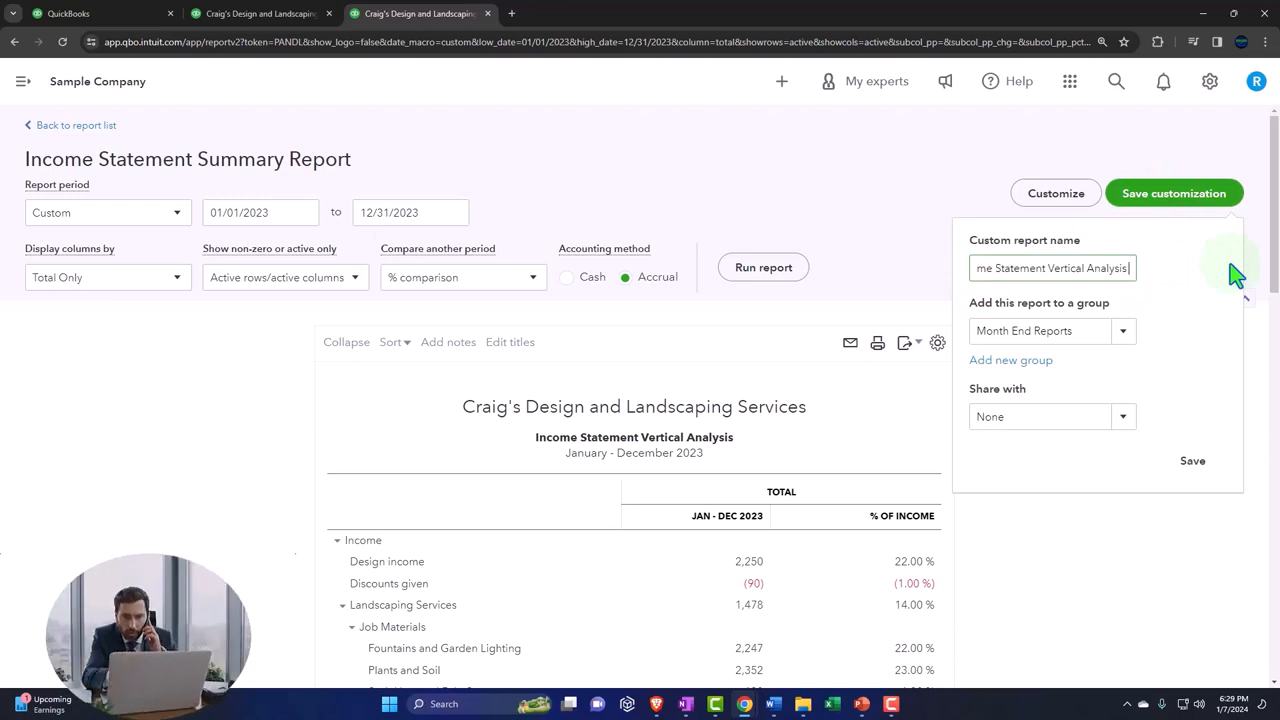
{"action": "left_click", "coordinate": [1192, 460]}
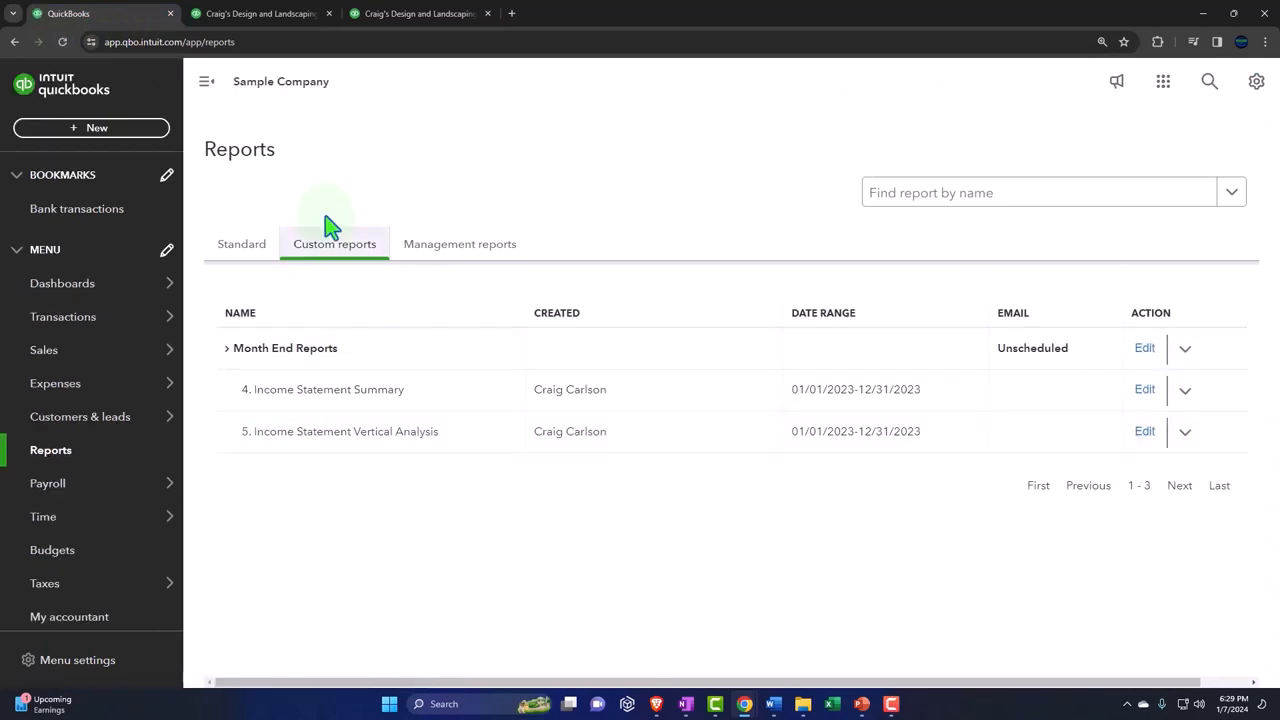
Reopen the vertical analysis report and remove its % of Income column
{"action": "left_click", "coordinate": [344, 432]}
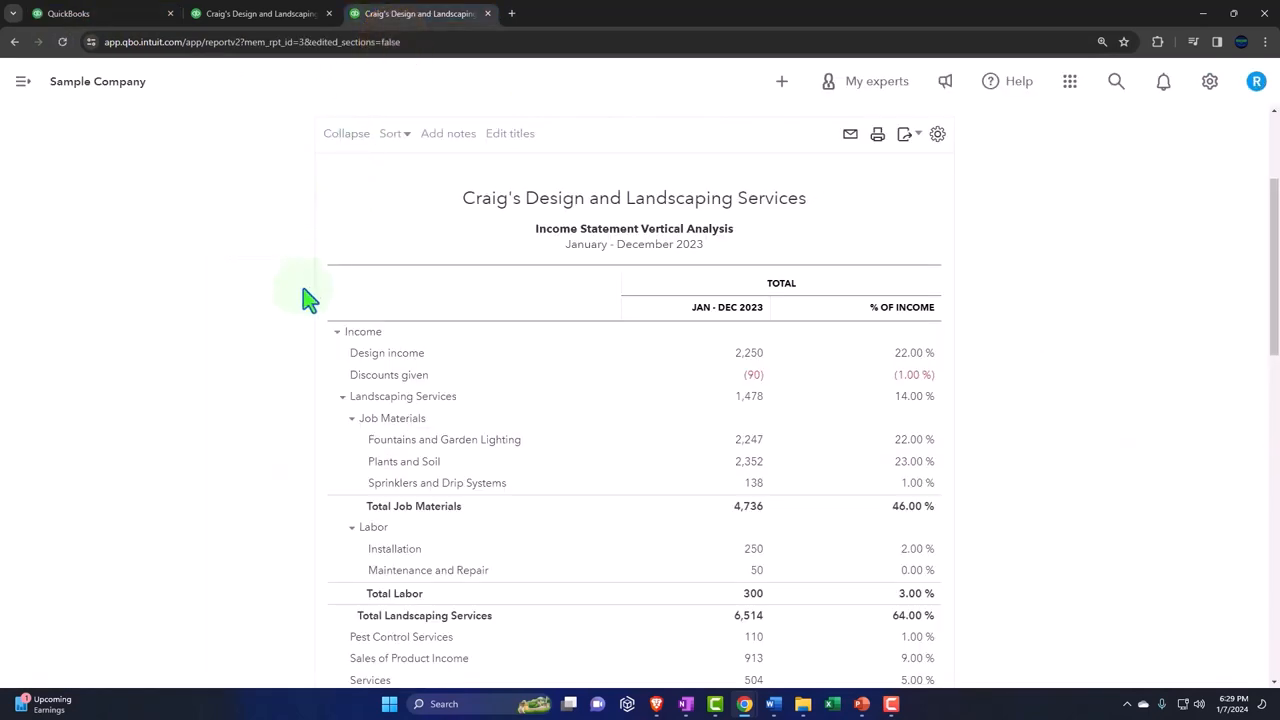
{"action": "left_click", "coordinate": [108, 276]}
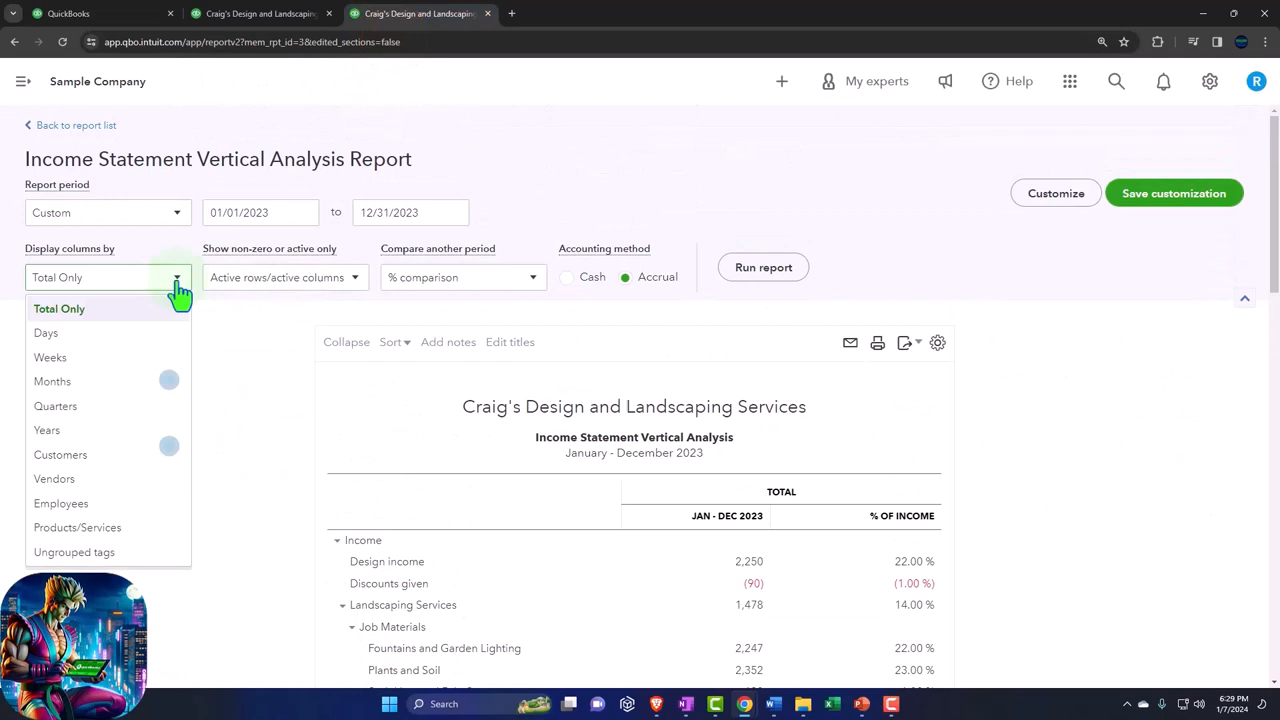
{"action": "left_click", "coordinate": [462, 276]}
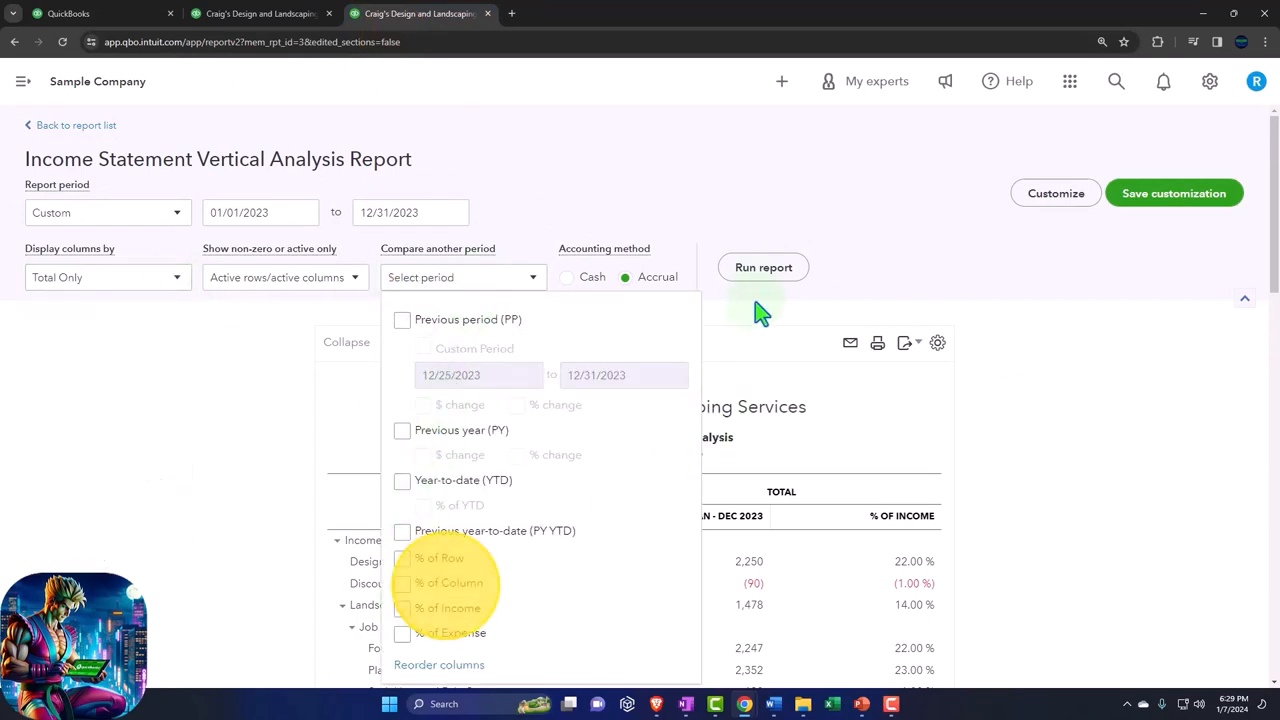
{"action": "left_click", "coordinate": [764, 268]}
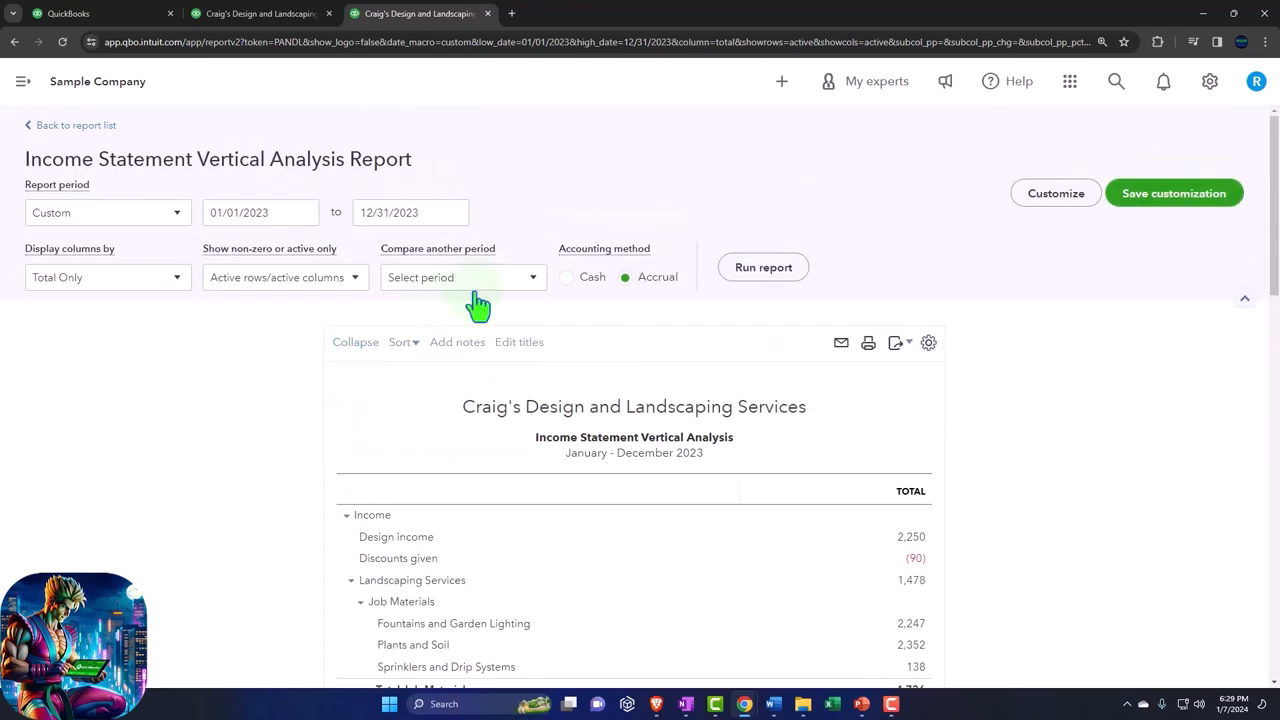
{"action": "mouse_move", "coordinate": [172, 290]}
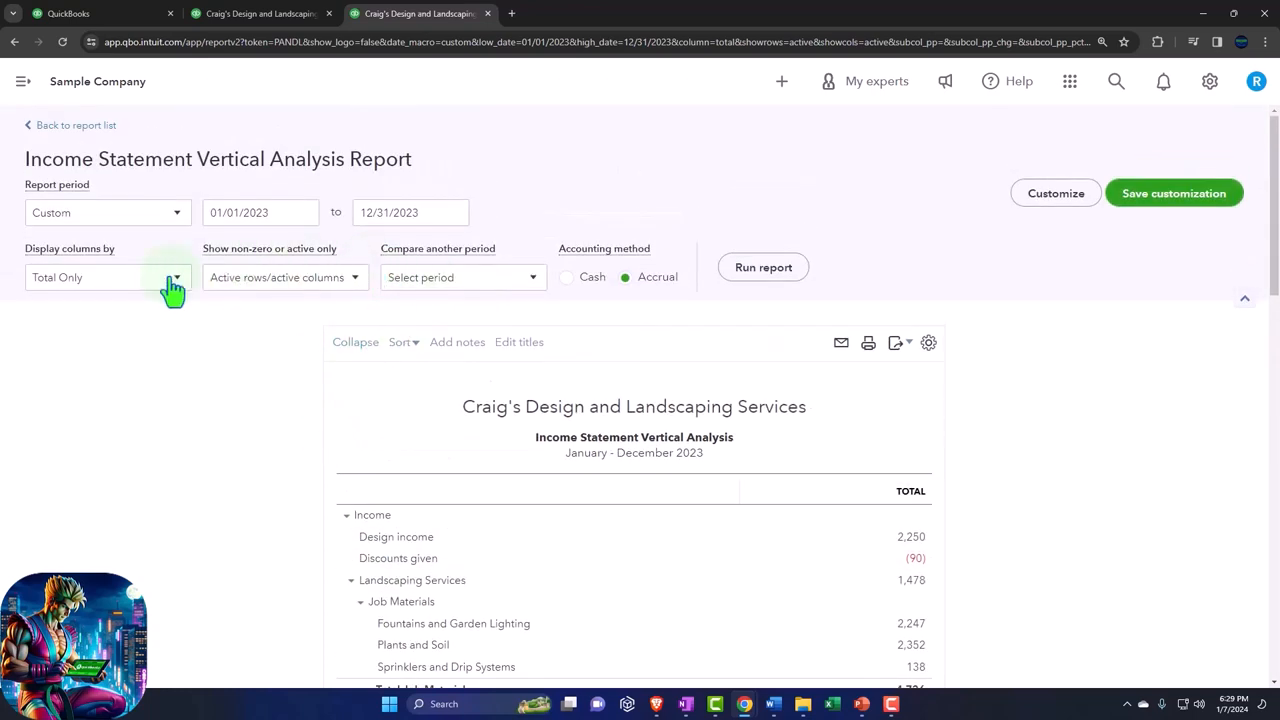
Display columns by Quarters, rerun, and retitle the report 'Income Statement By Qt'
{"action": "left_click", "coordinate": [108, 276]}
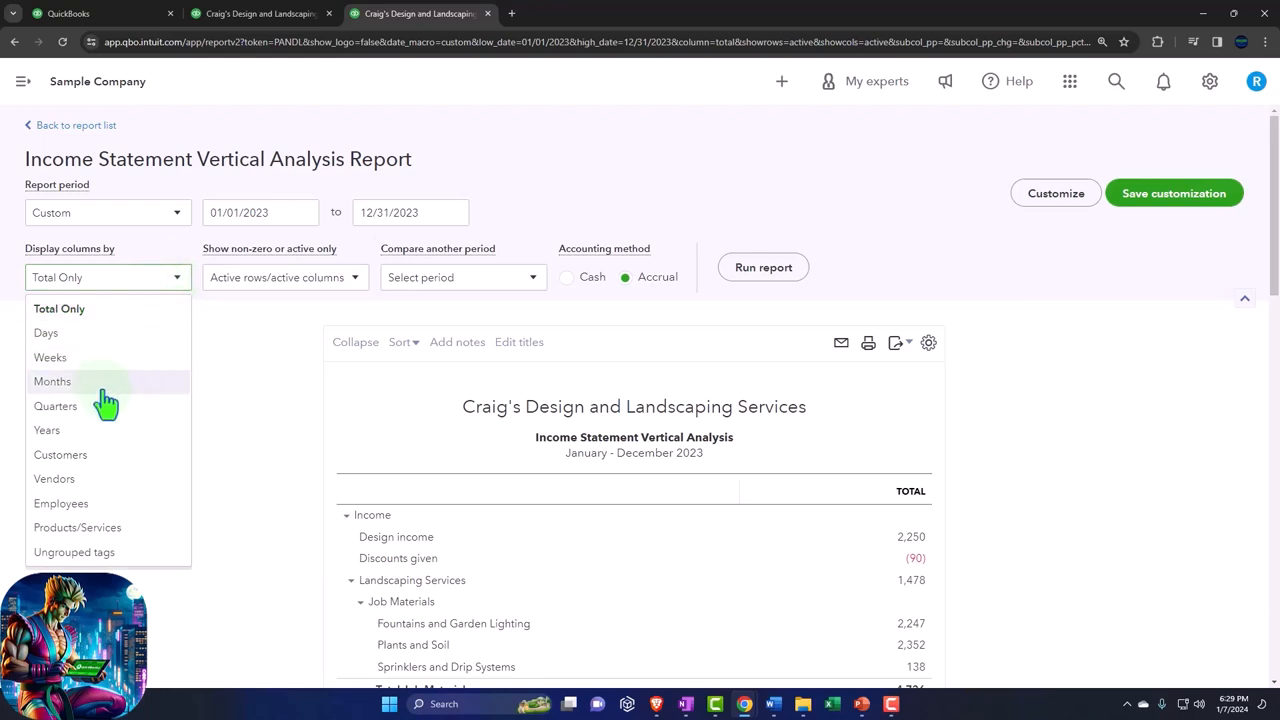
{"action": "left_click", "coordinate": [56, 404]}
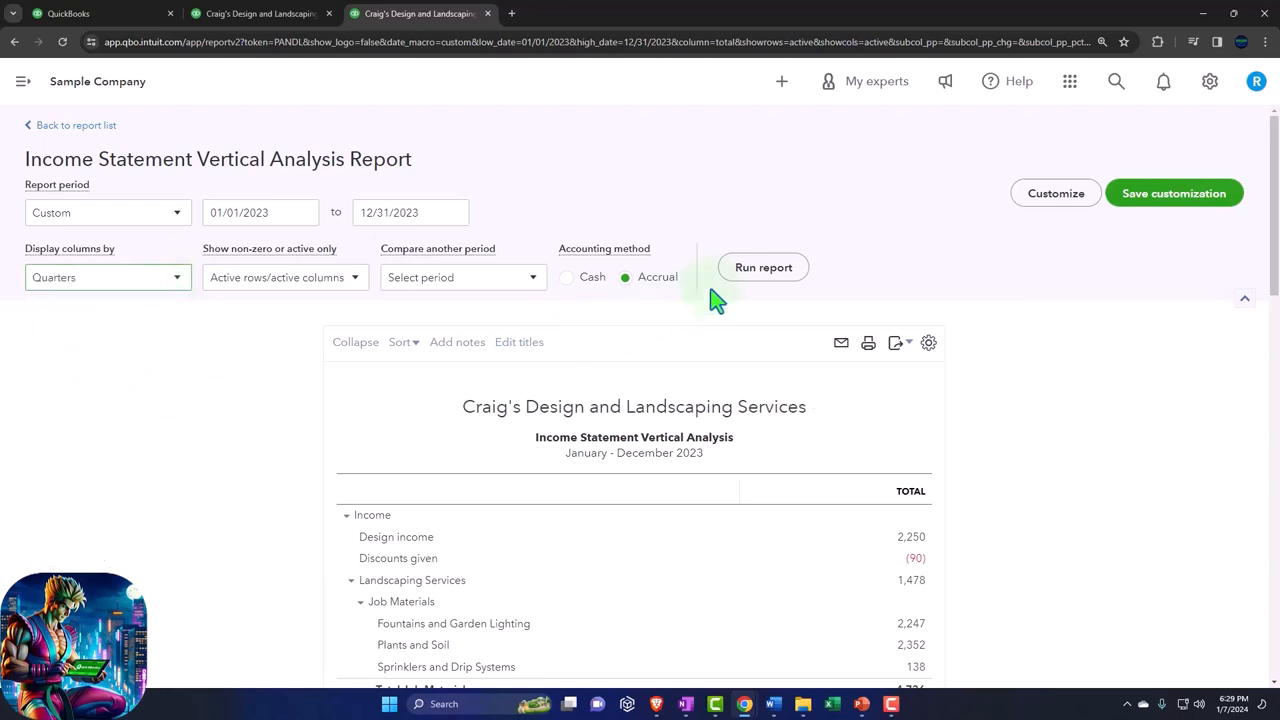
{"action": "left_click", "coordinate": [764, 268]}
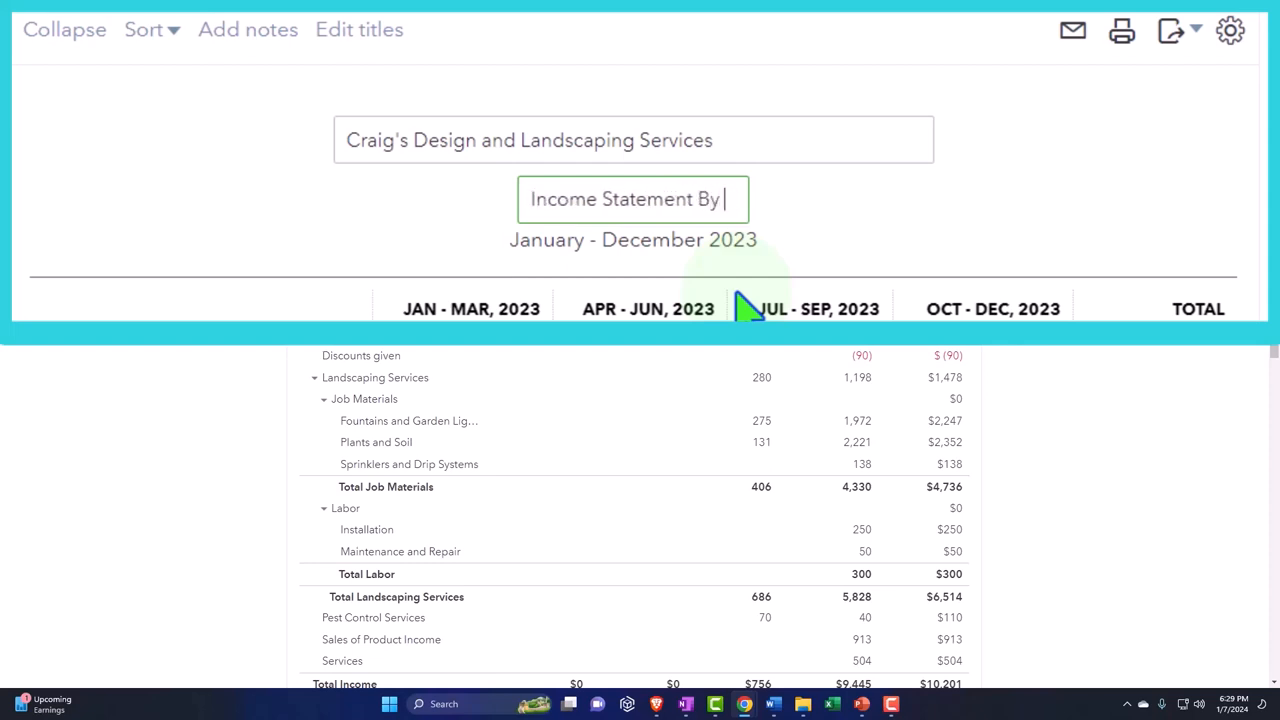
{"action": "type", "text": "Qt"}
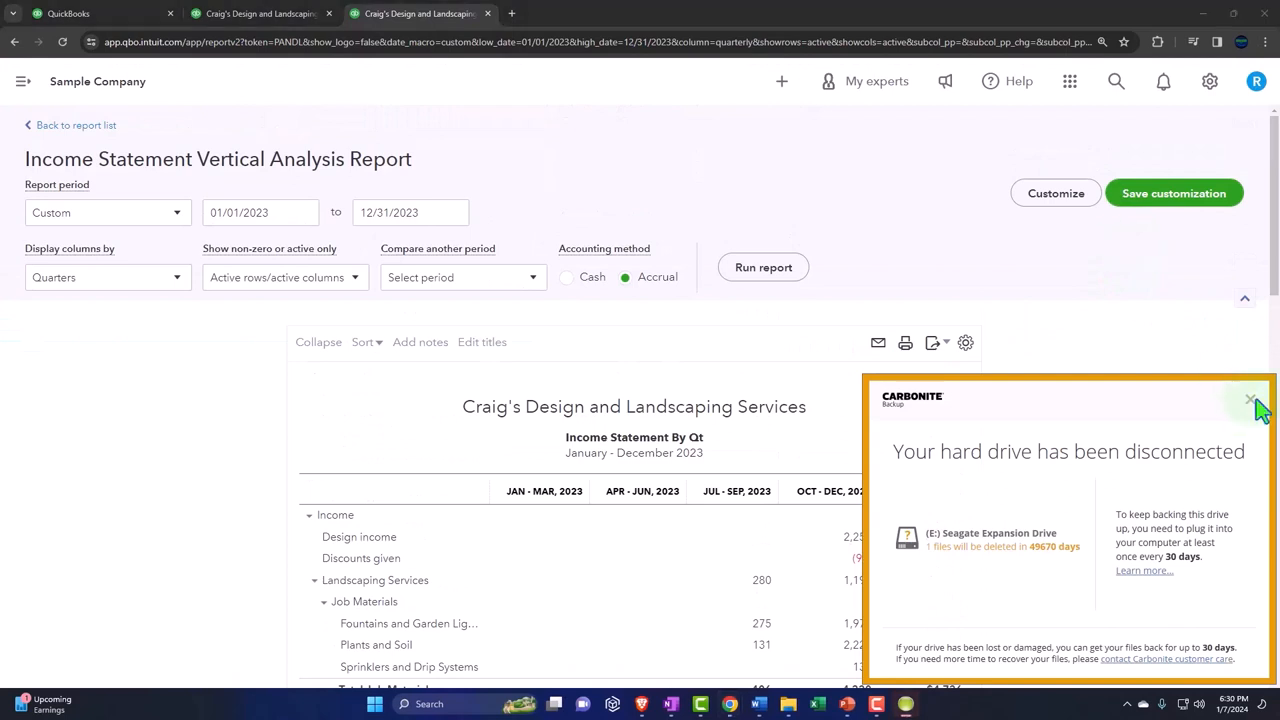
Save the customization as '6. Income Statement By Qt' in the Month End Reports group
{"action": "left_click", "coordinate": [1250, 400]}
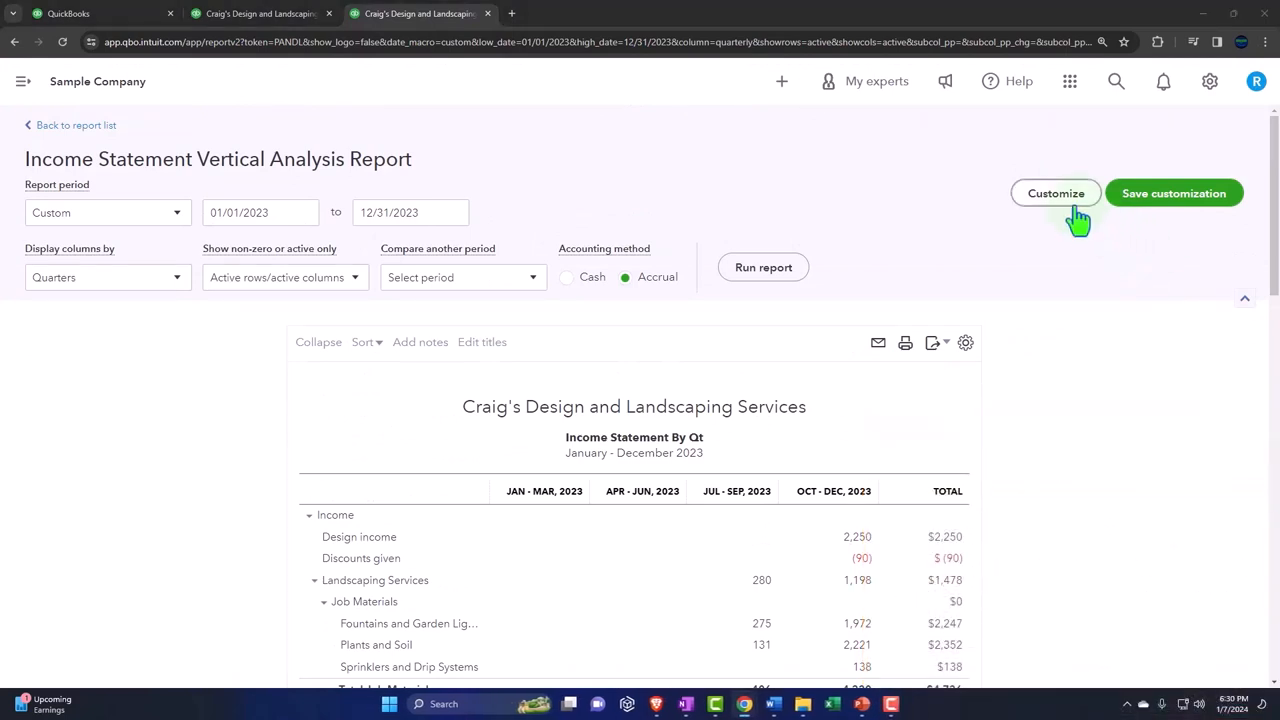
{"action": "left_click", "coordinate": [1172, 192]}
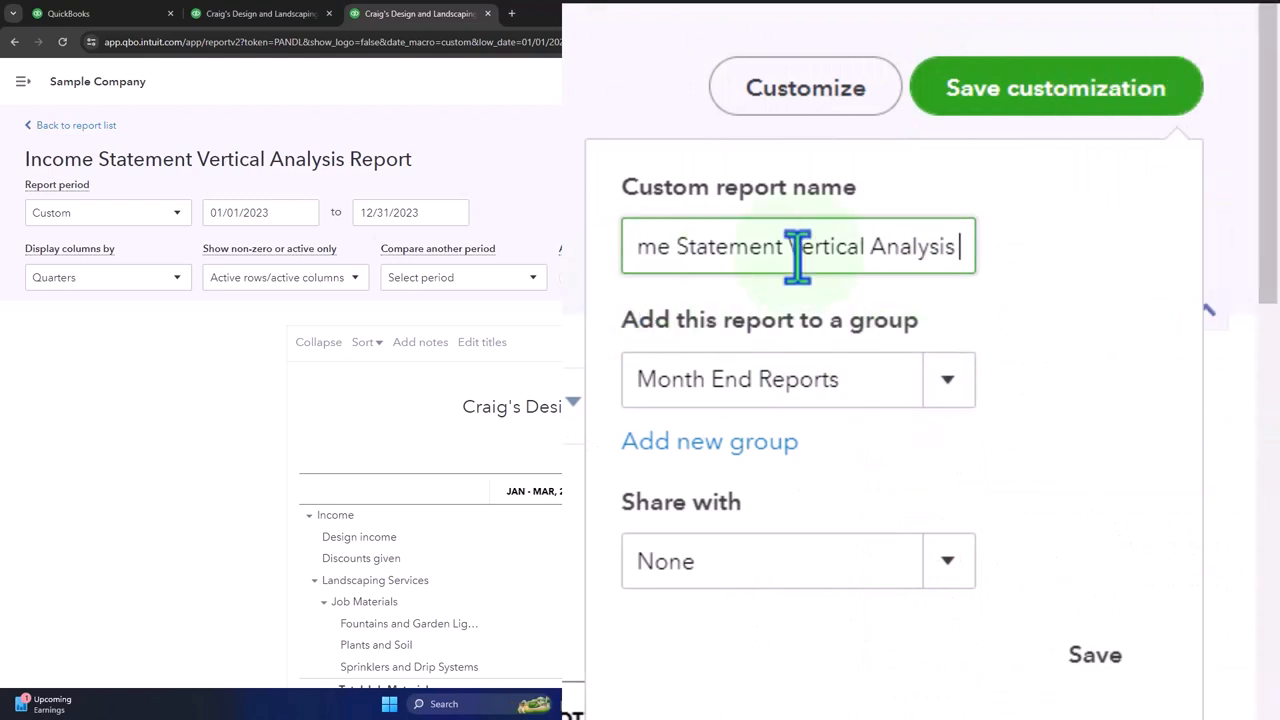
{"action": "type", "text": "6.0 Income Statement By Qt"}
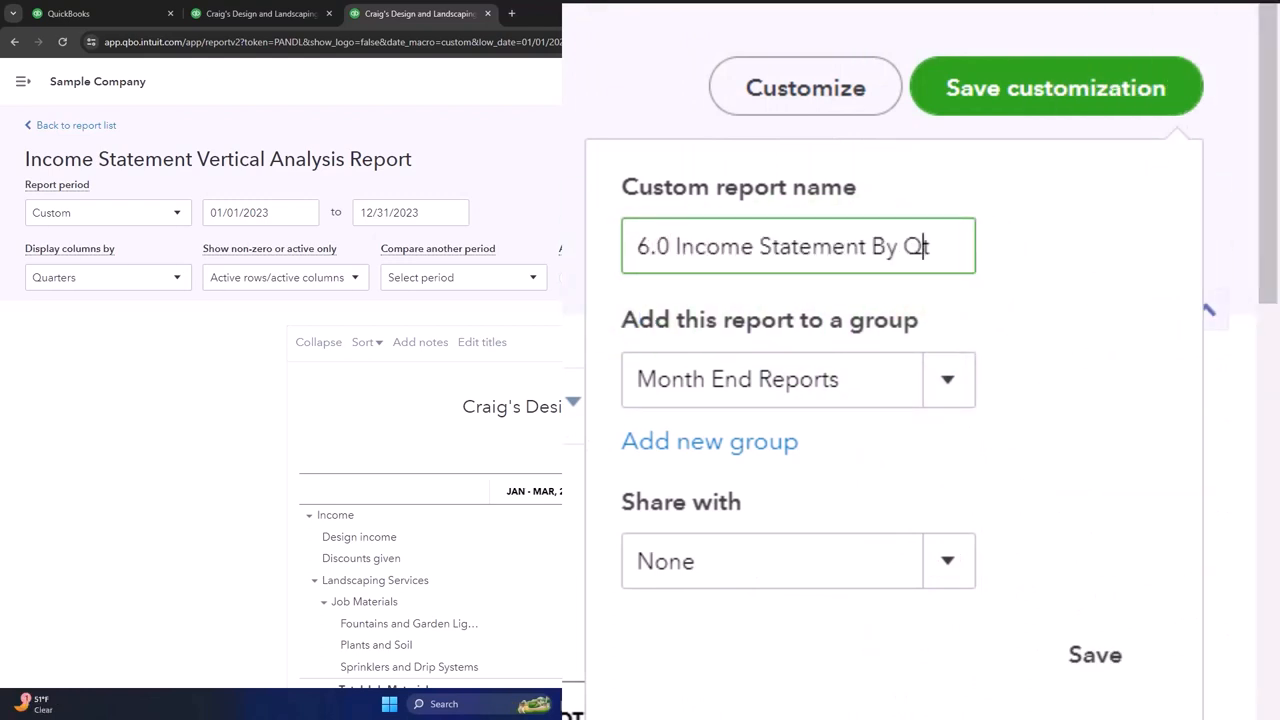
{"action": "key", "text": "Backspace"}
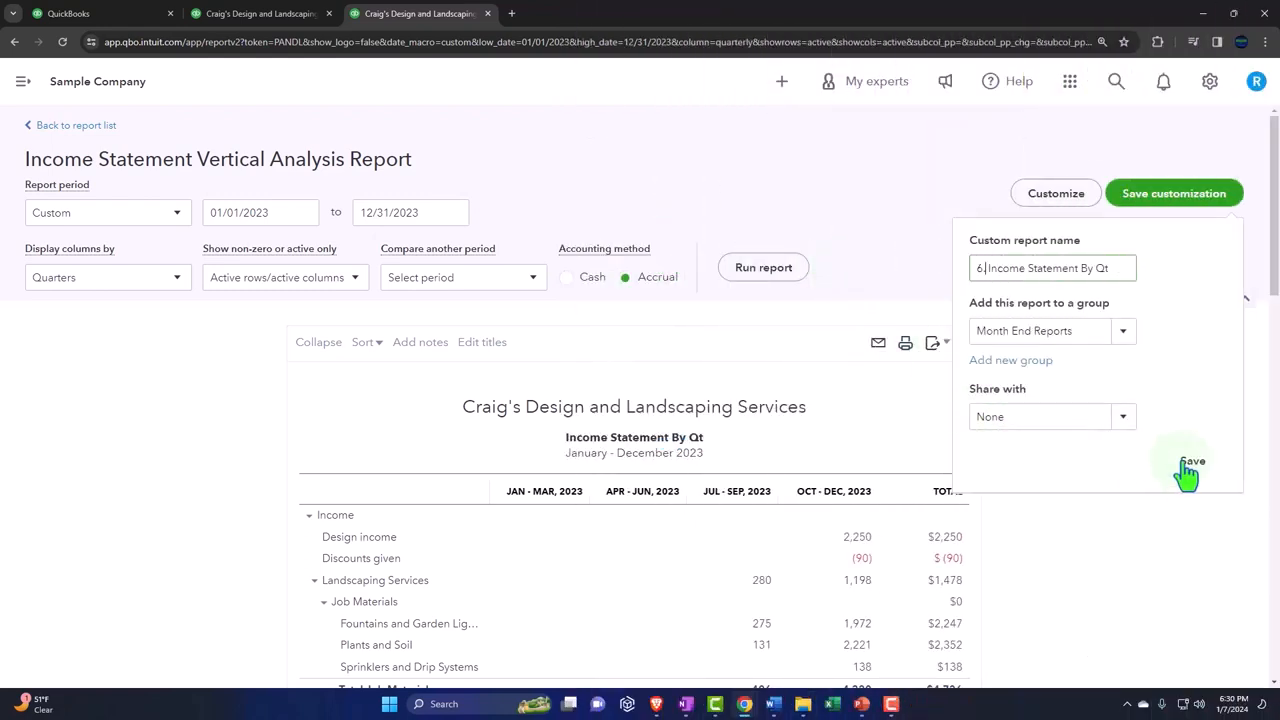
{"action": "left_click", "coordinate": [1190, 464]}
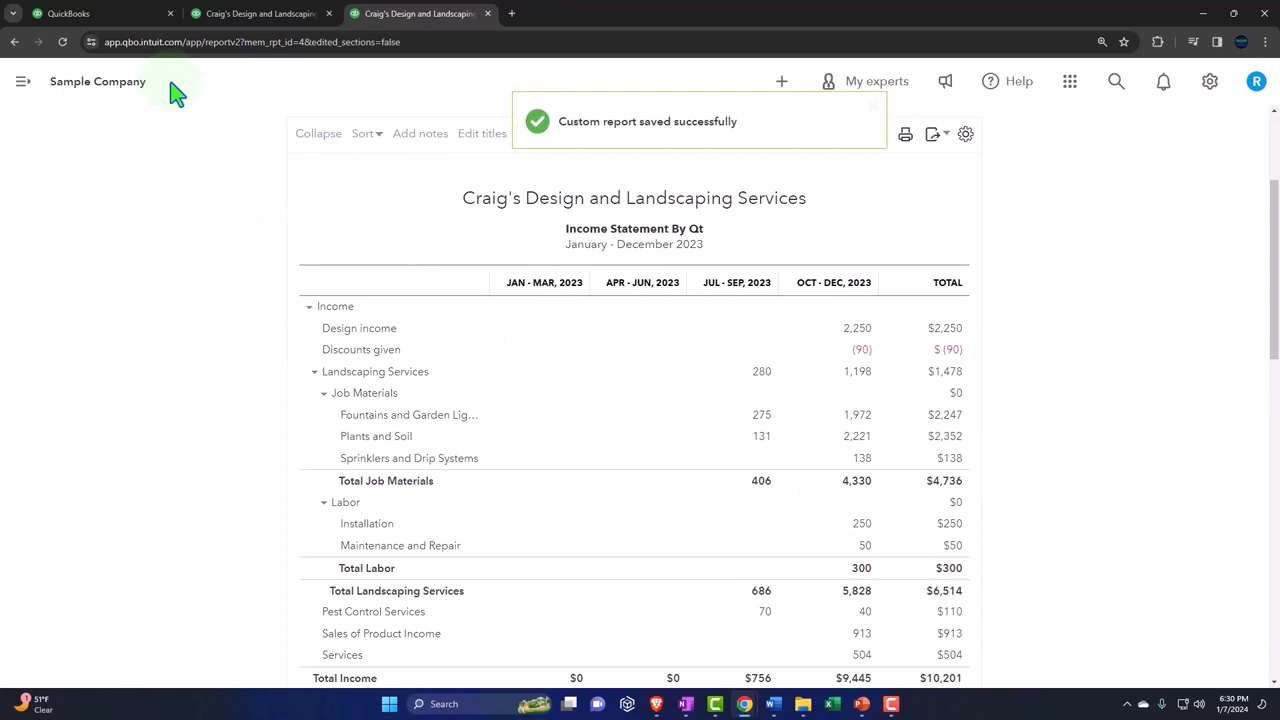
{"action": "left_click", "coordinate": [70, 12]}
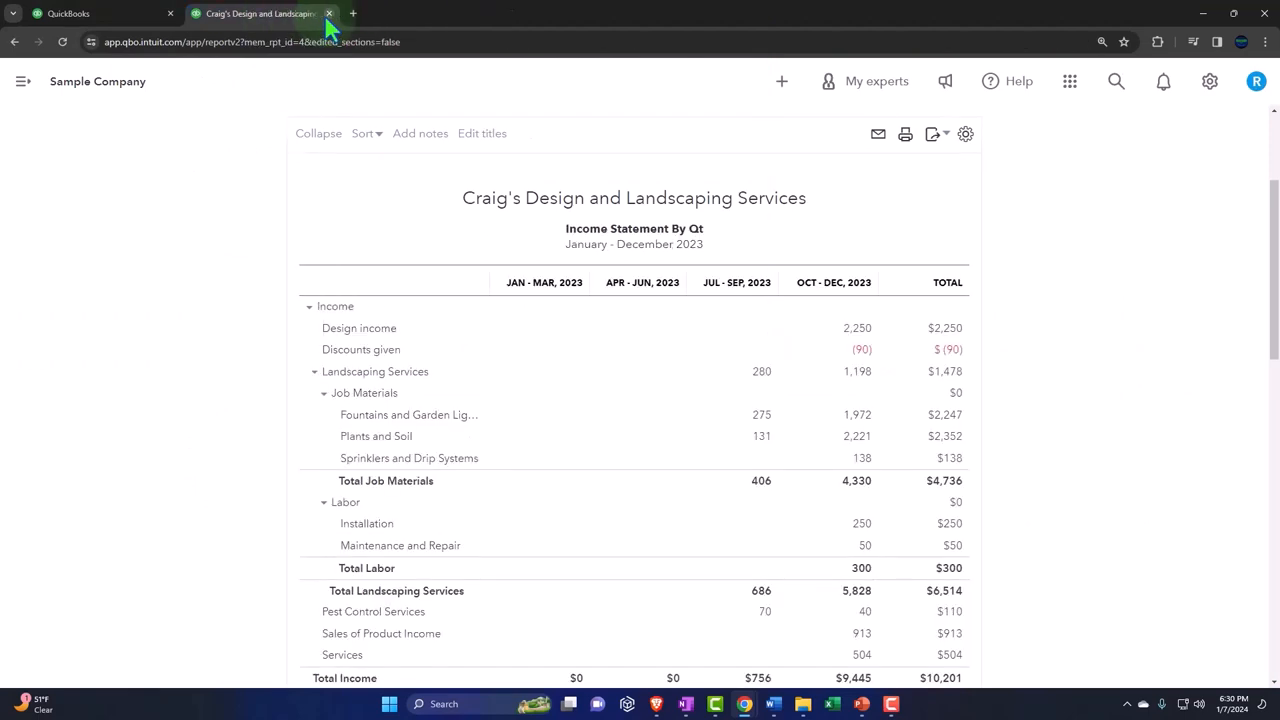
Close the quarterly report and show the Custom reports list
{"action": "left_click", "coordinate": [328, 12]}
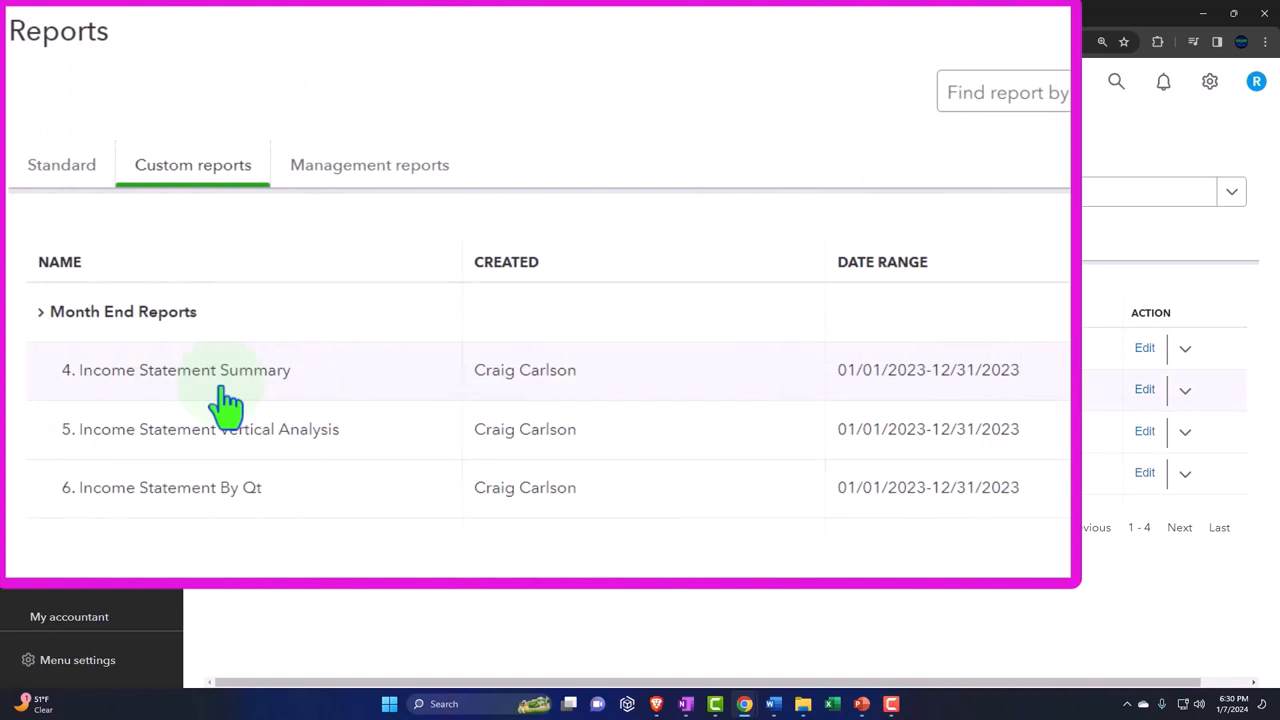
{"action": "mouse_move", "coordinate": [224, 404]}
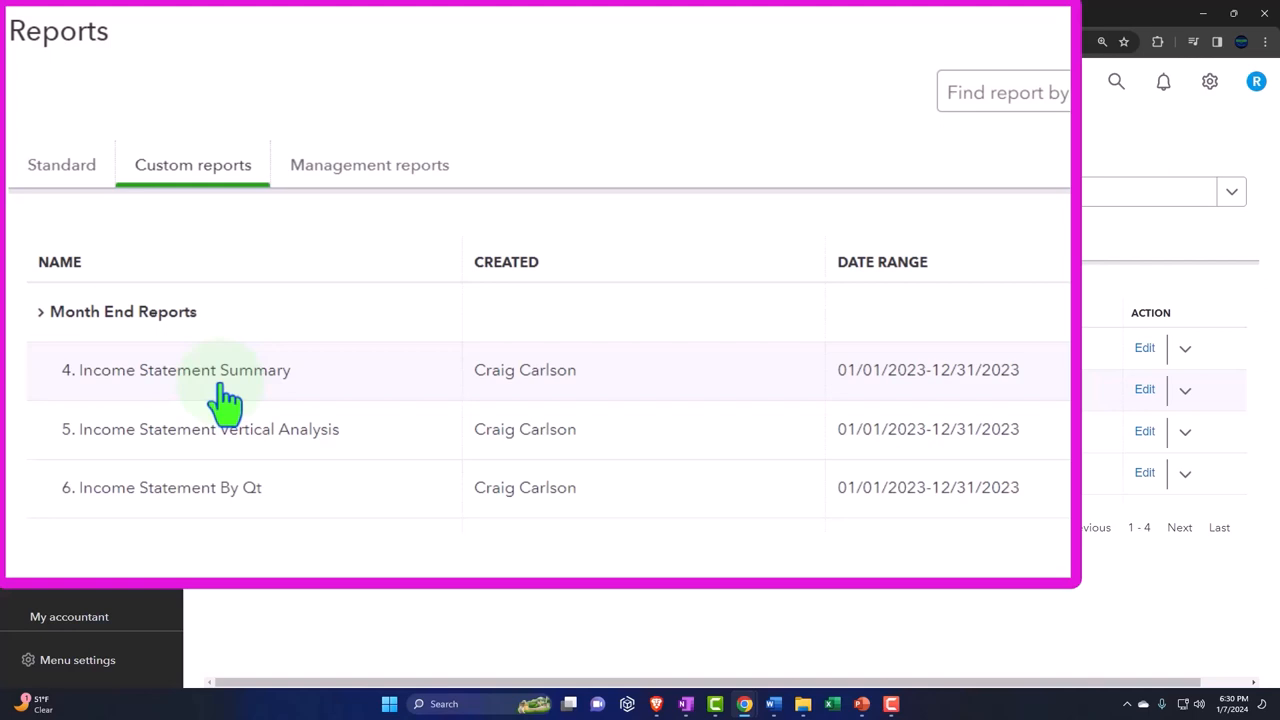
{"action": "mouse_move", "coordinate": [228, 410]}
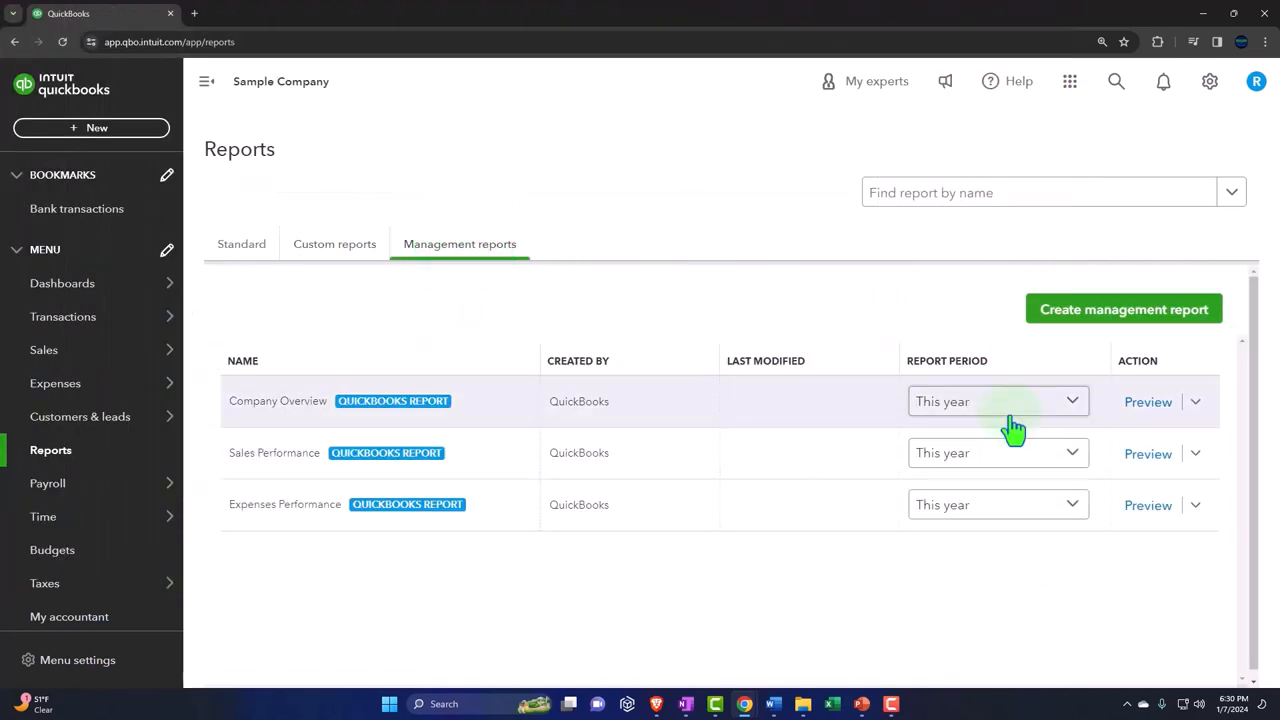
{"action": "left_click", "coordinate": [334, 244]}
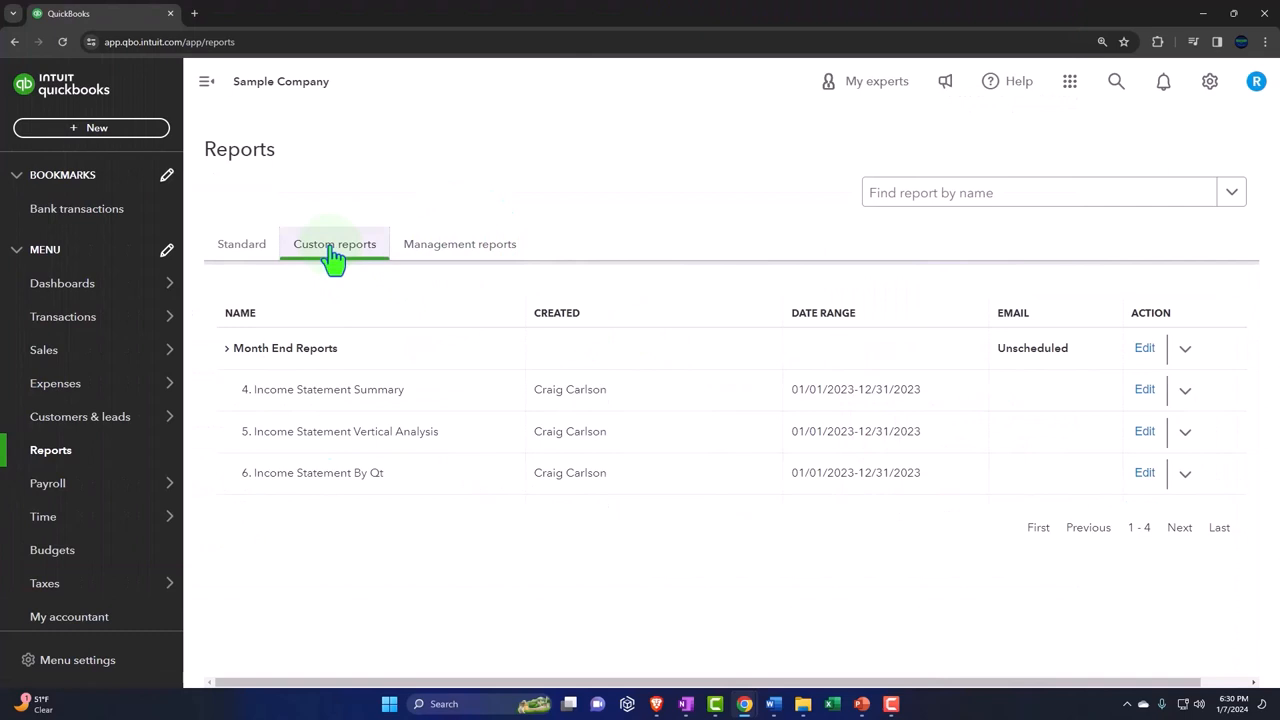
{"action": "left_click", "coordinate": [334, 244]}
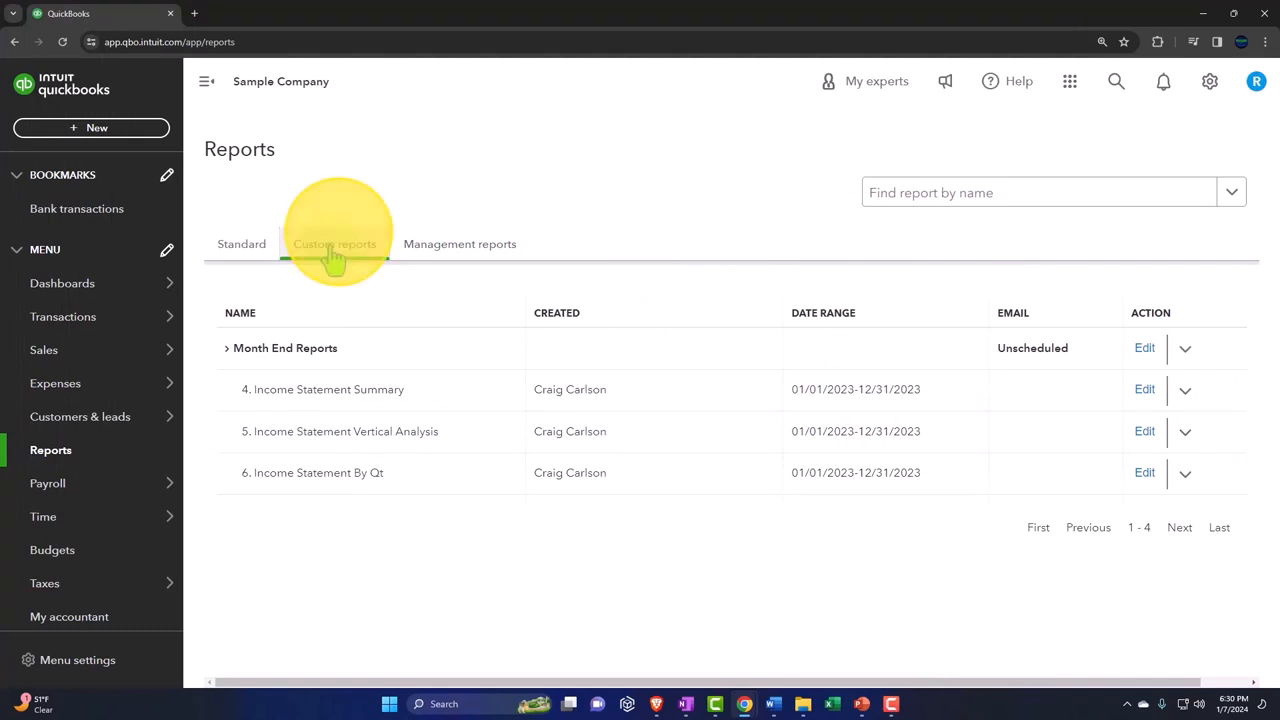
{"action": "left_click", "coordinate": [334, 244]}
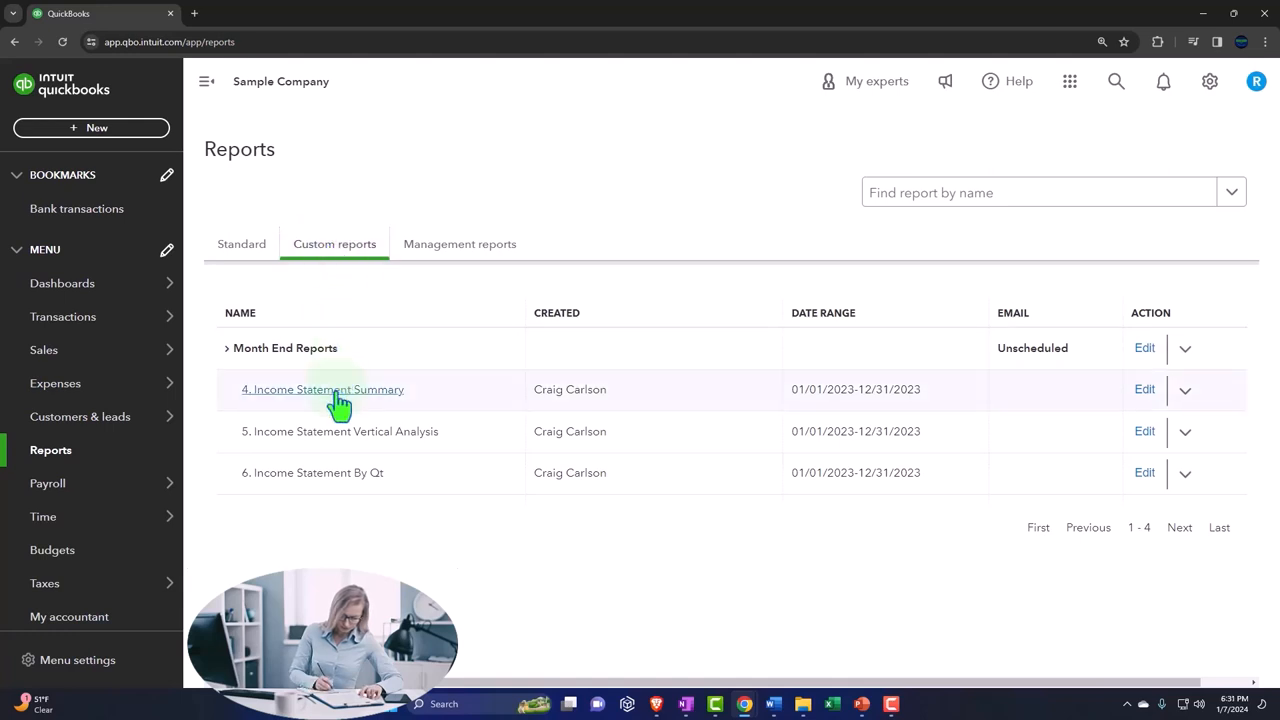
Duplicate the QuickBooks browser tab showing the custom reports list
{"action": "right_click", "coordinate": [340, 400]}
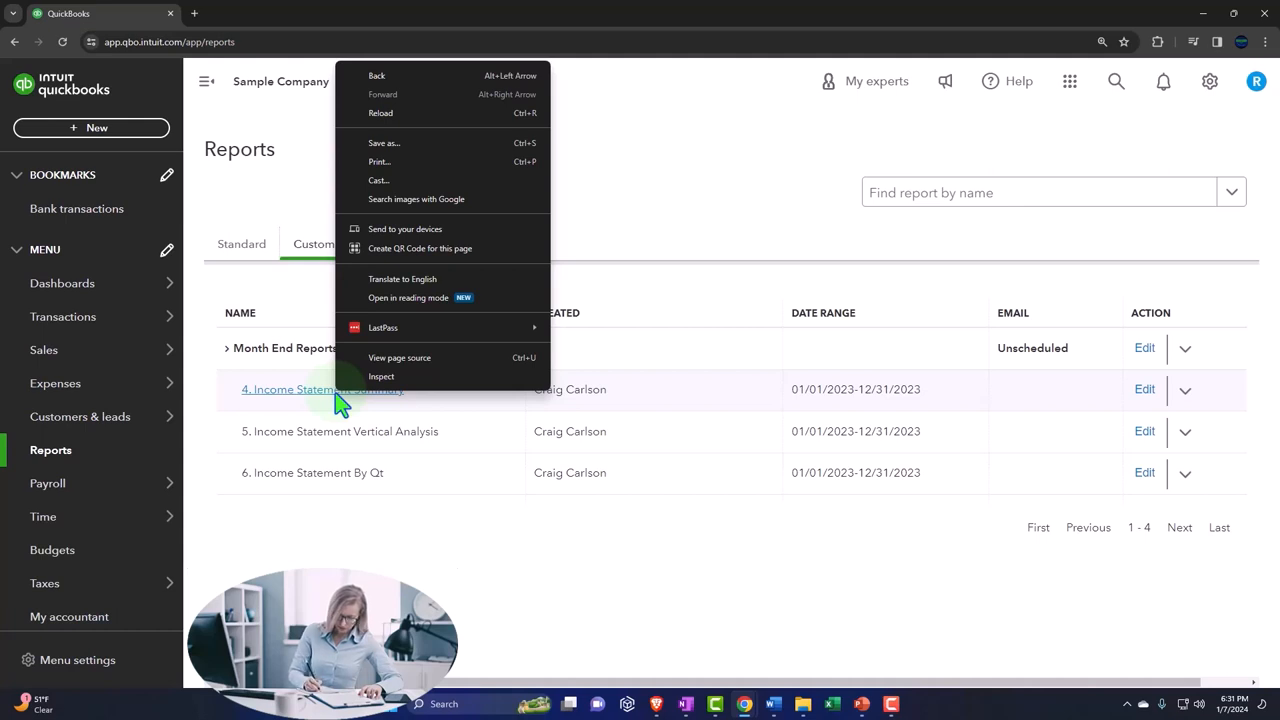
{"action": "left_click", "coordinate": [220, 198]}
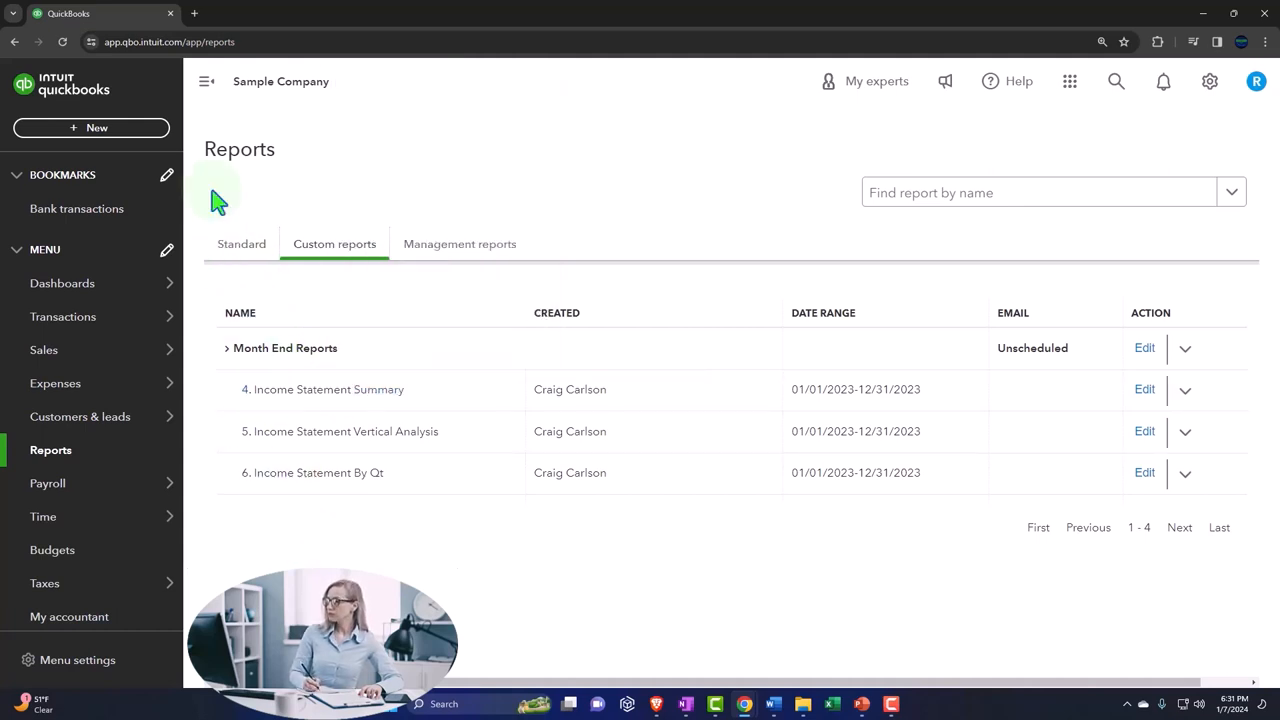
{"action": "right_click", "coordinate": [100, 12]}
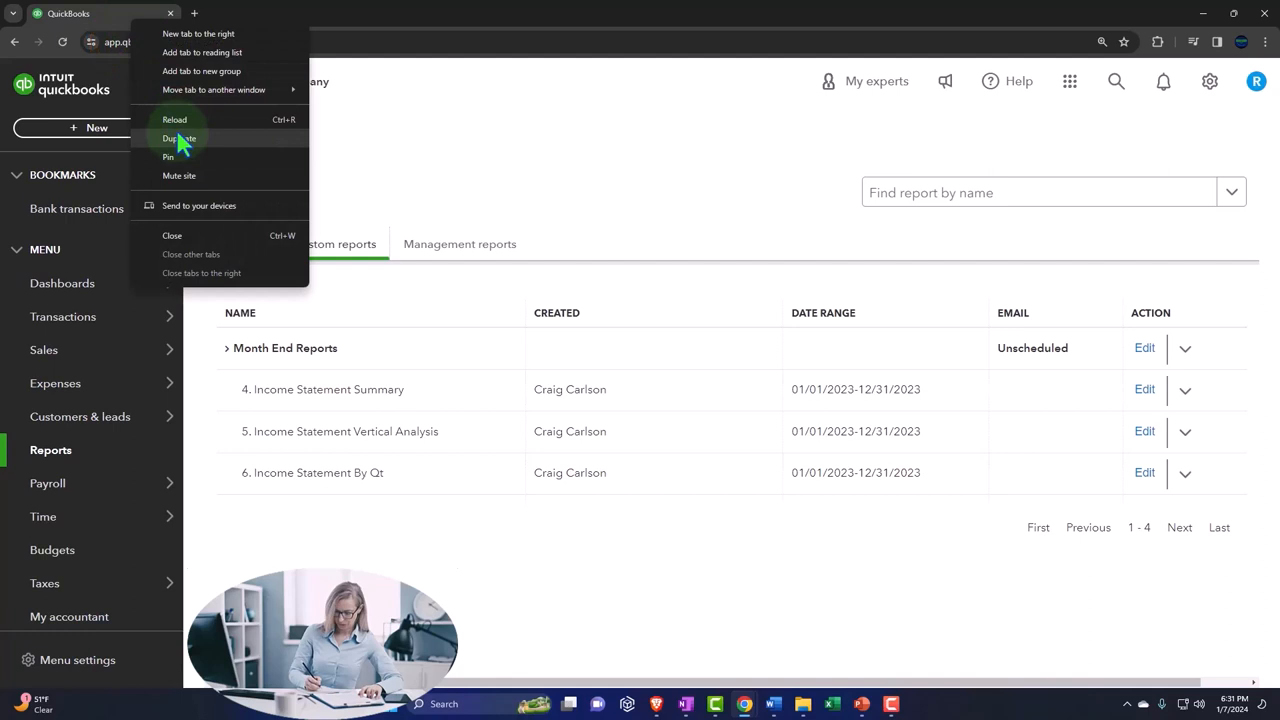
{"action": "left_click", "coordinate": [178, 138]}
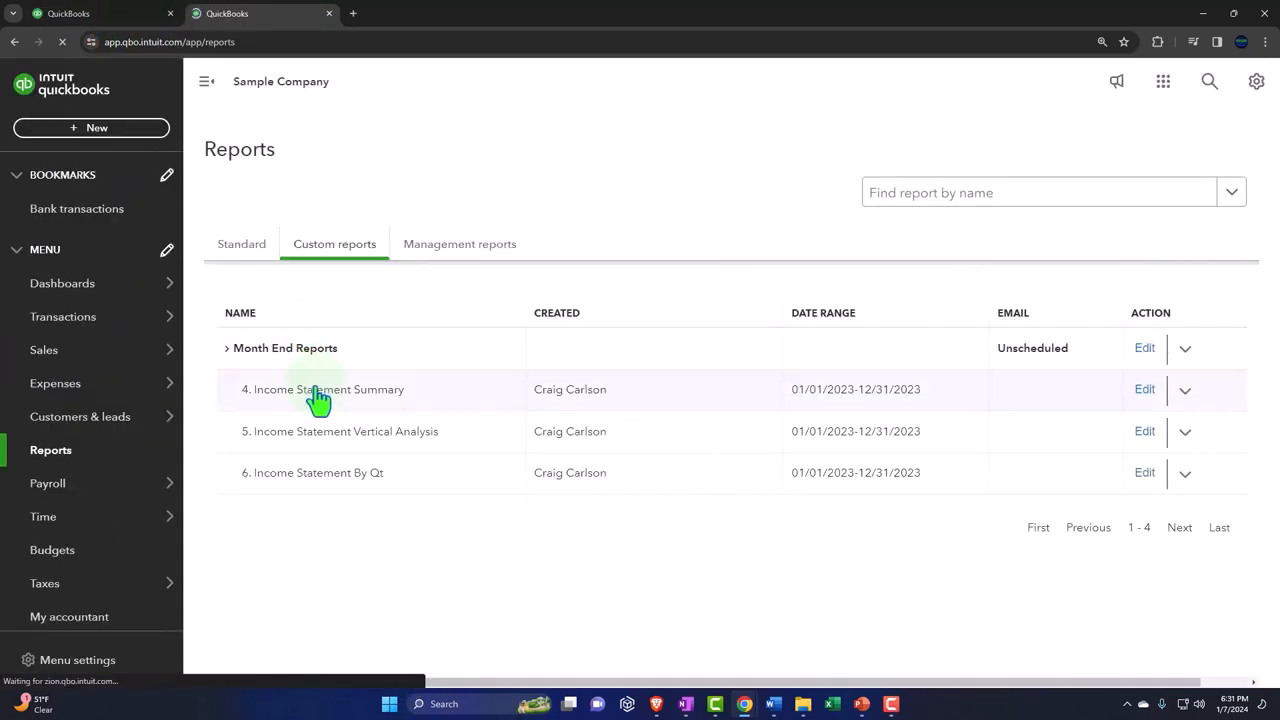
Open '4. Income Statement Summary' and collapse the navigation sidebar
{"action": "left_click", "coordinate": [328, 388]}
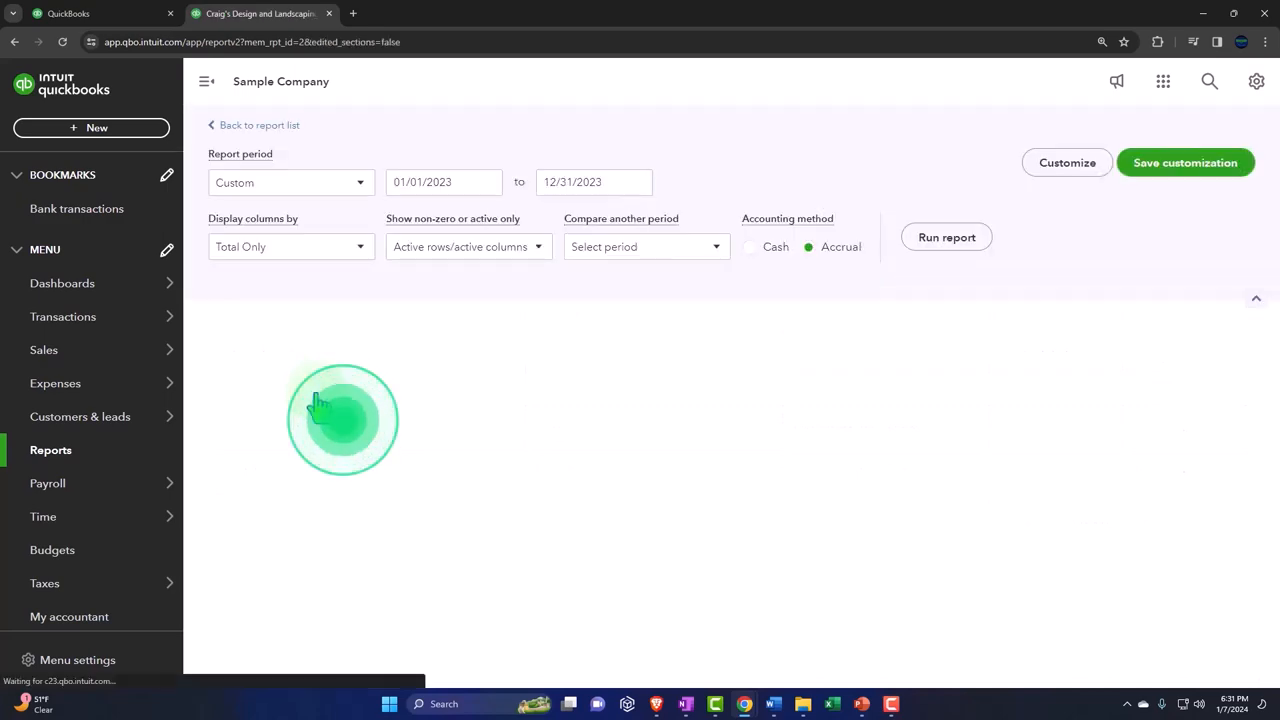
{"action": "left_click", "coordinate": [946, 236]}
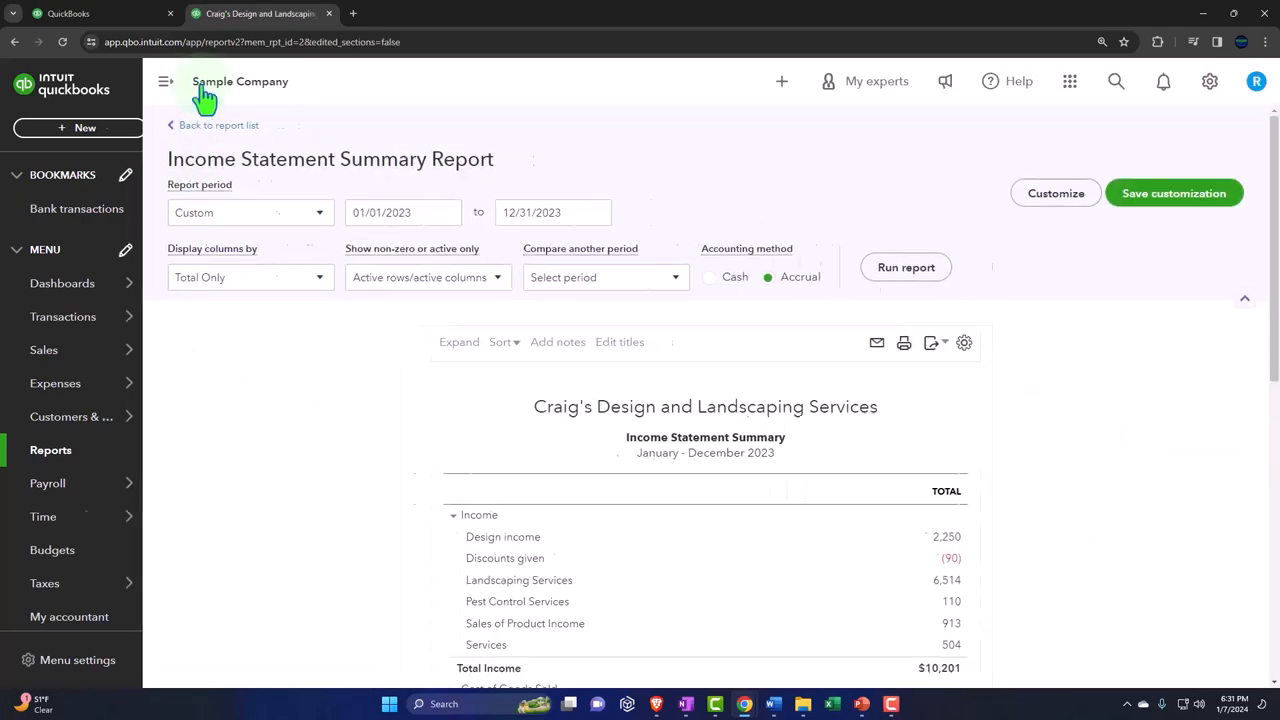
{"action": "left_click", "coordinate": [164, 80]}
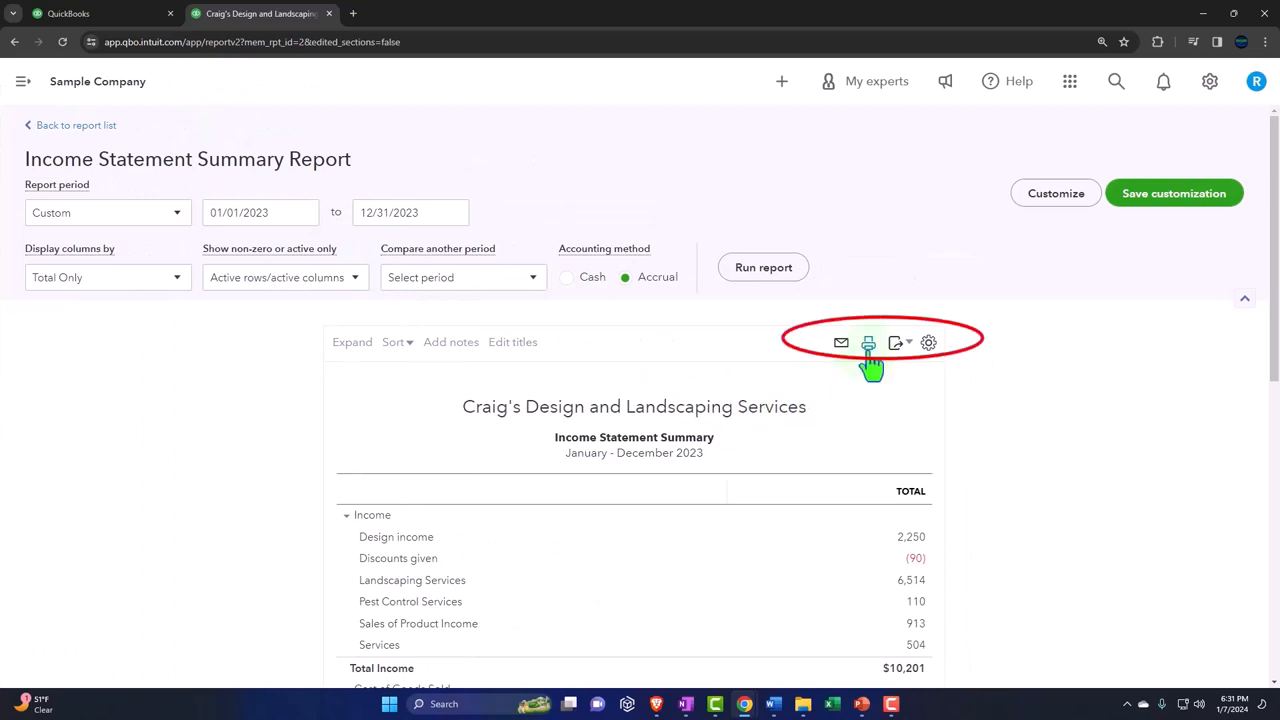
Bring up the Print, email, or save as PDF preview of the summary report
{"action": "left_click", "coordinate": [868, 342]}
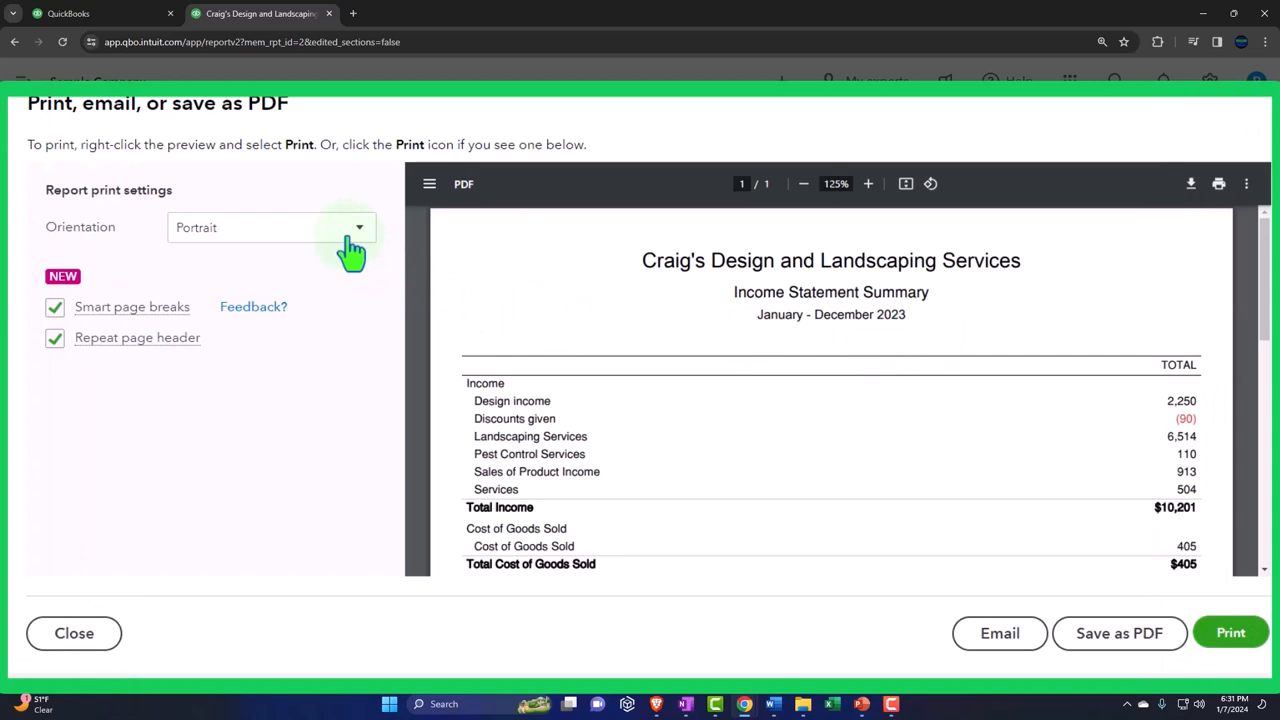
{"action": "mouse_move", "coordinate": [176, 336]}
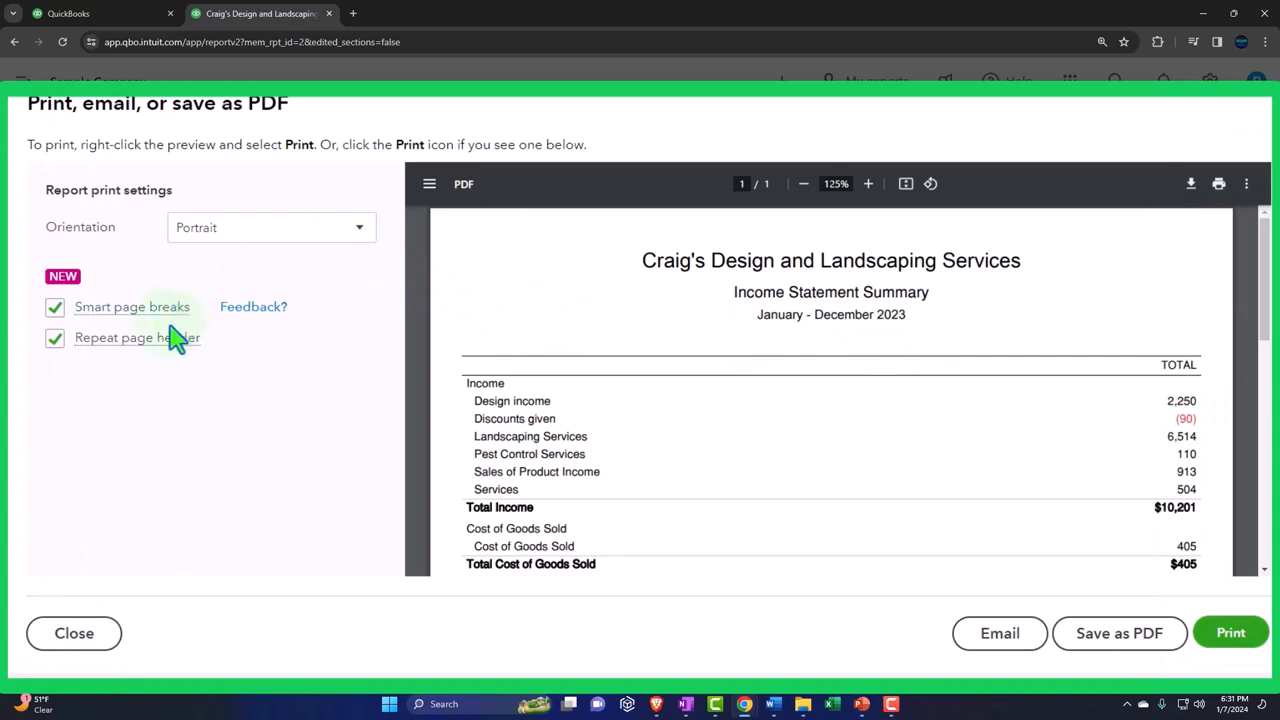